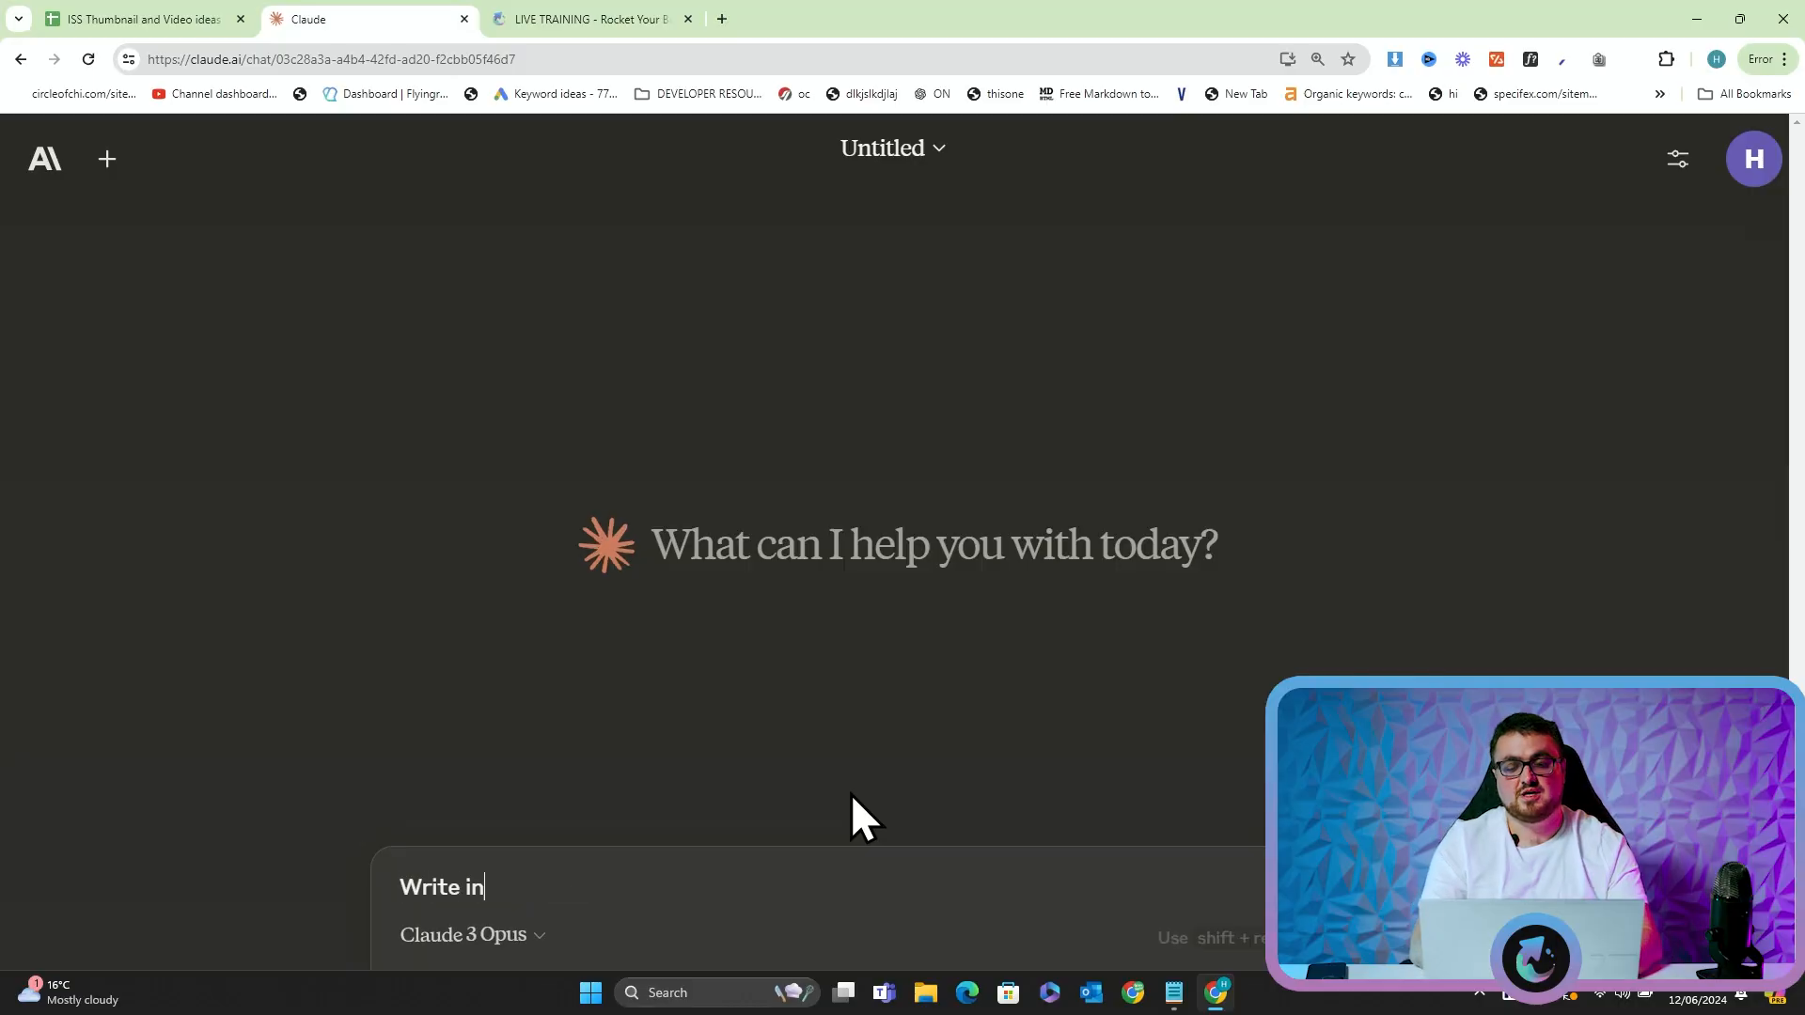
Draft a prompt for a fluent grade 7 DE-DE 1000-word article with images, internal links and H2s
text(German)
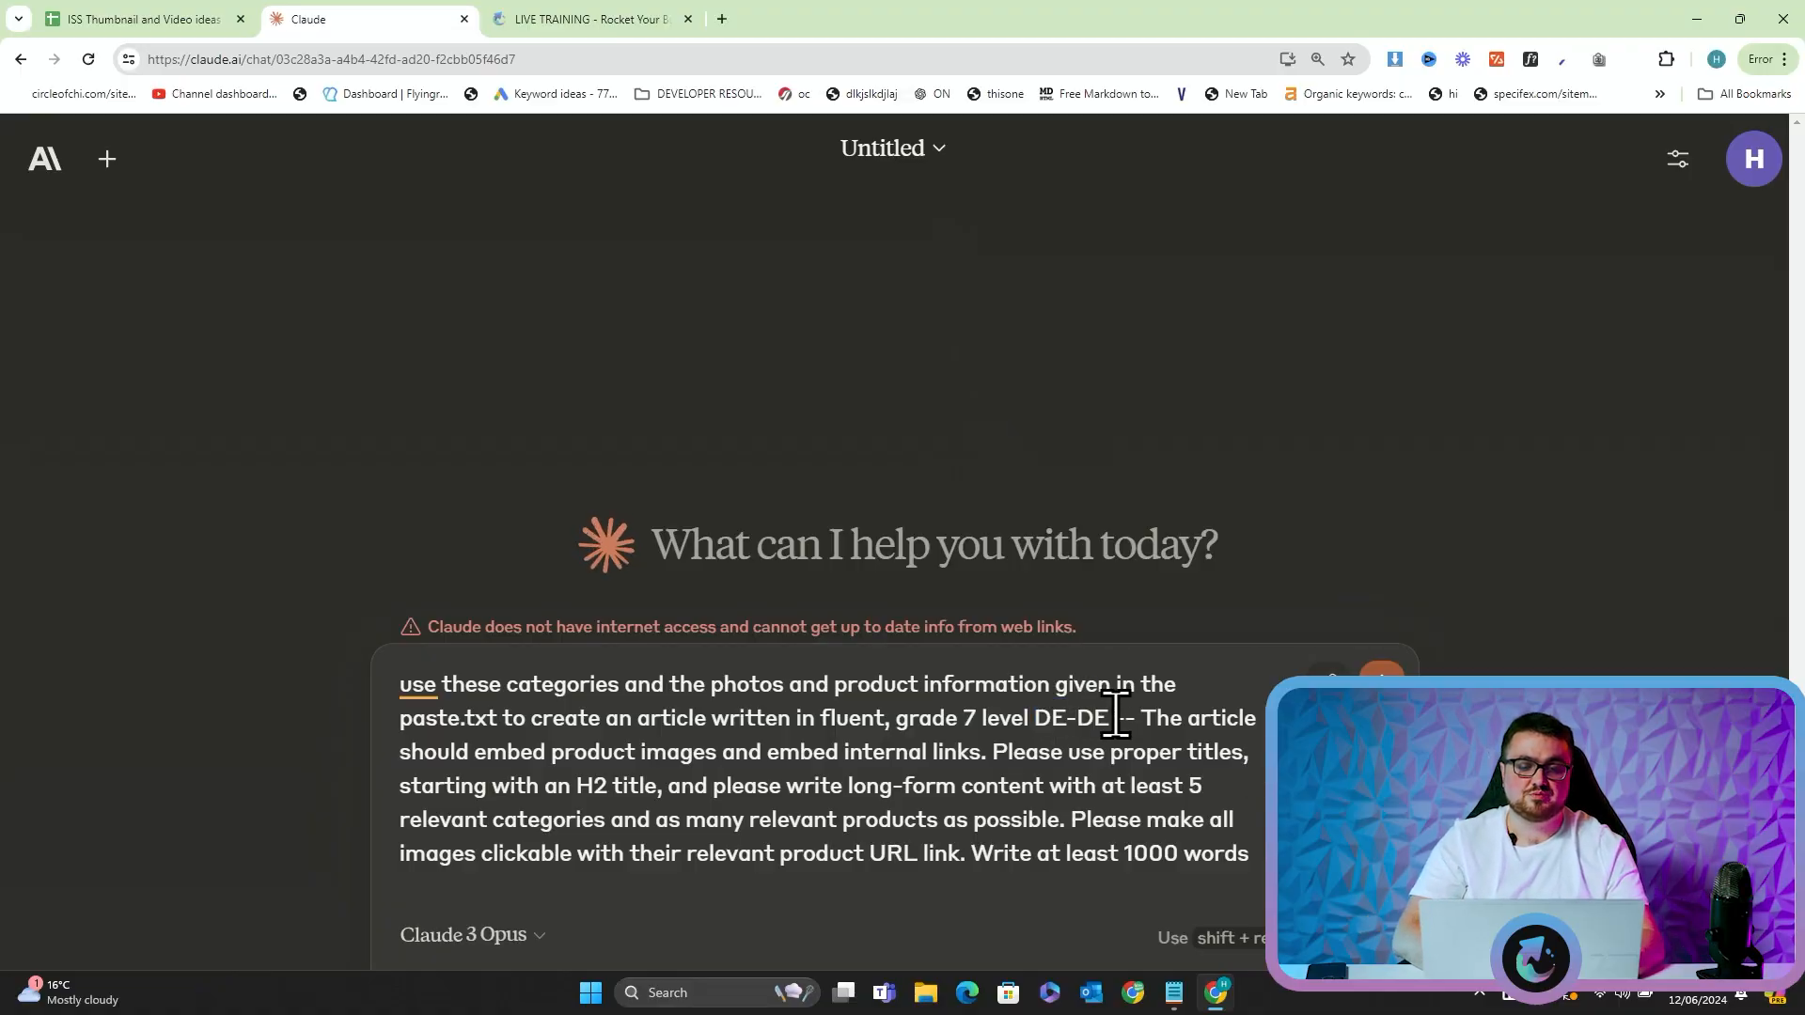
Change the prompt to IT-IT and add 'Create an article about Mens Neapolitan suit'
text(German)
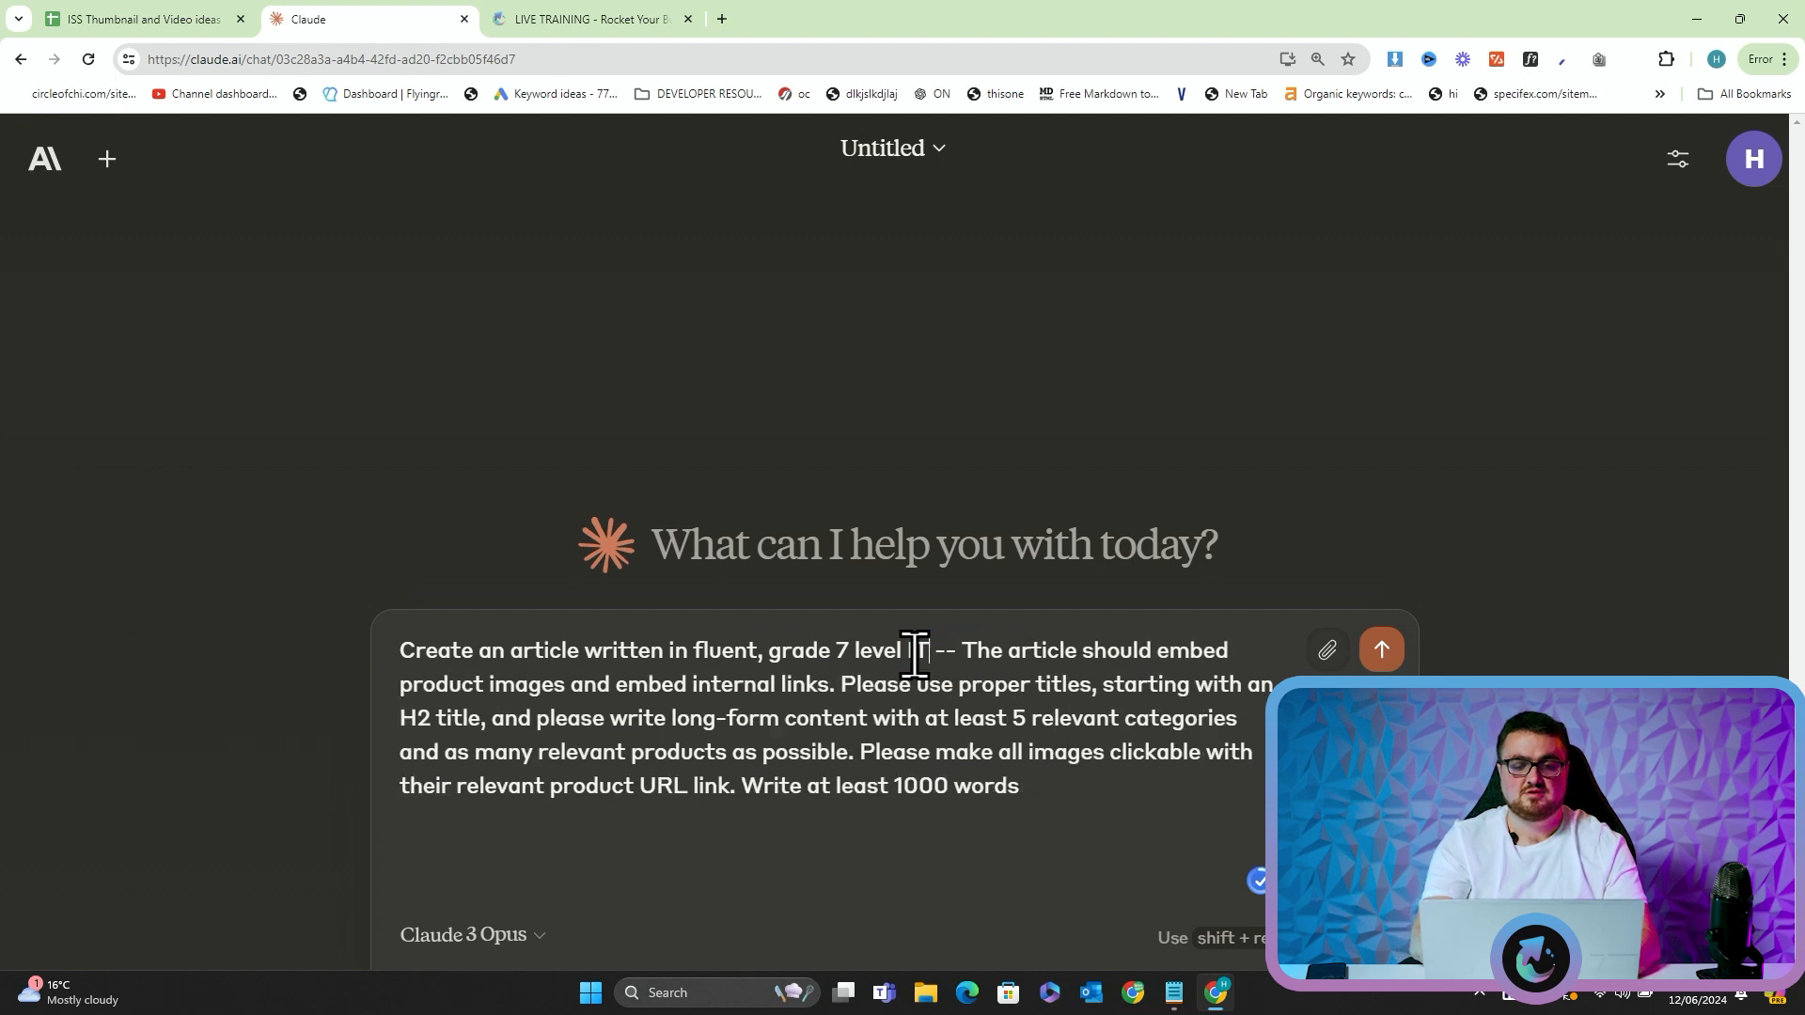
text(IT-IT)
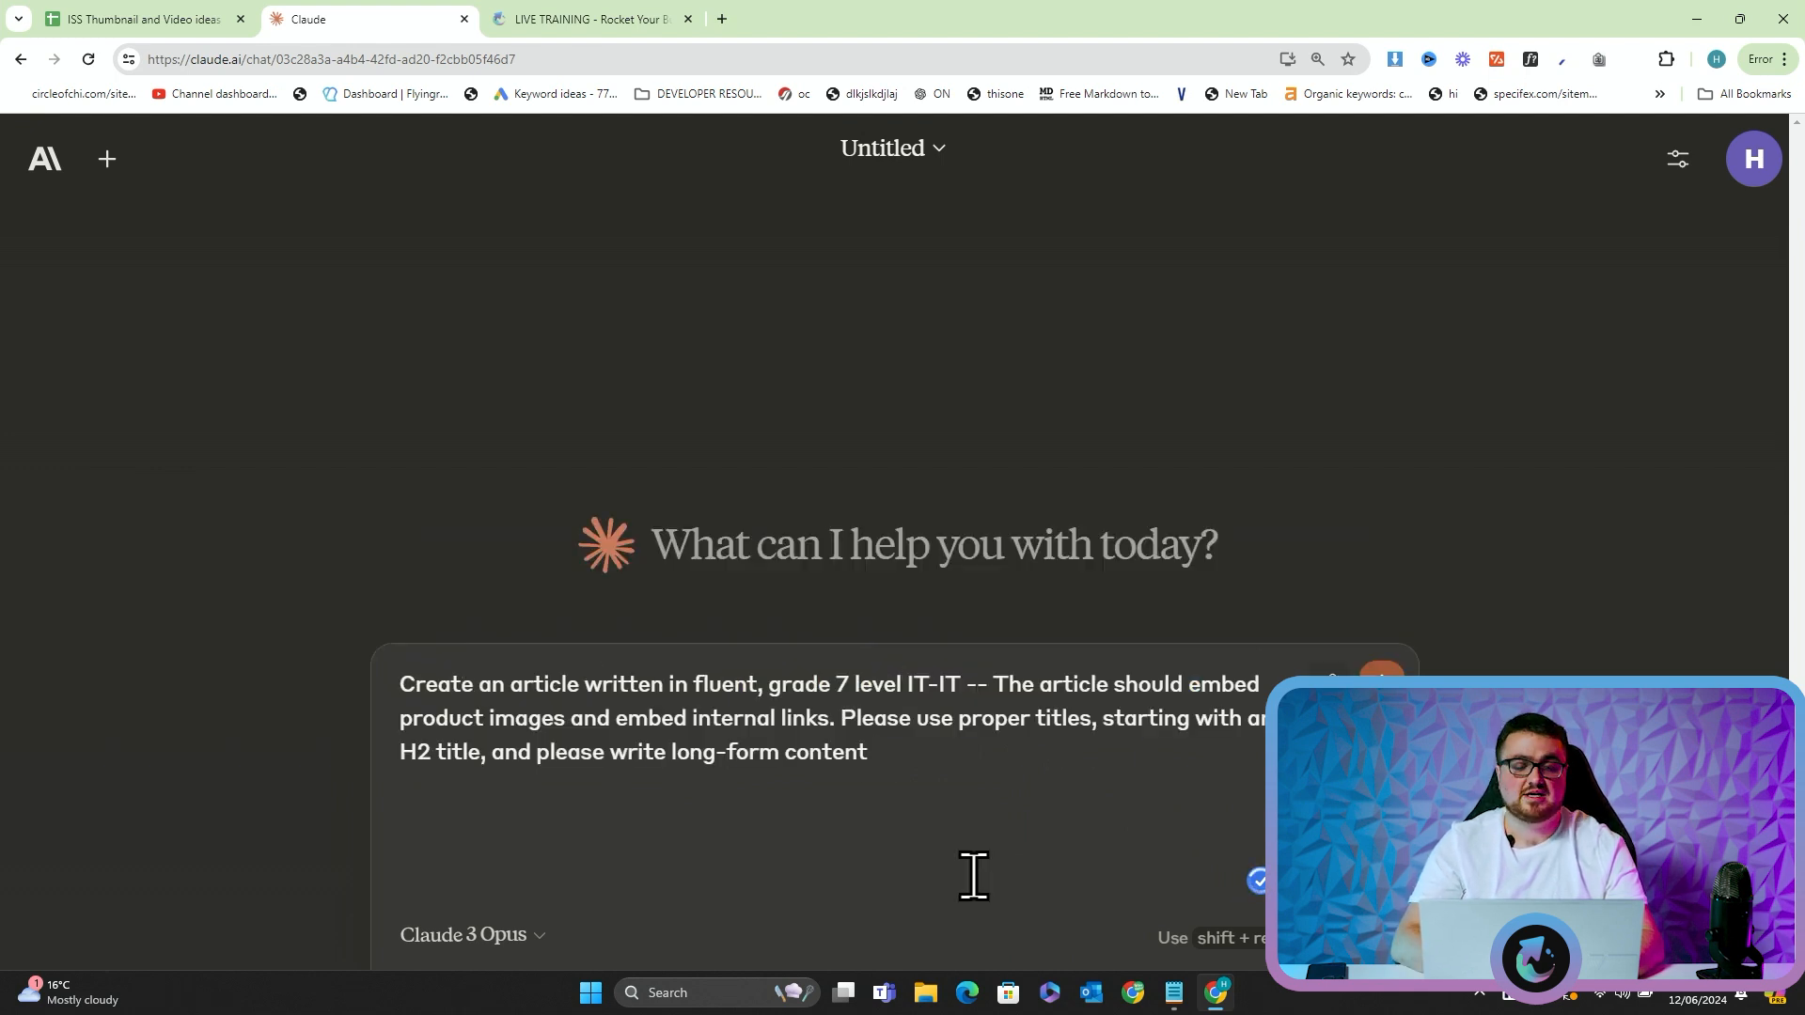
mouse_move(1215, 993)
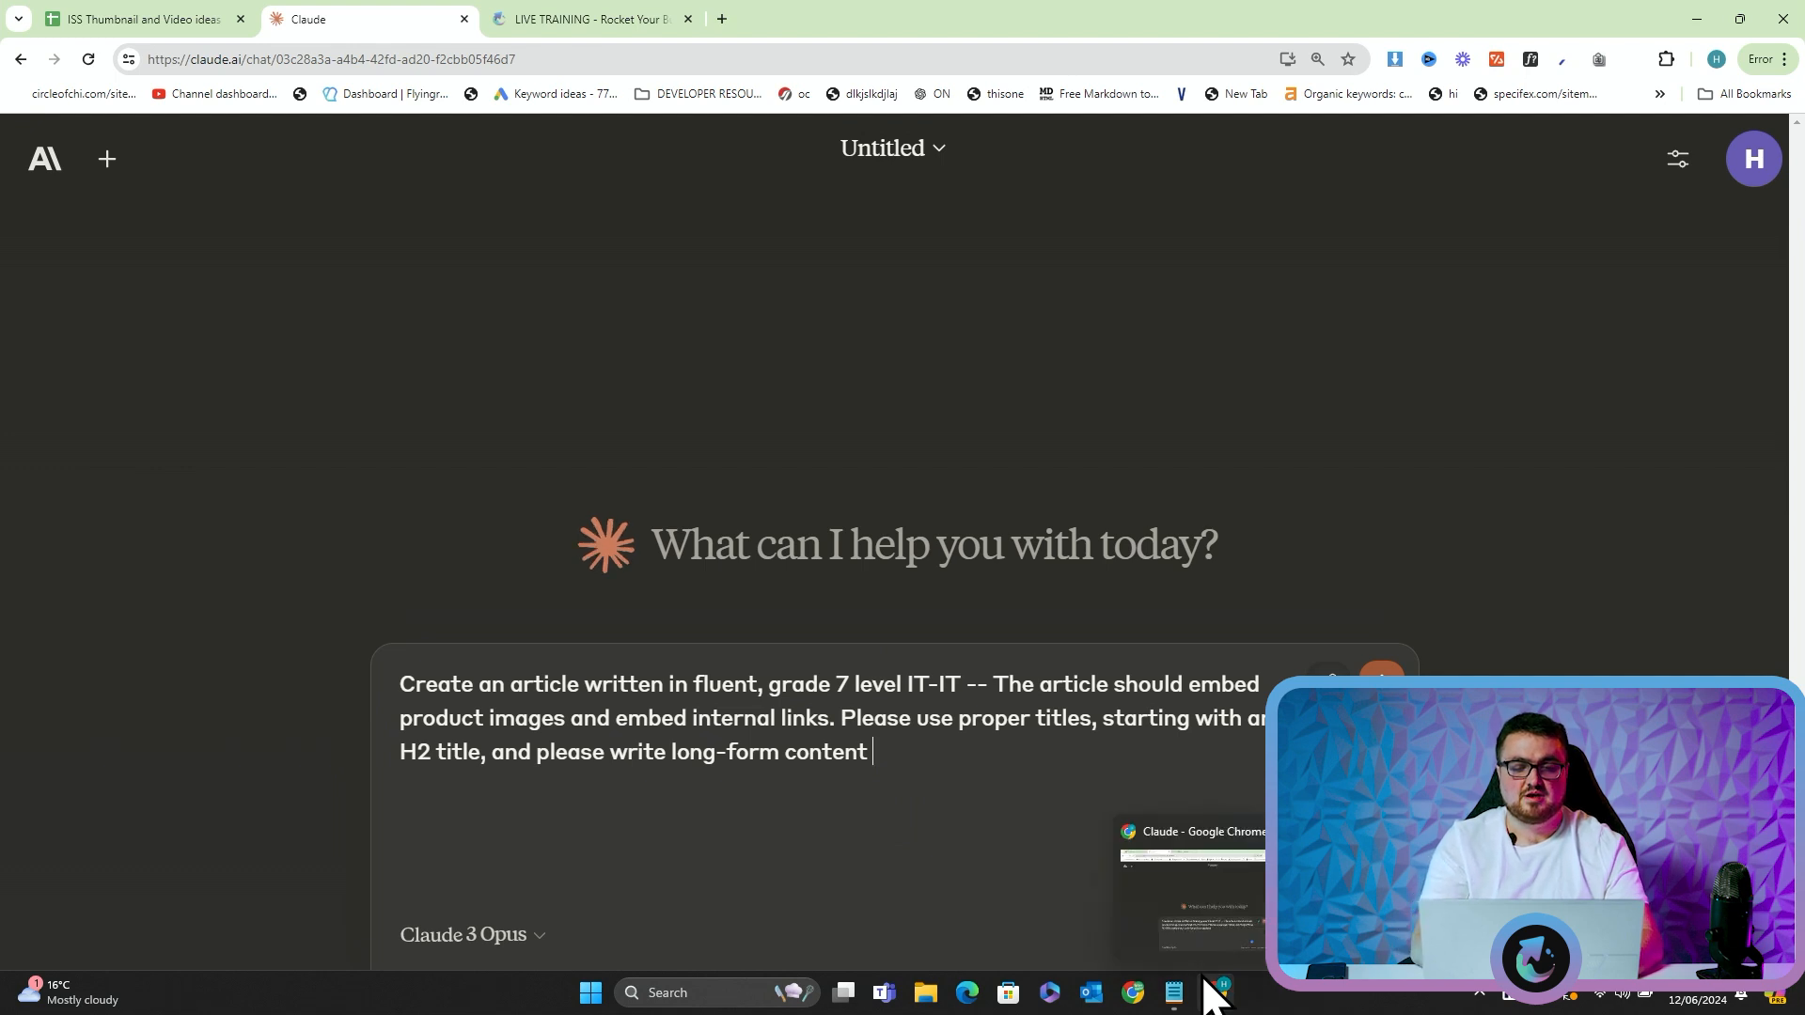
text(- Write about)
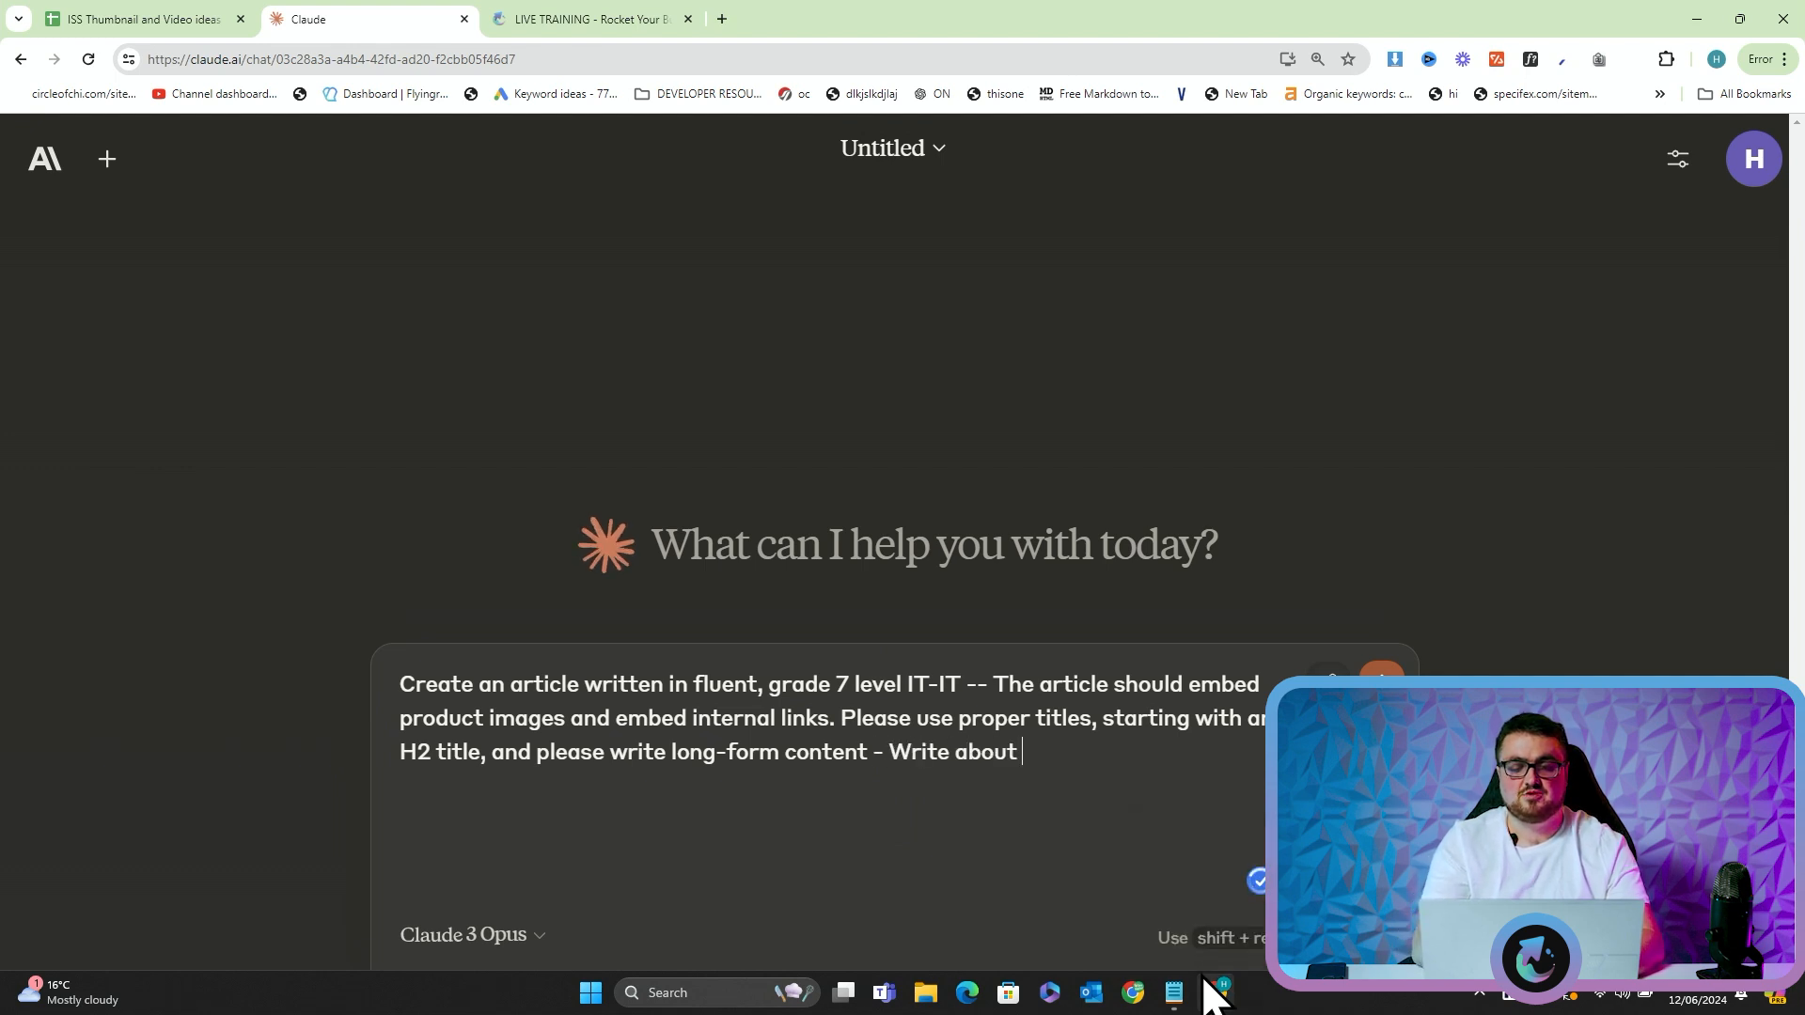
text(Creat)
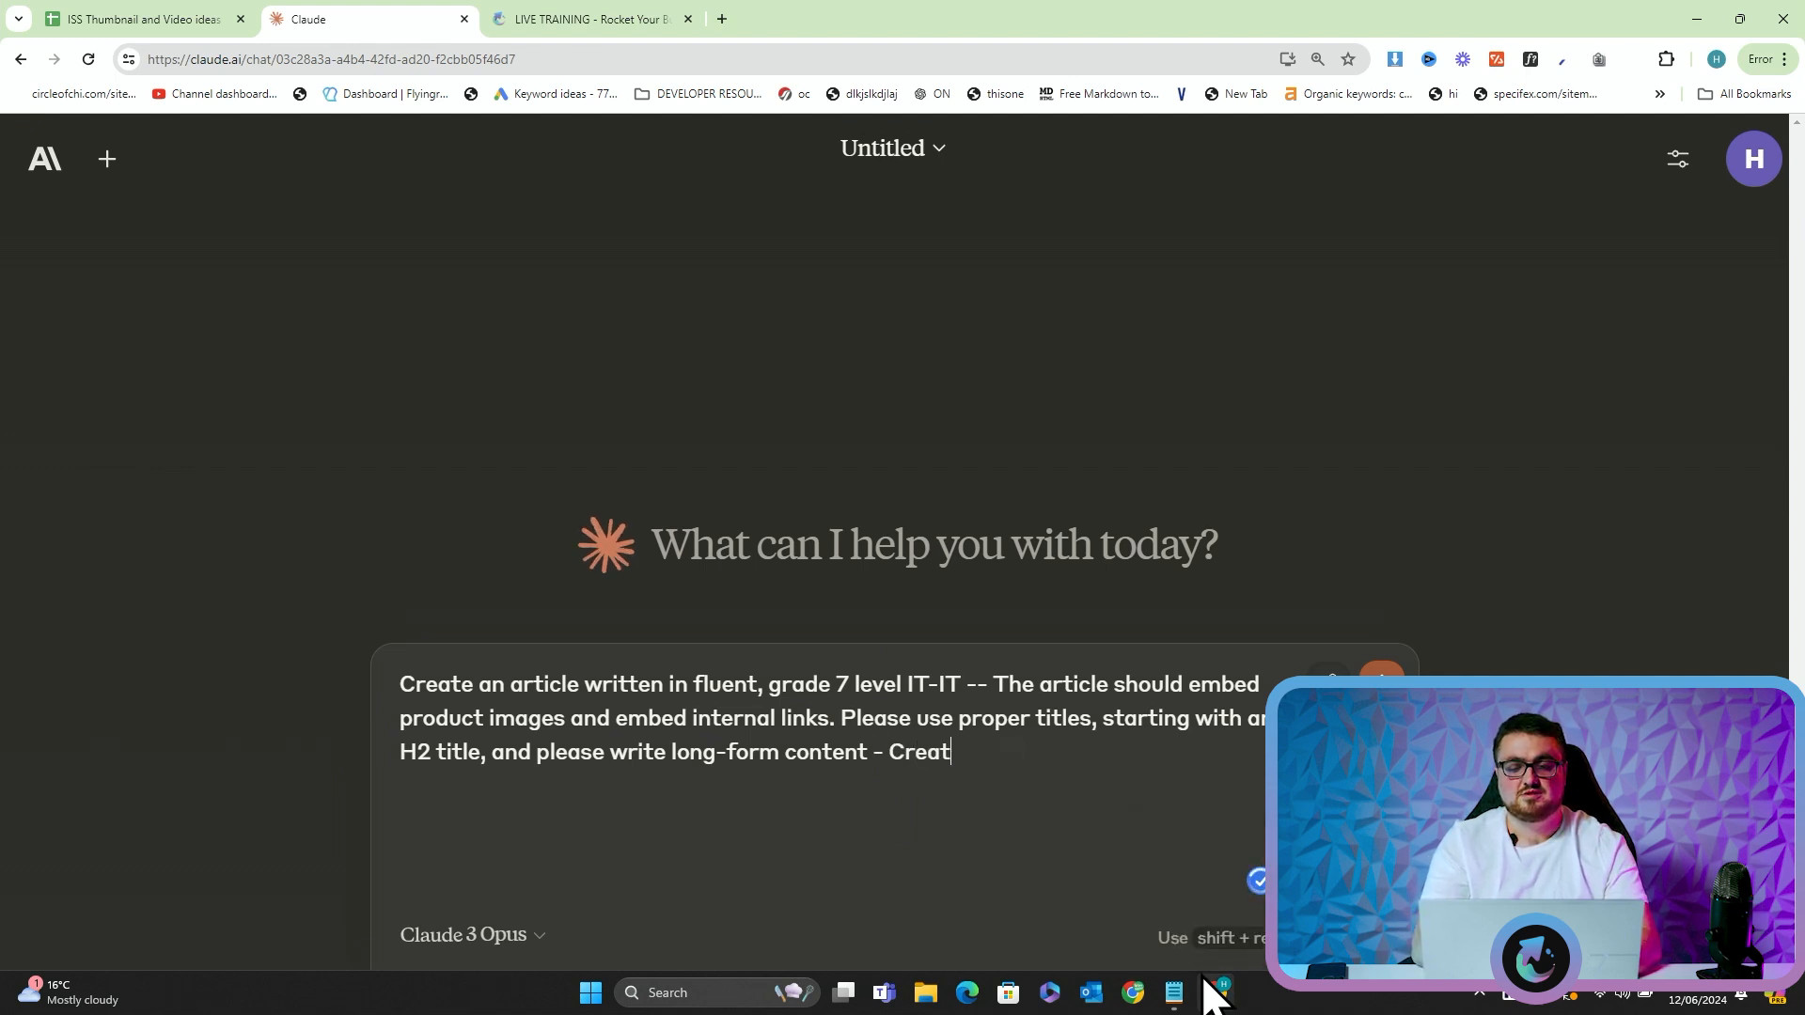
text(e an article about)
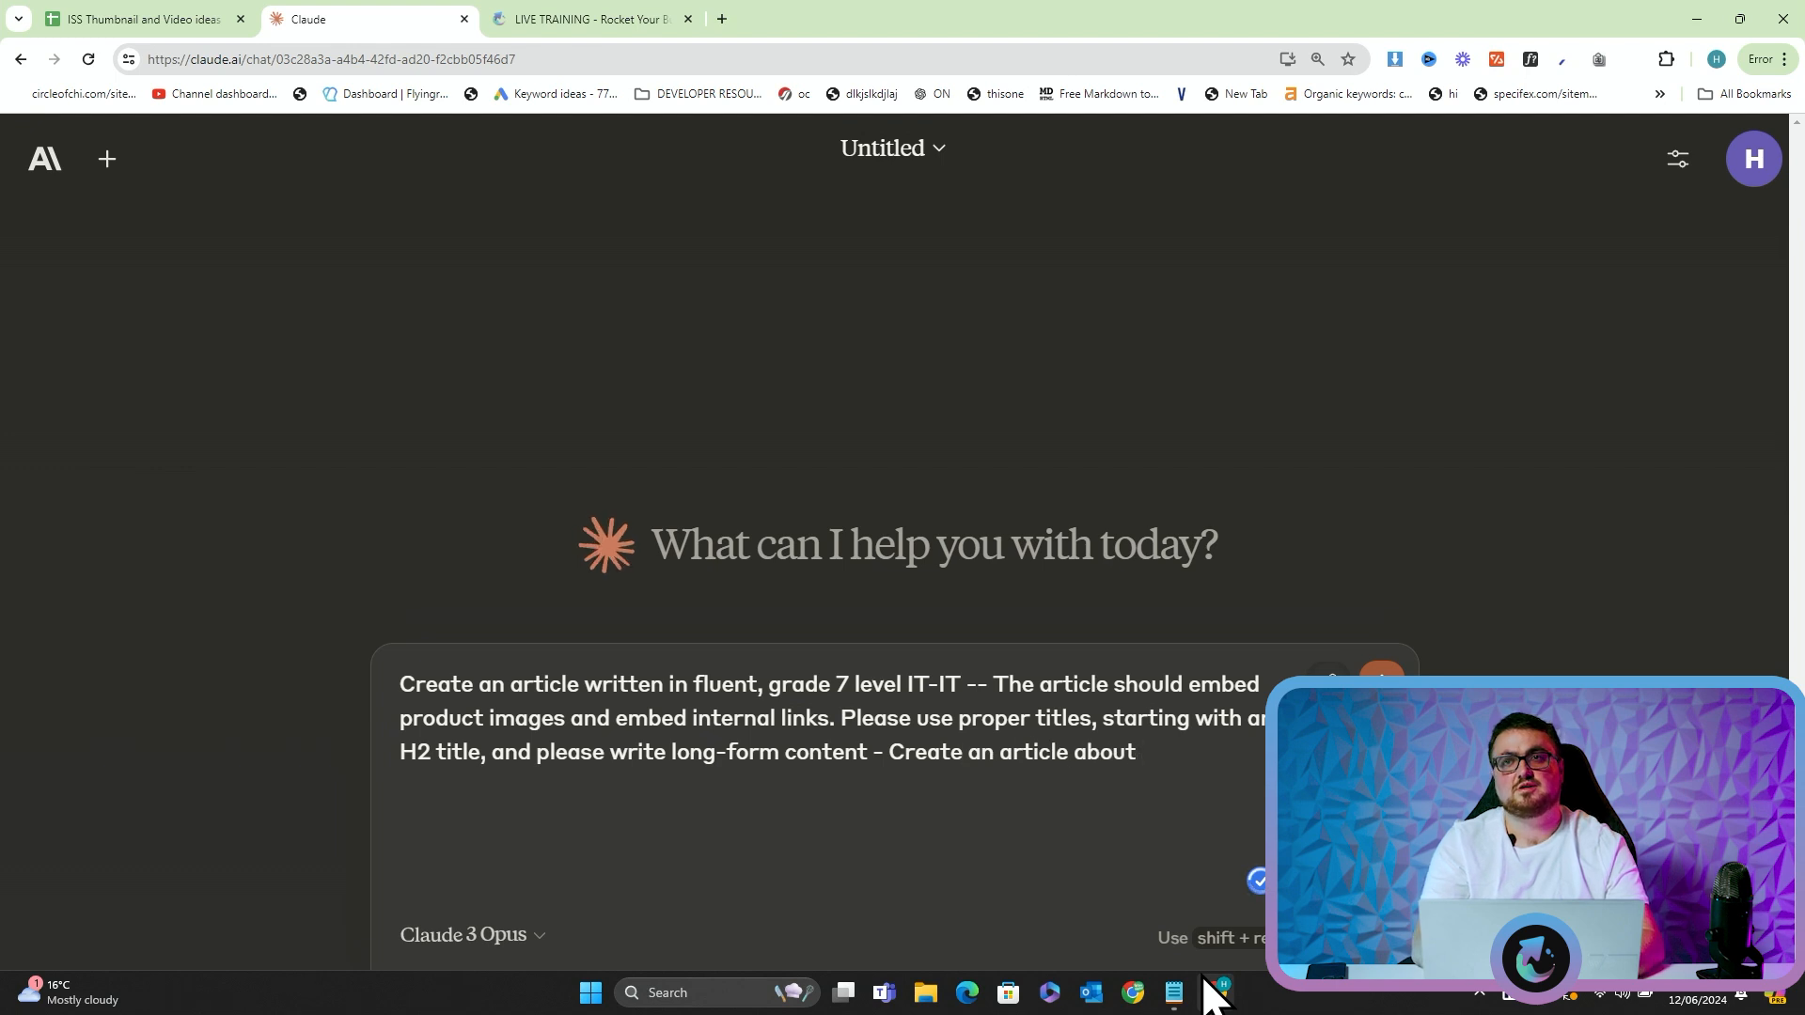
text(Mens)
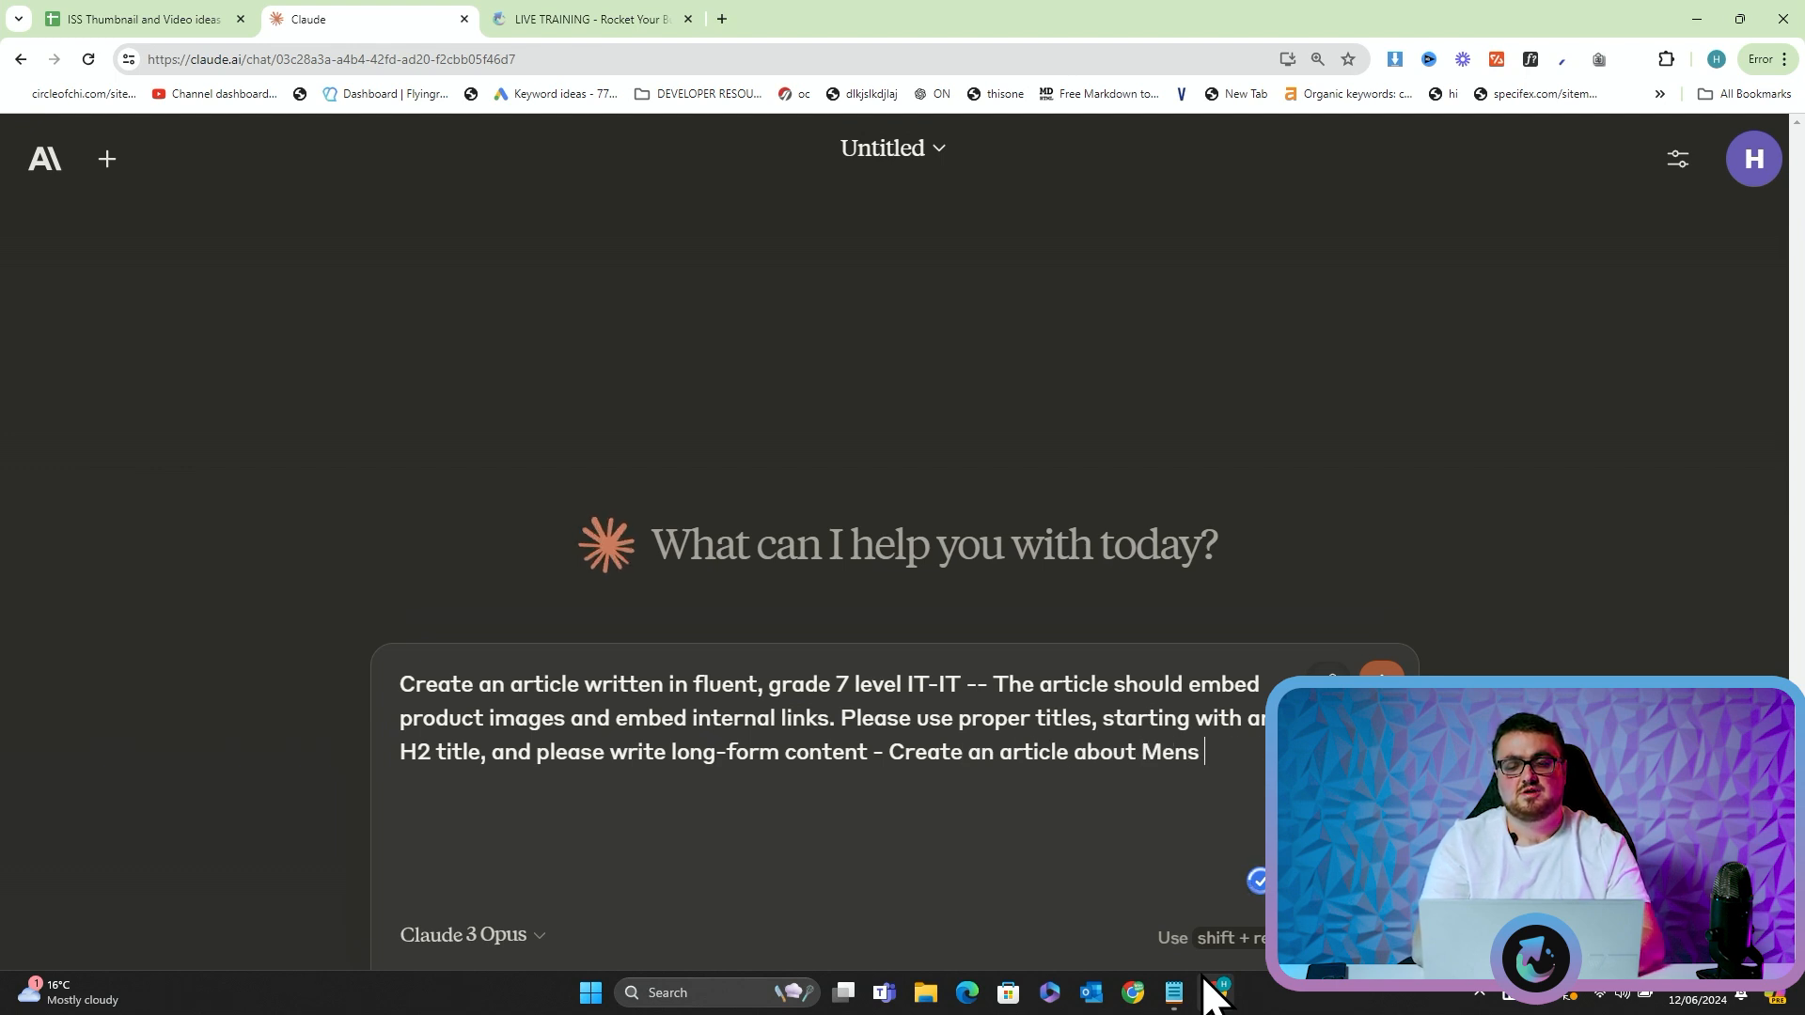
text(Neapolitan suit)
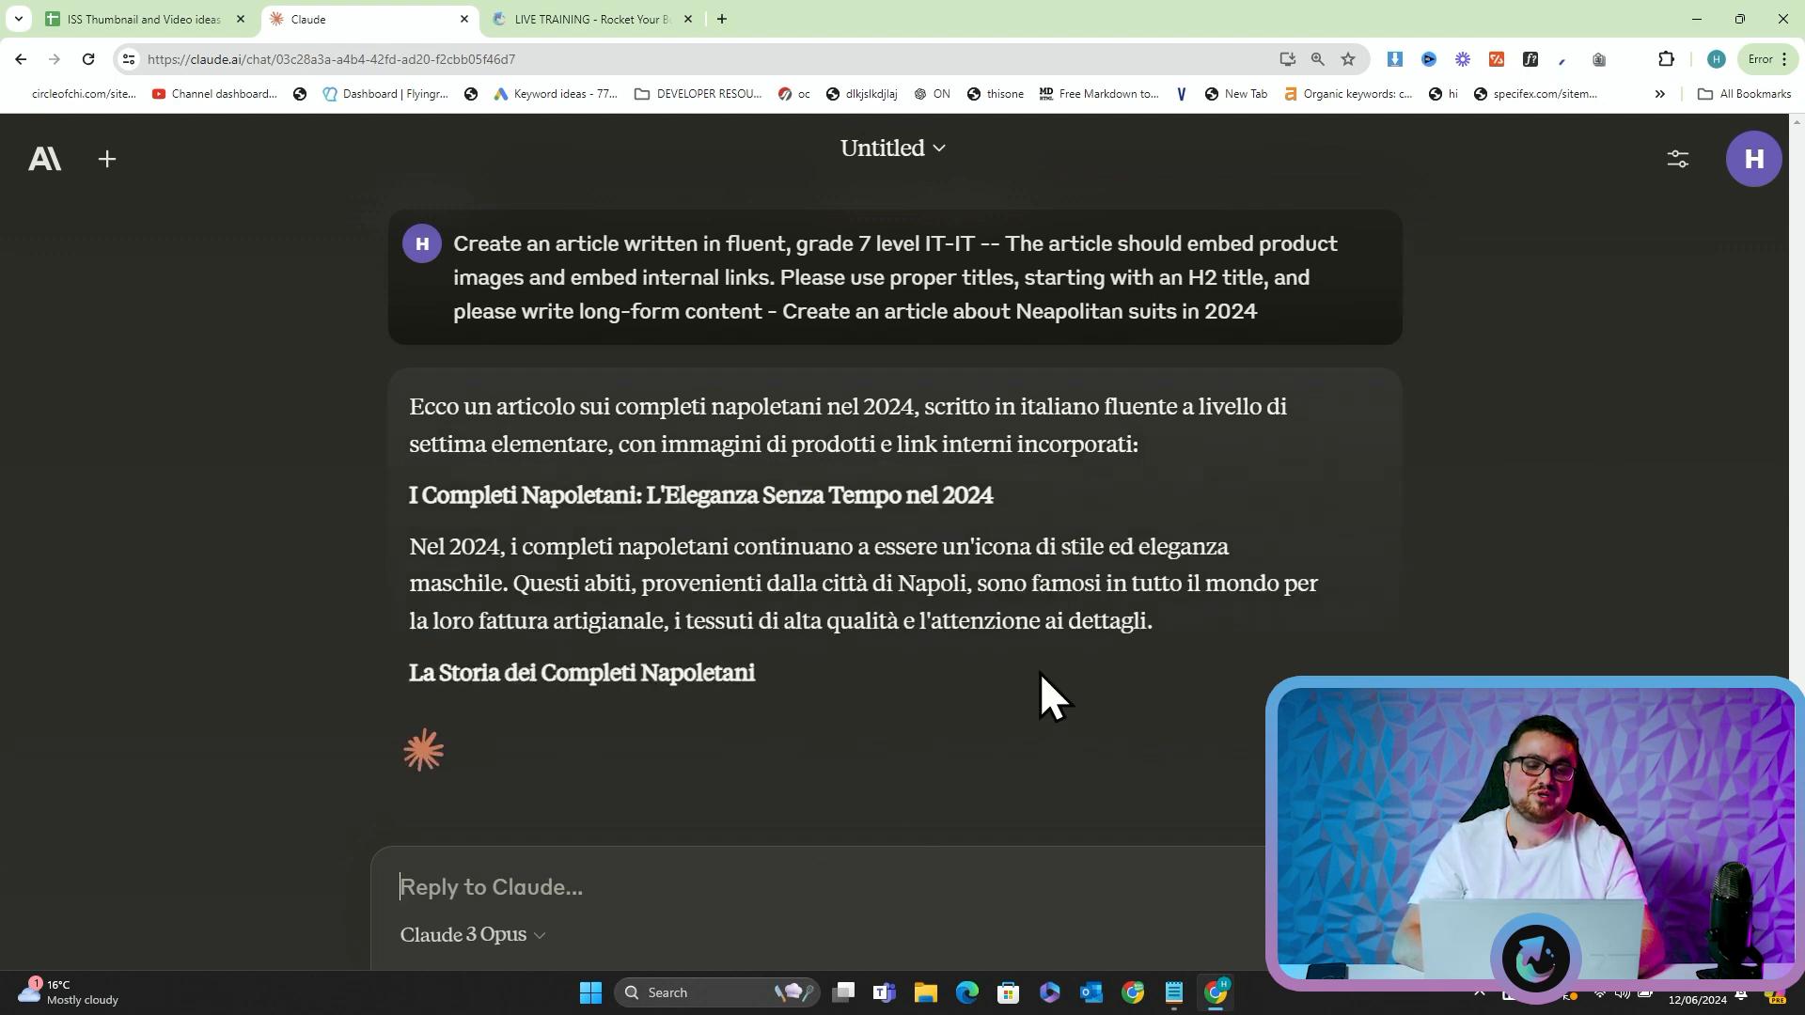
Scroll through Claude's Italian article and select 'Completi' in its heading
scroll(down, 3)
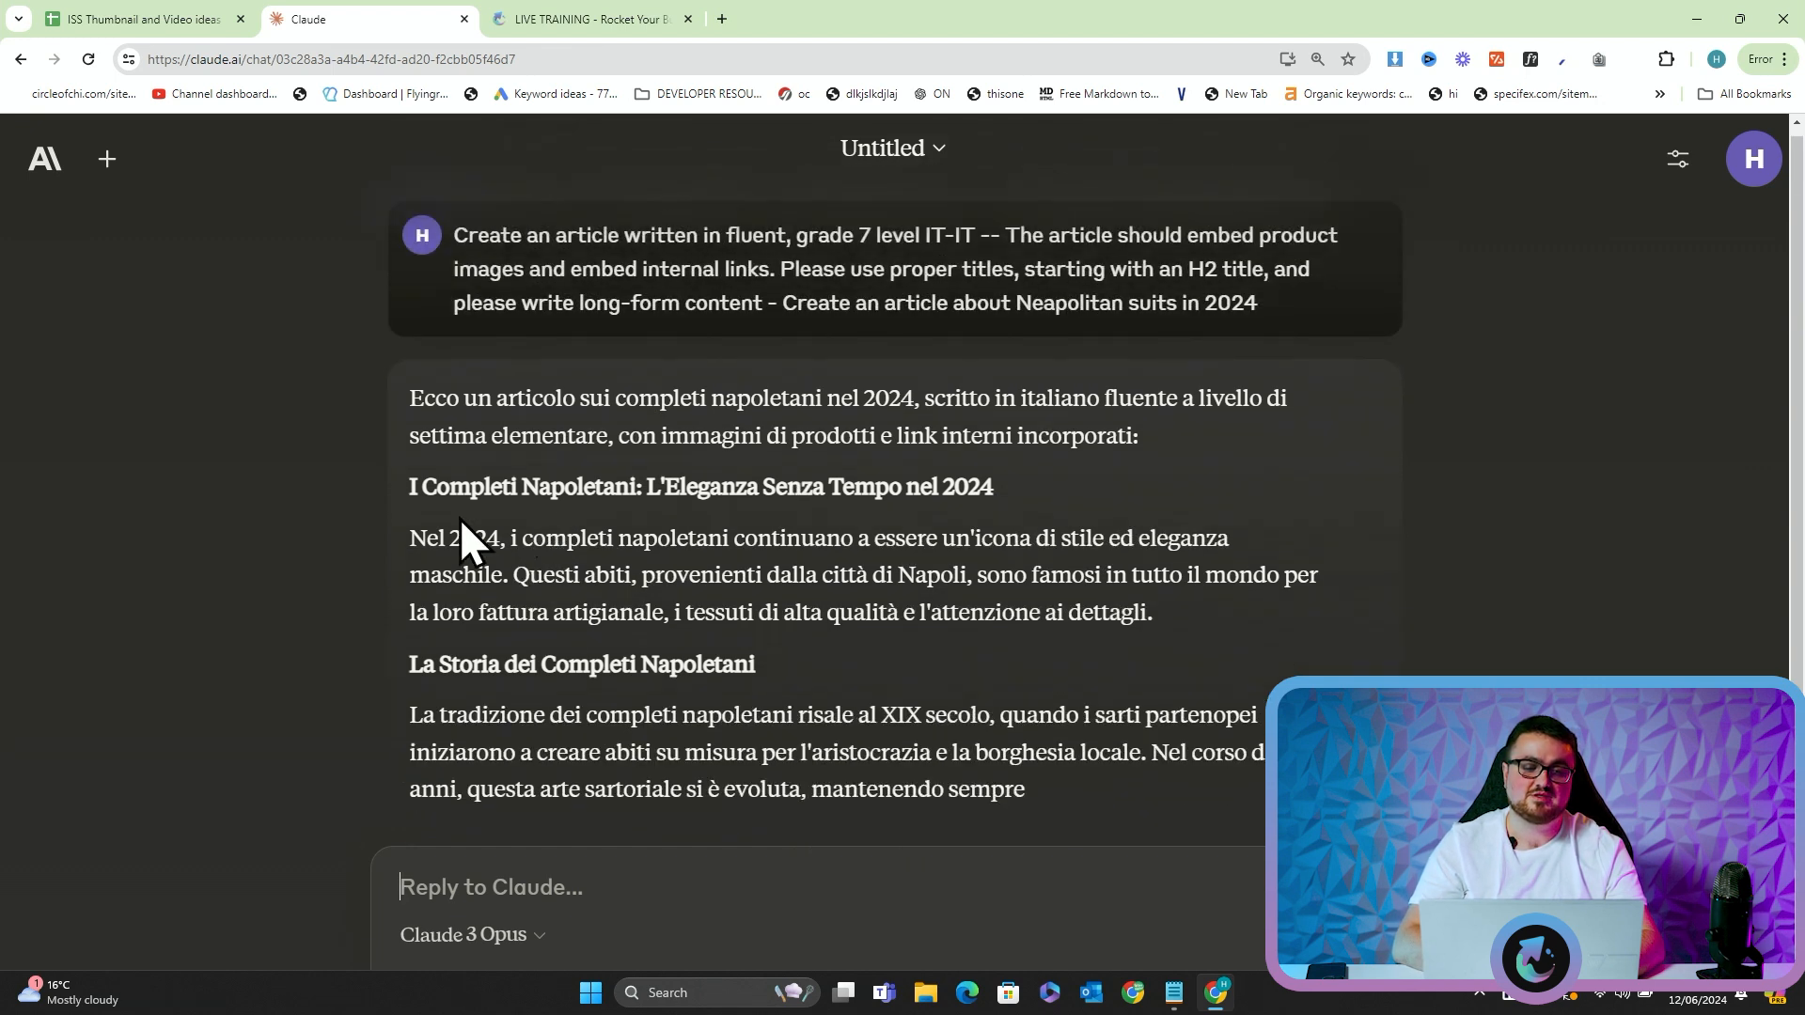
scroll(down, 3)
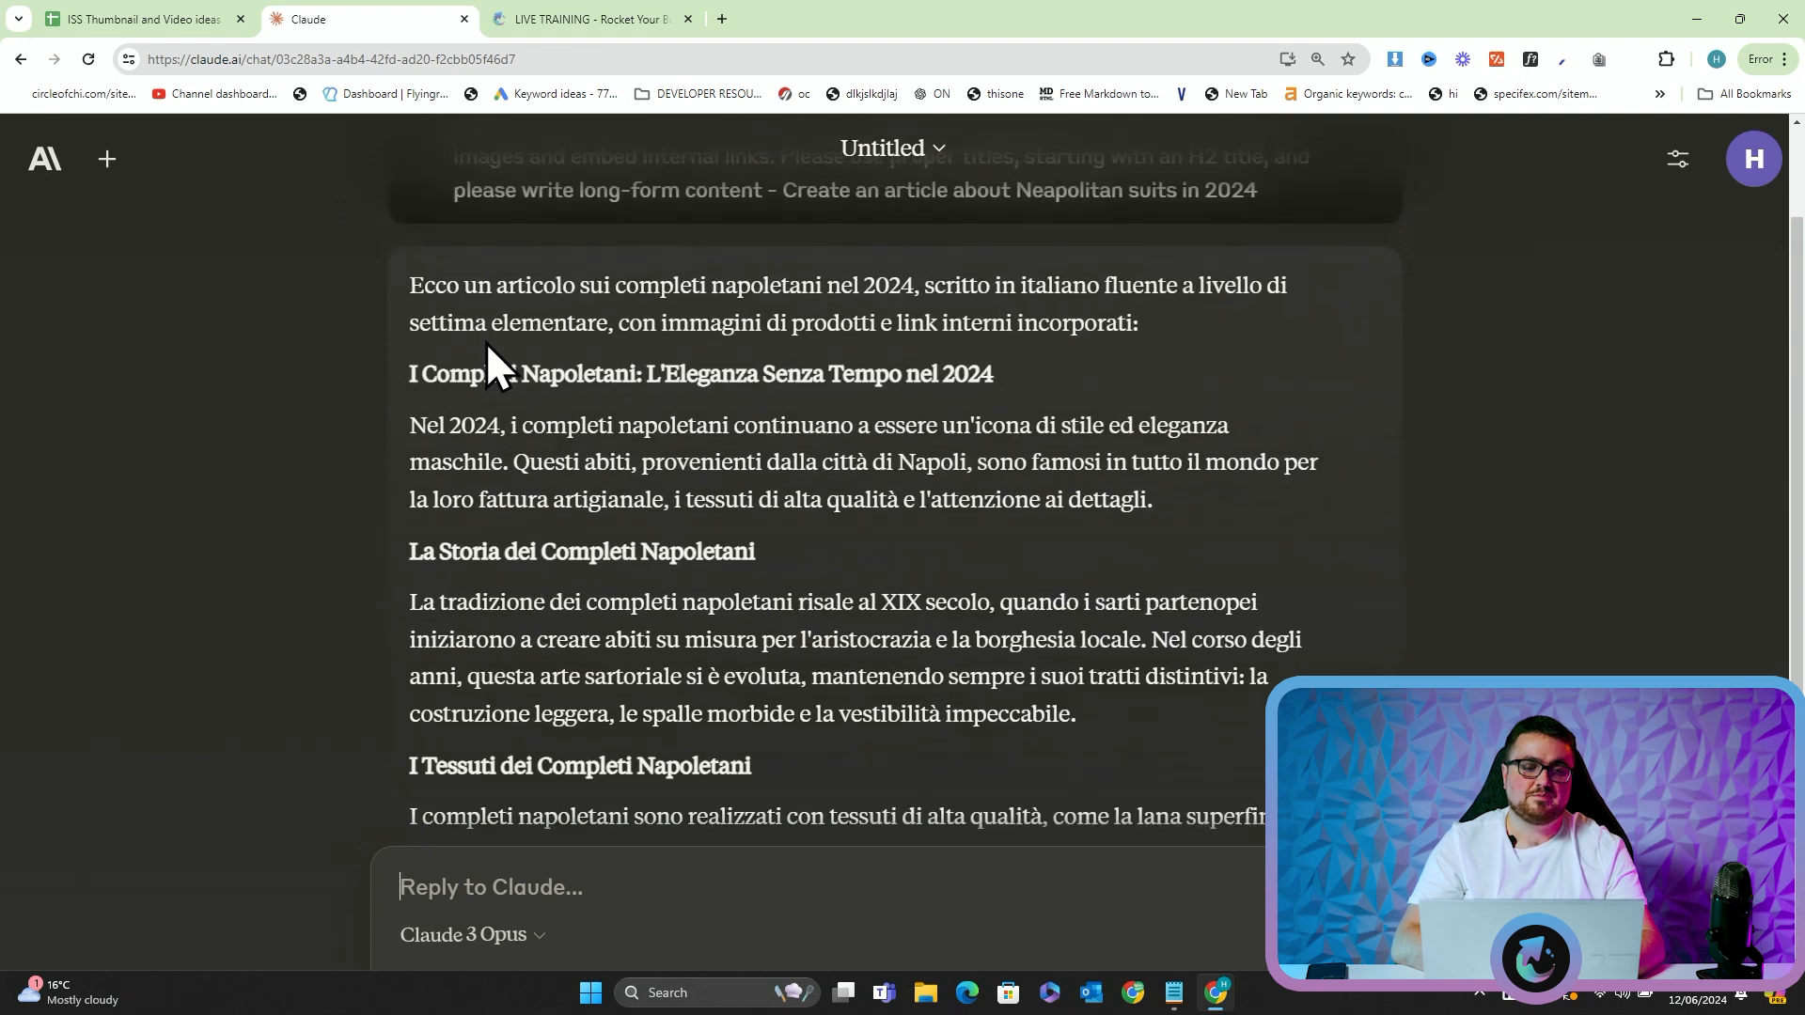
double_click(471, 374)
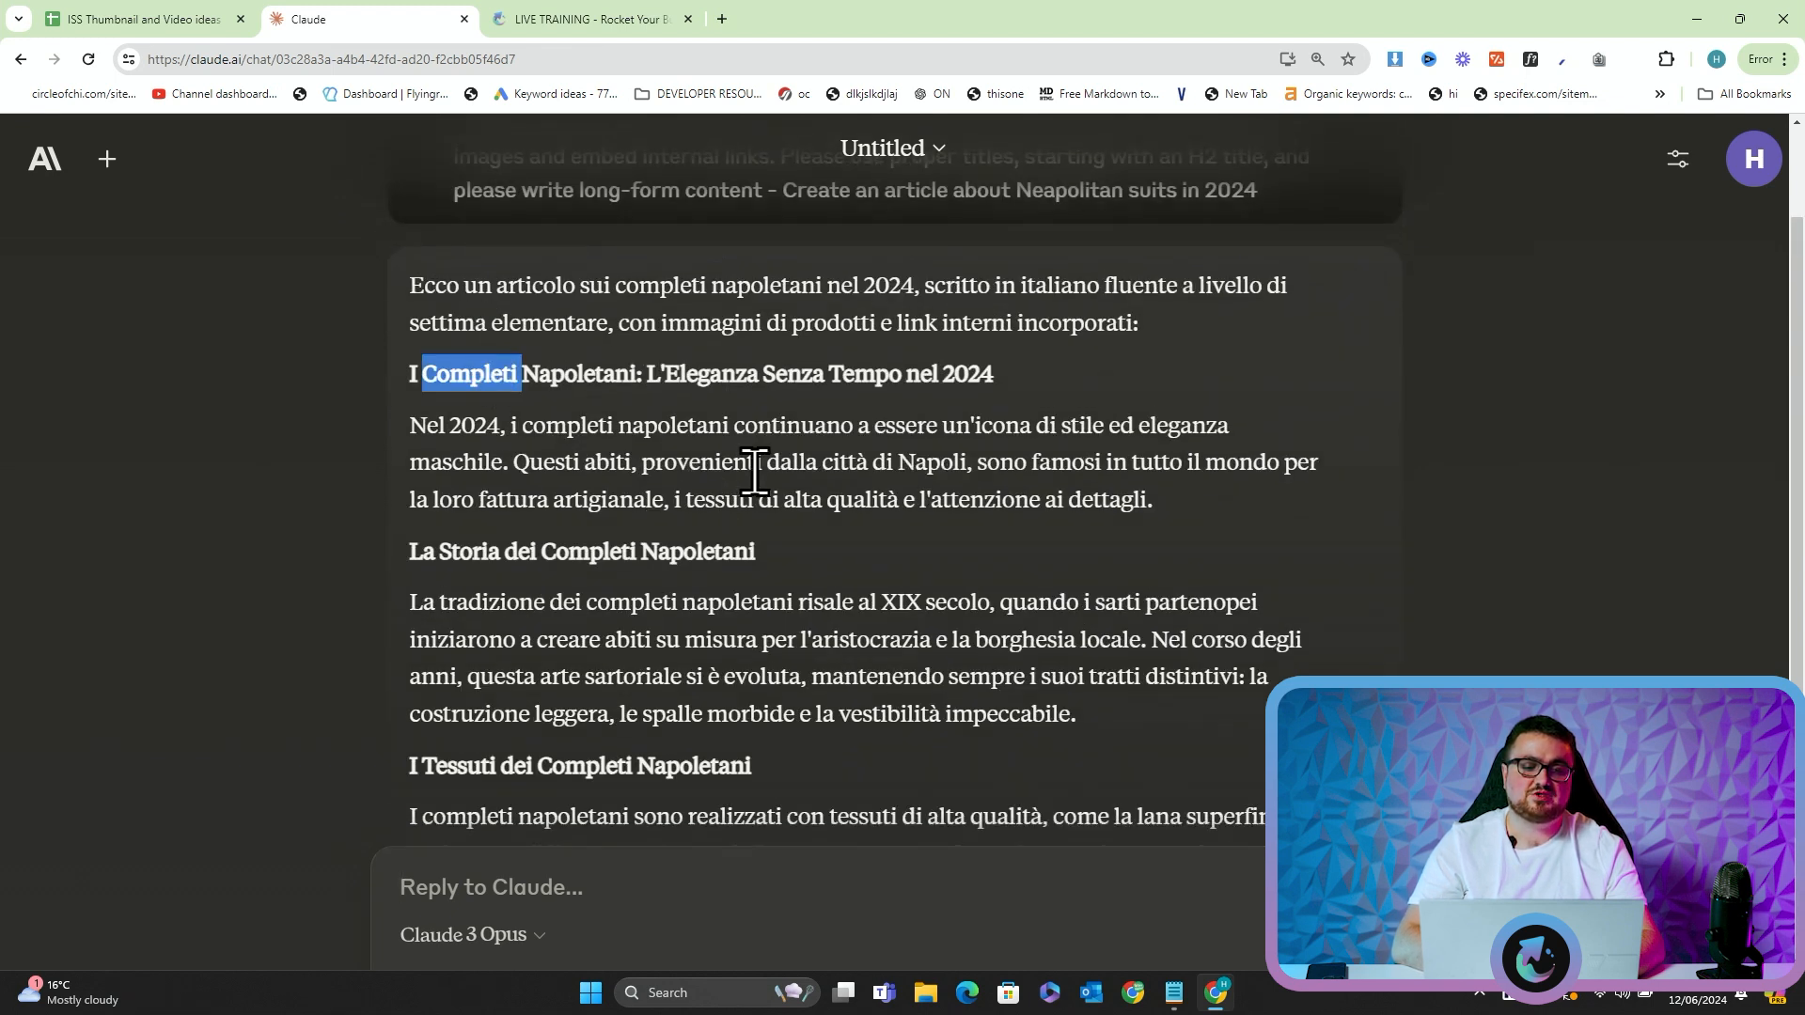
scroll(up, 3)
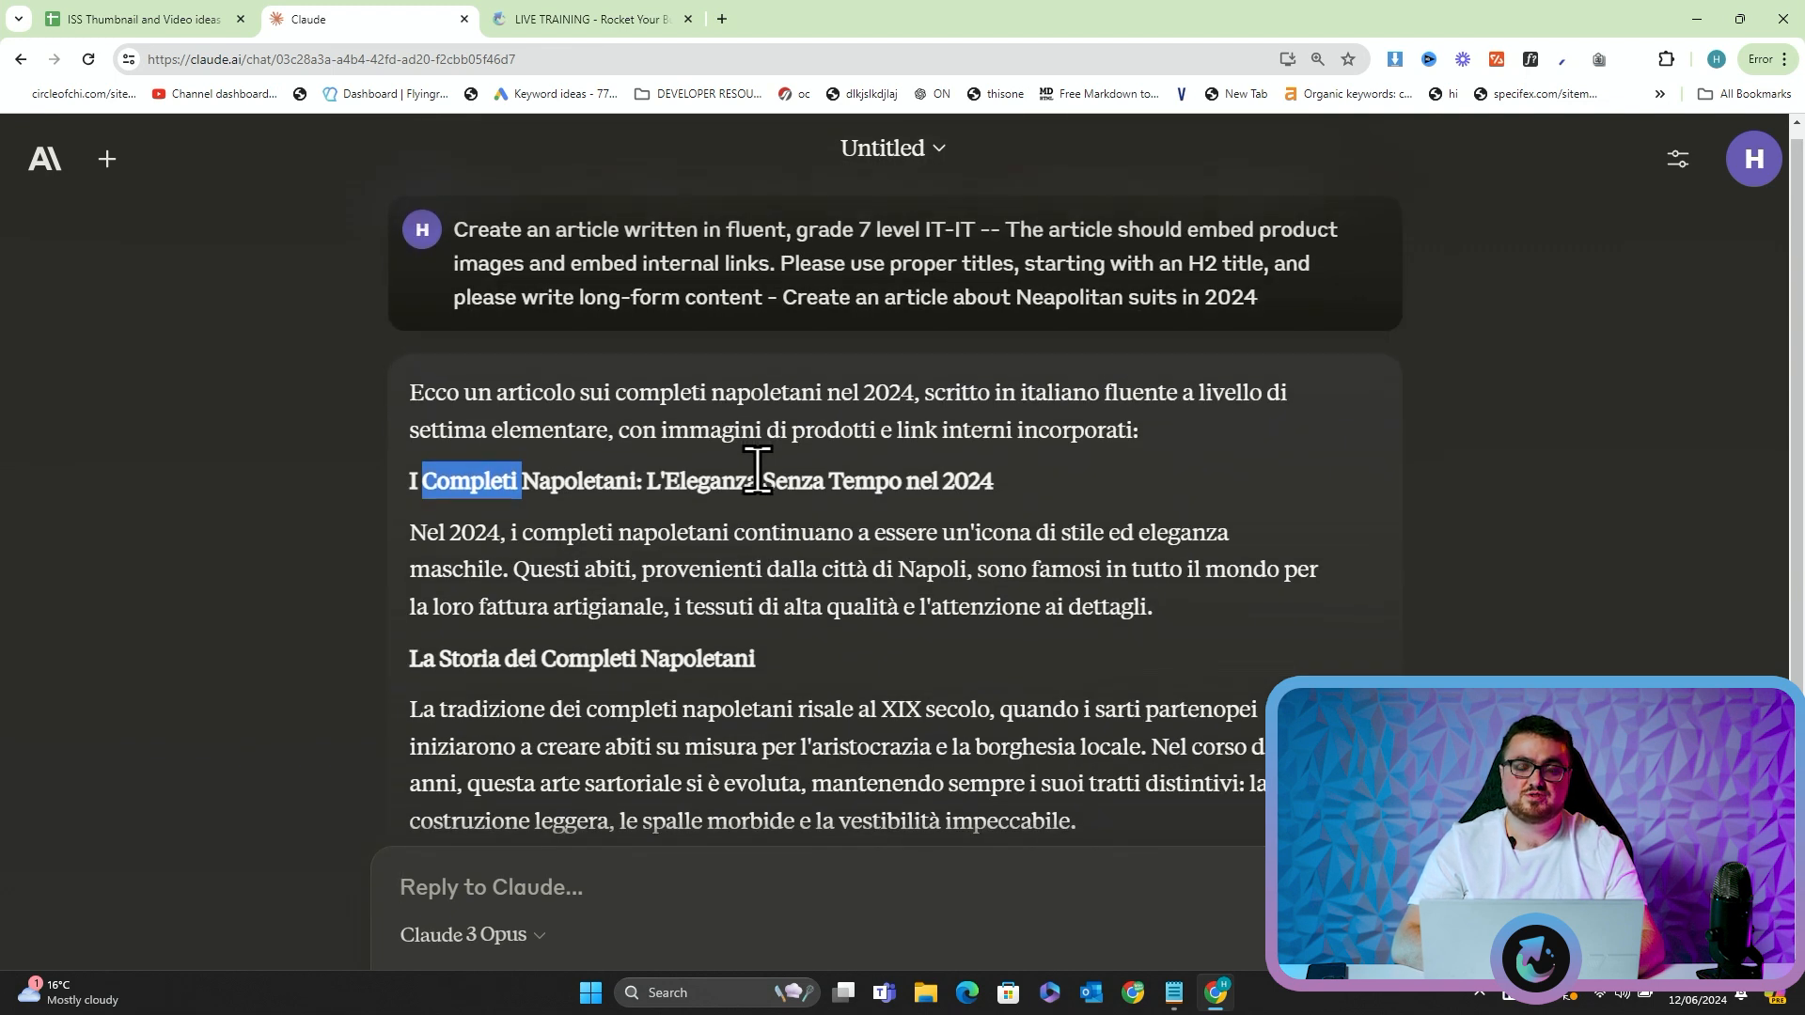
scroll(down, 3)
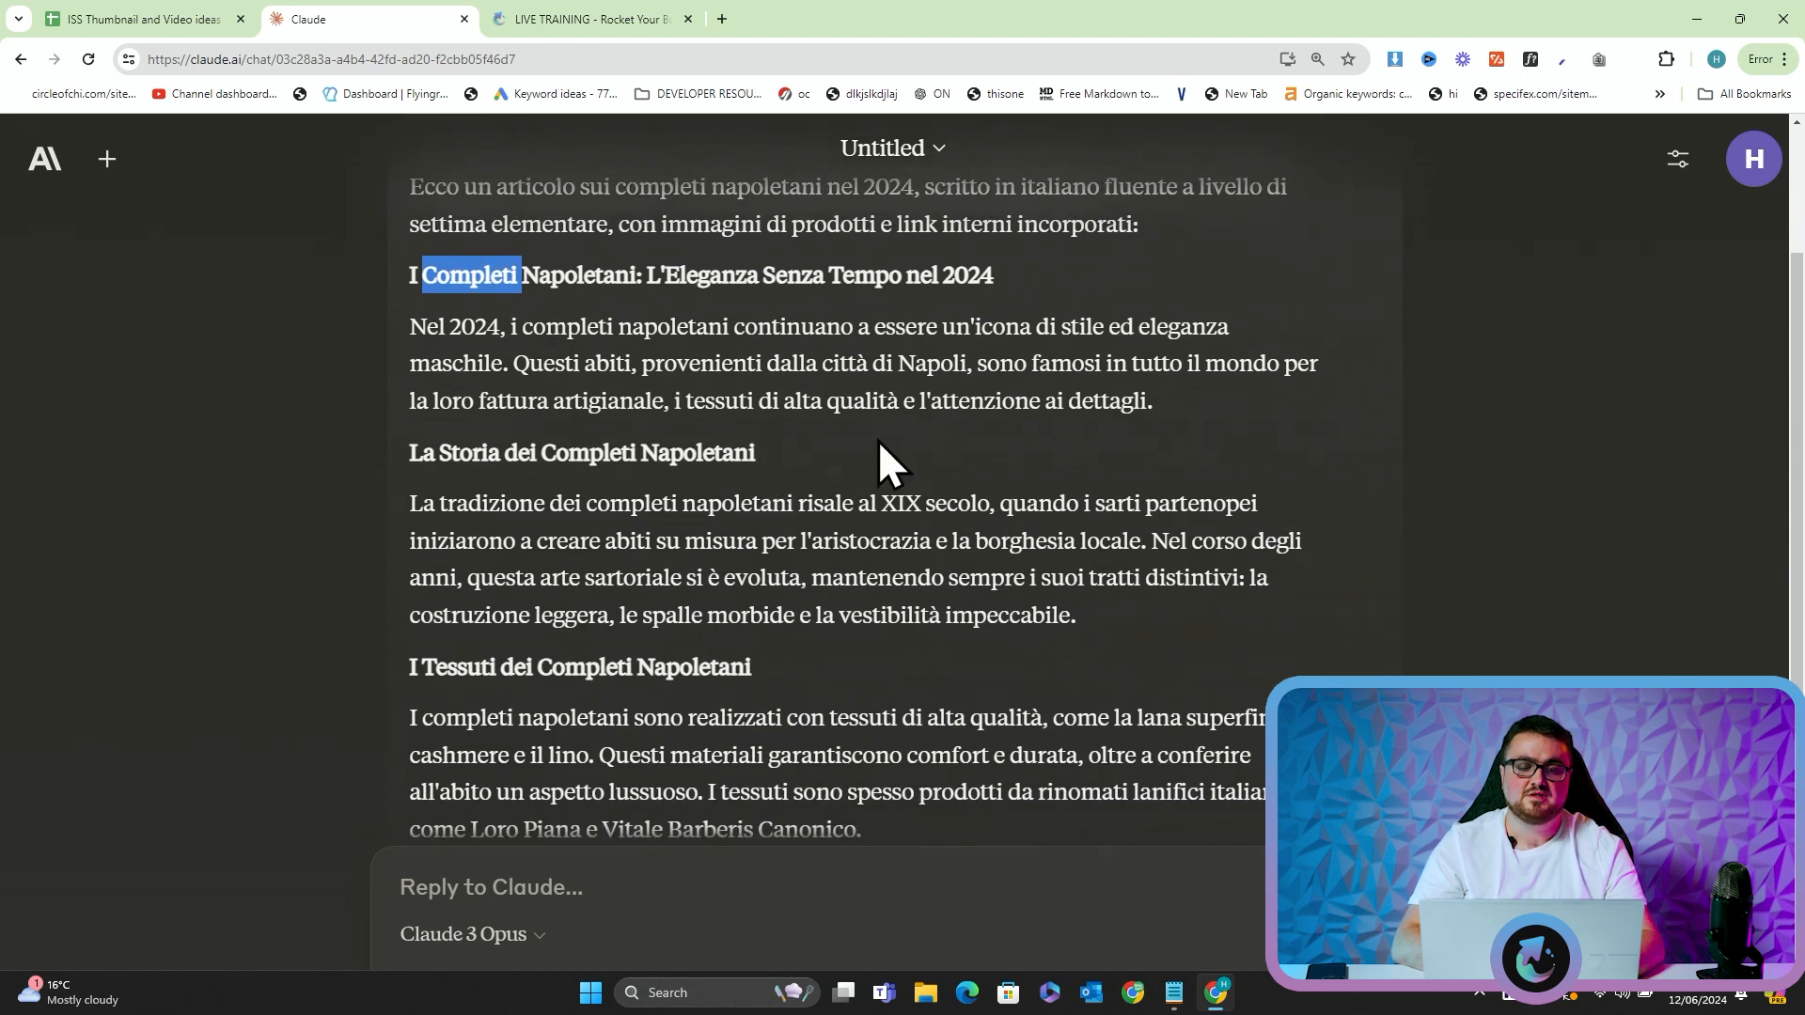
scroll(down, 3)
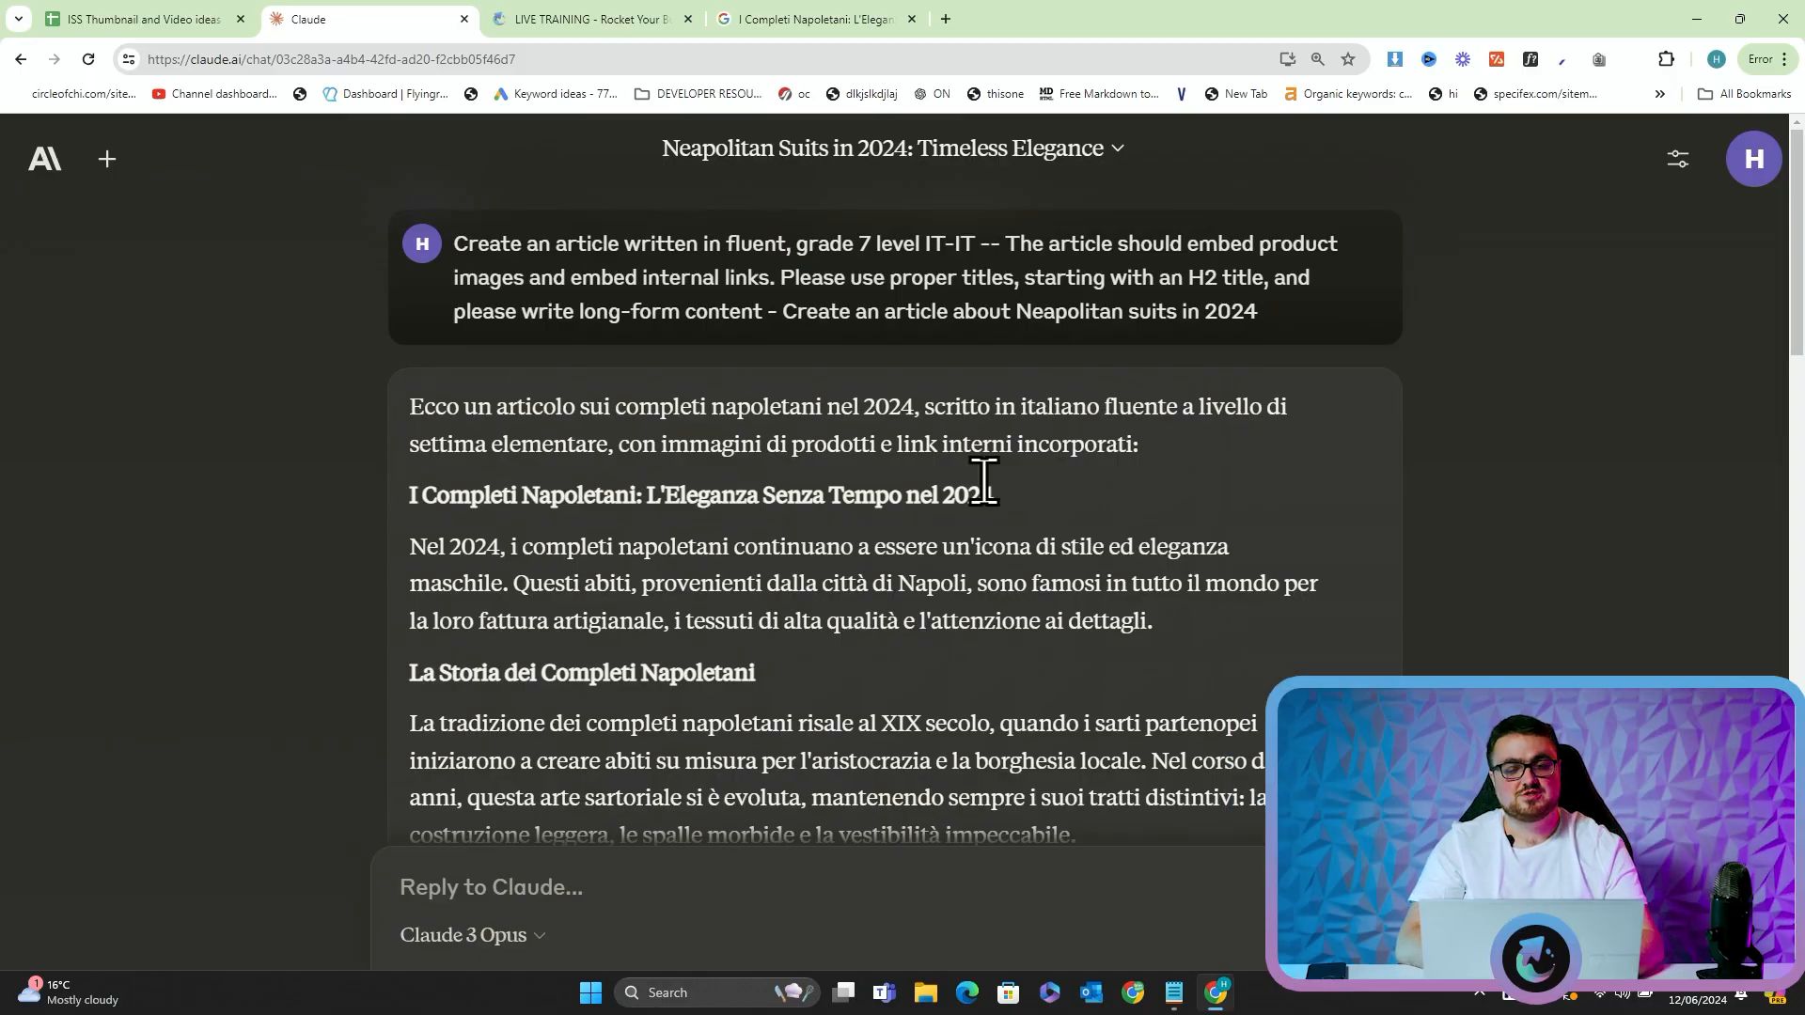
scroll(down, 3)
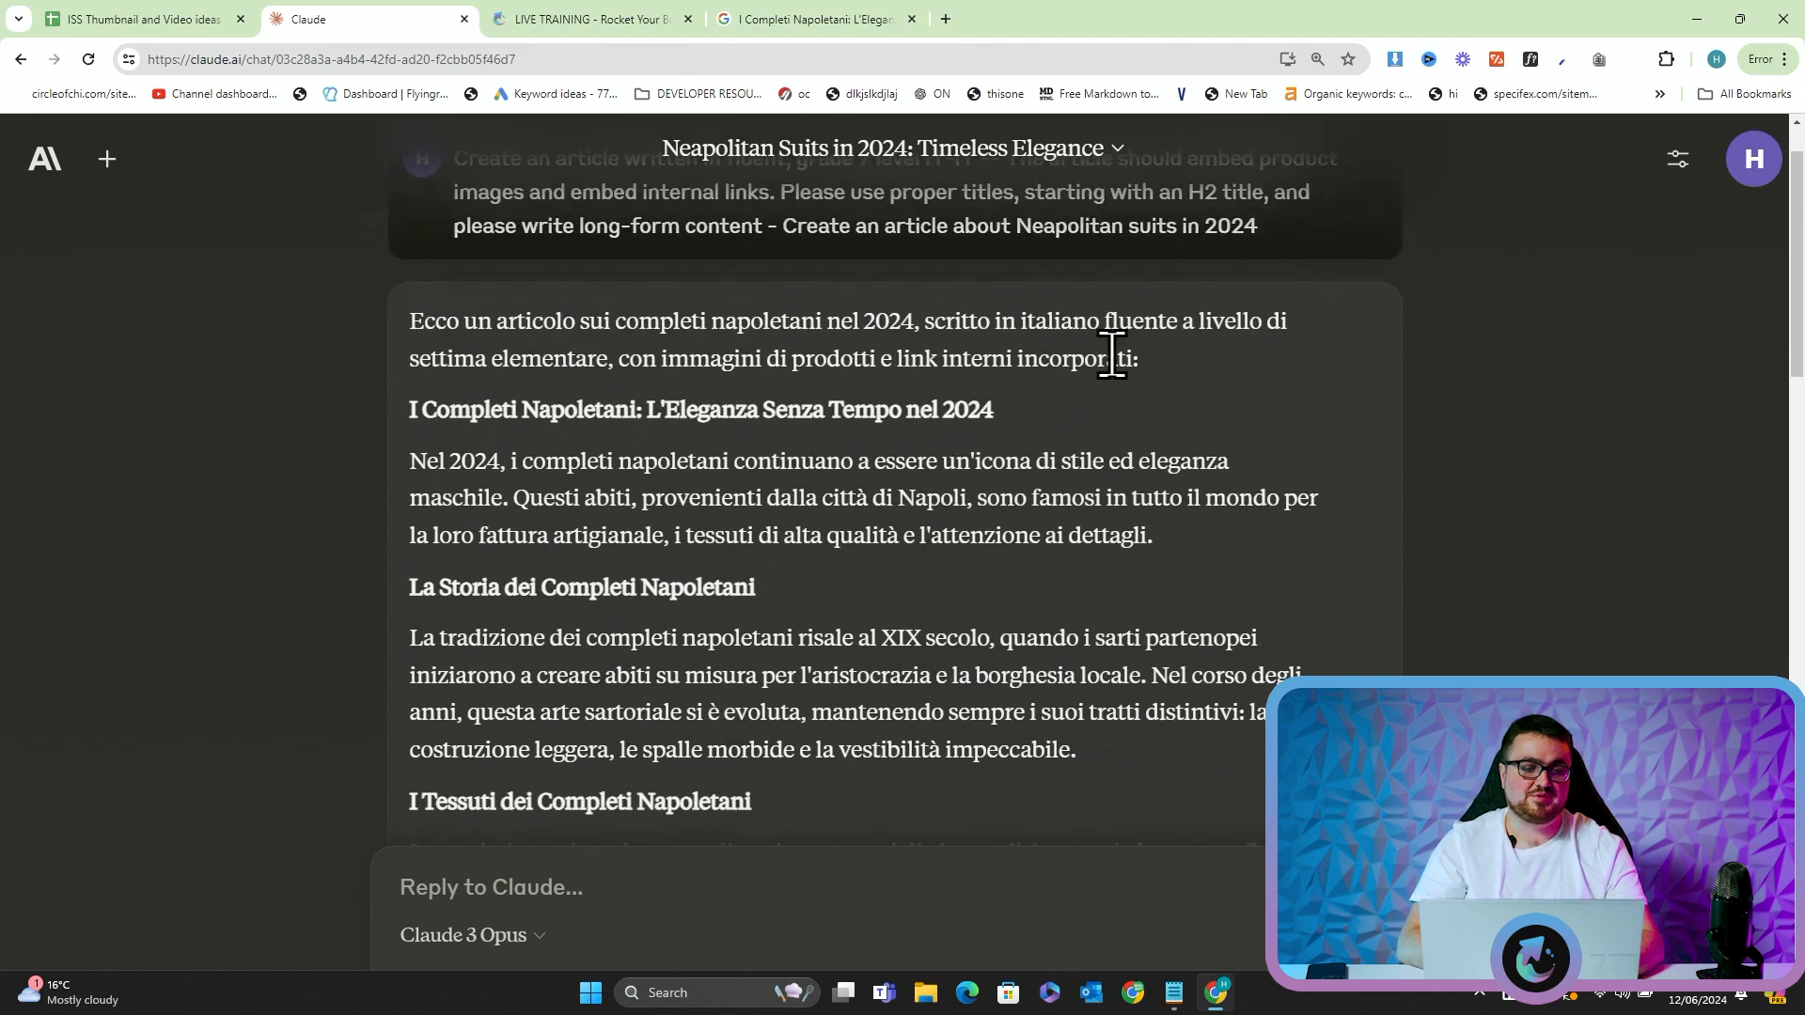
scroll(down, 3)
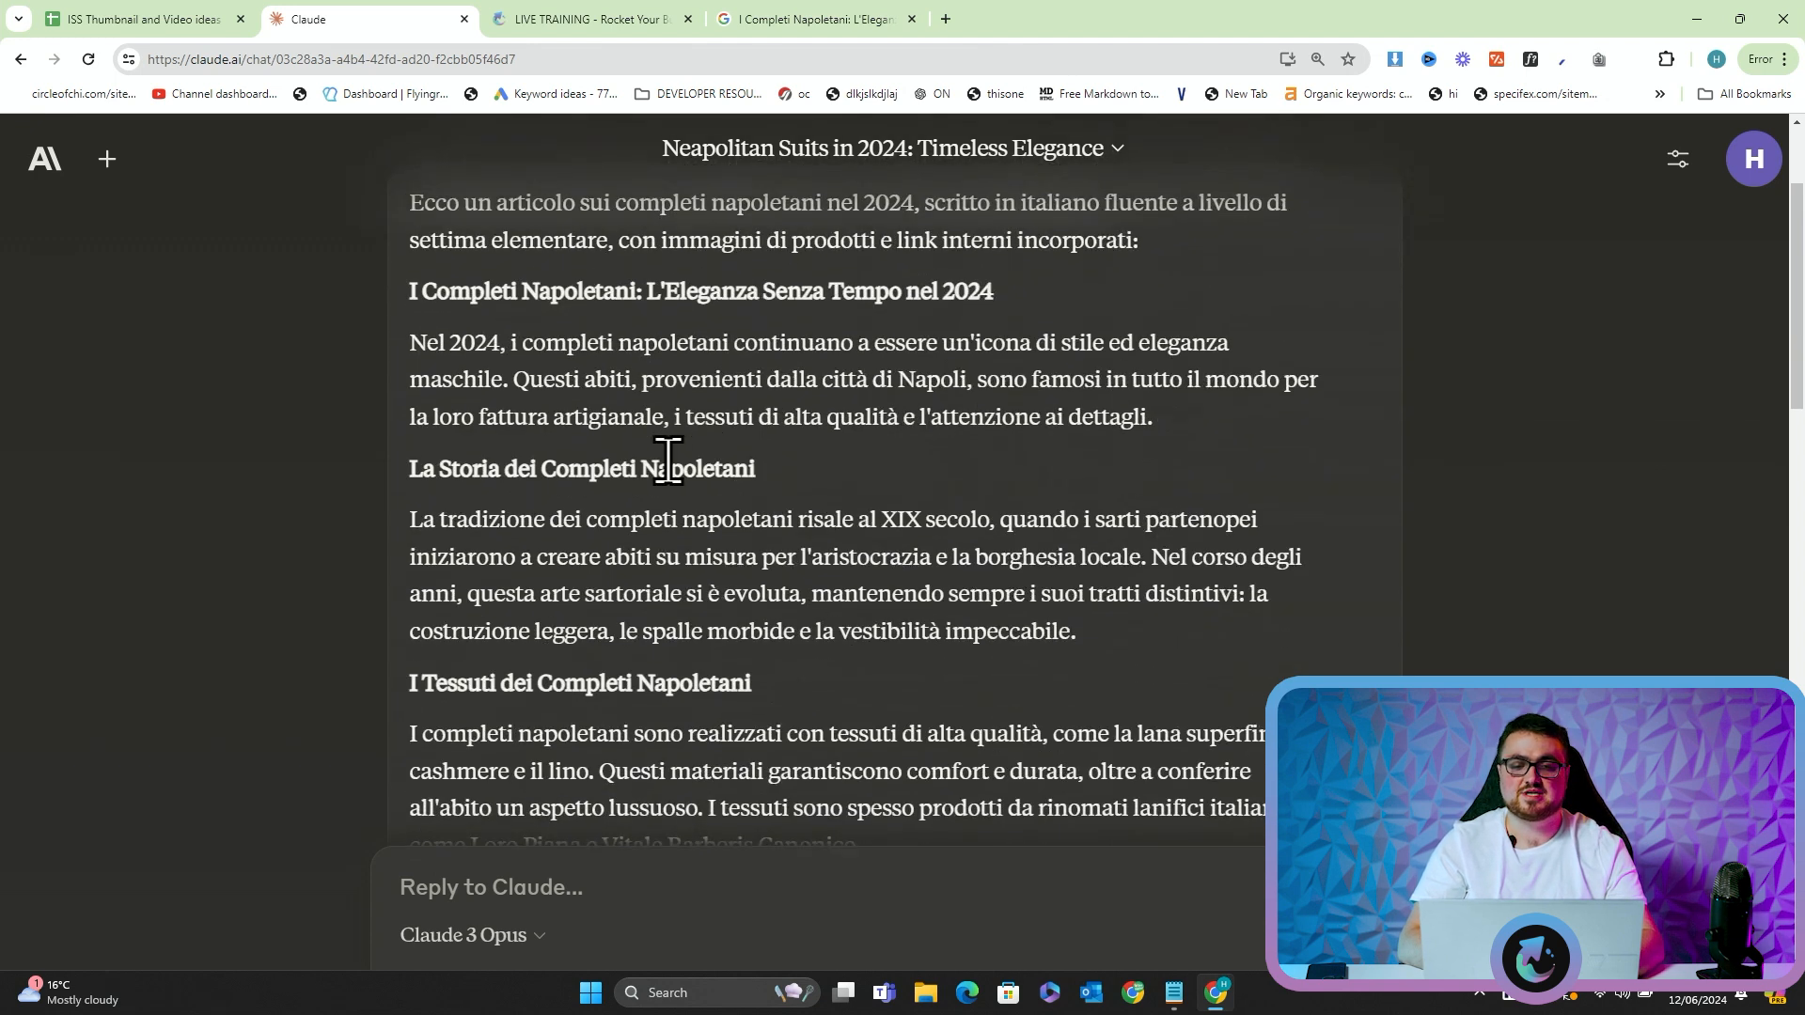
scroll(down, 3)
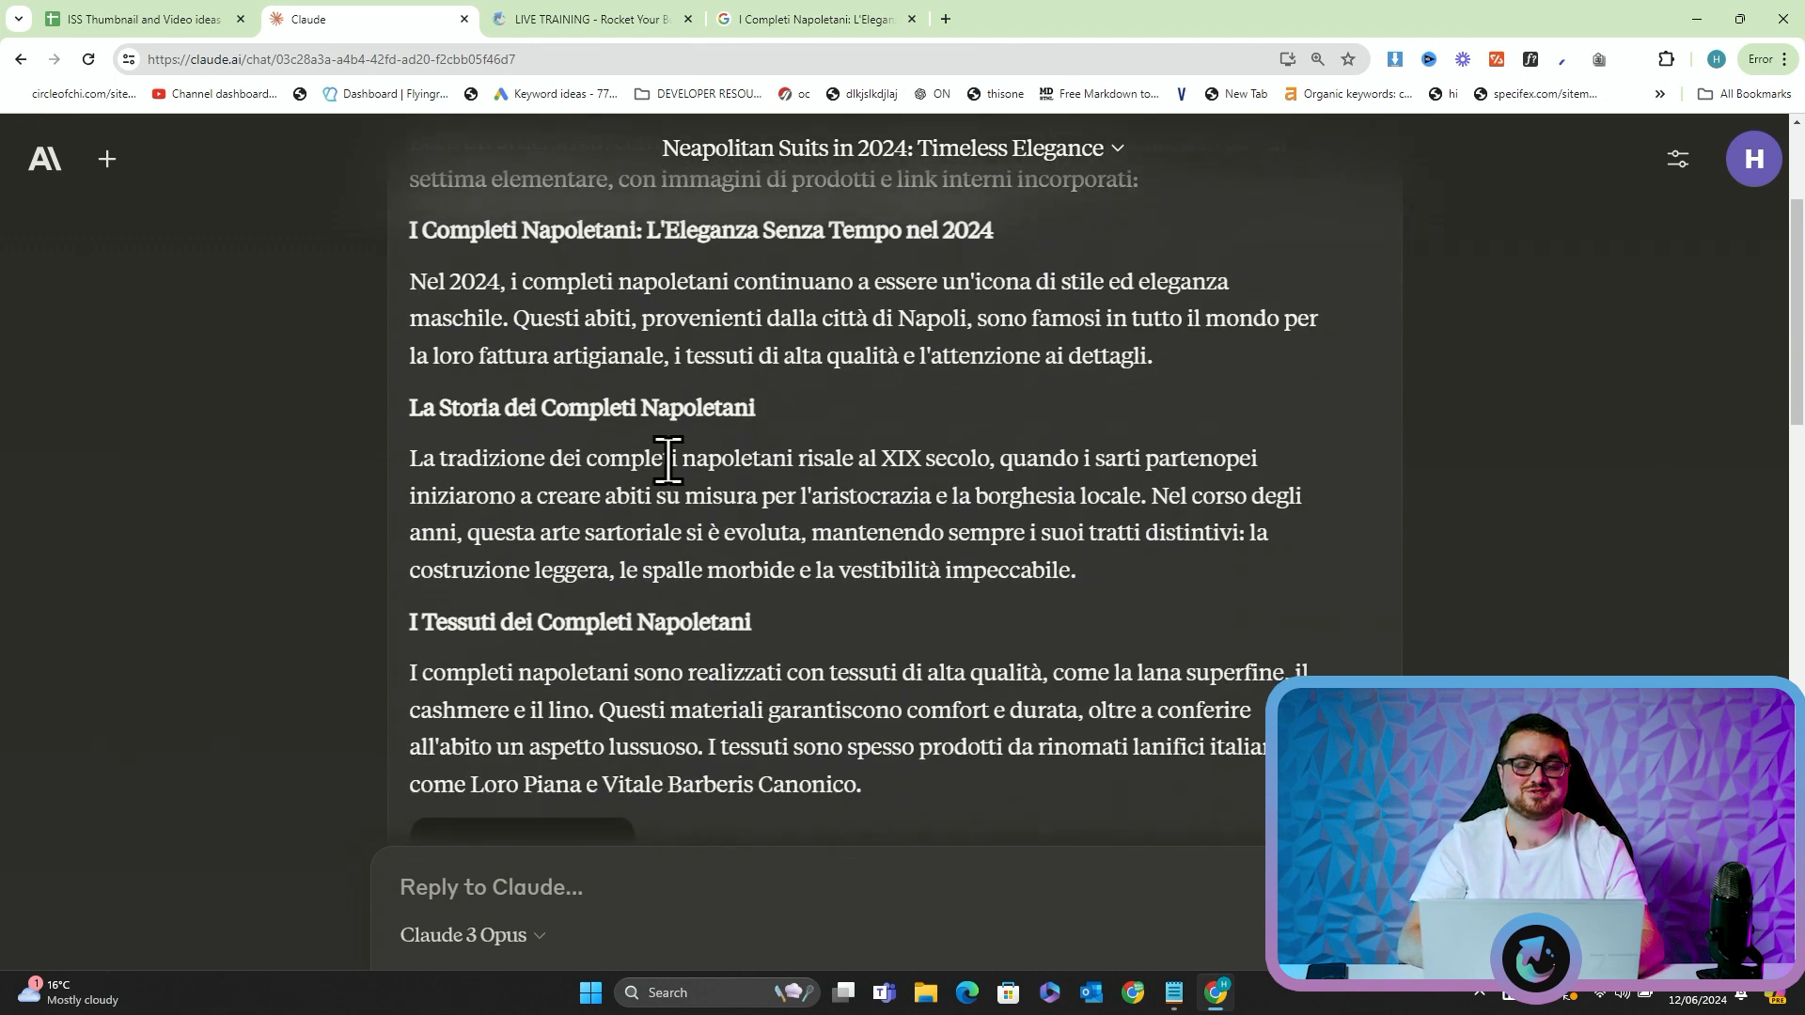
scroll(down, 3)
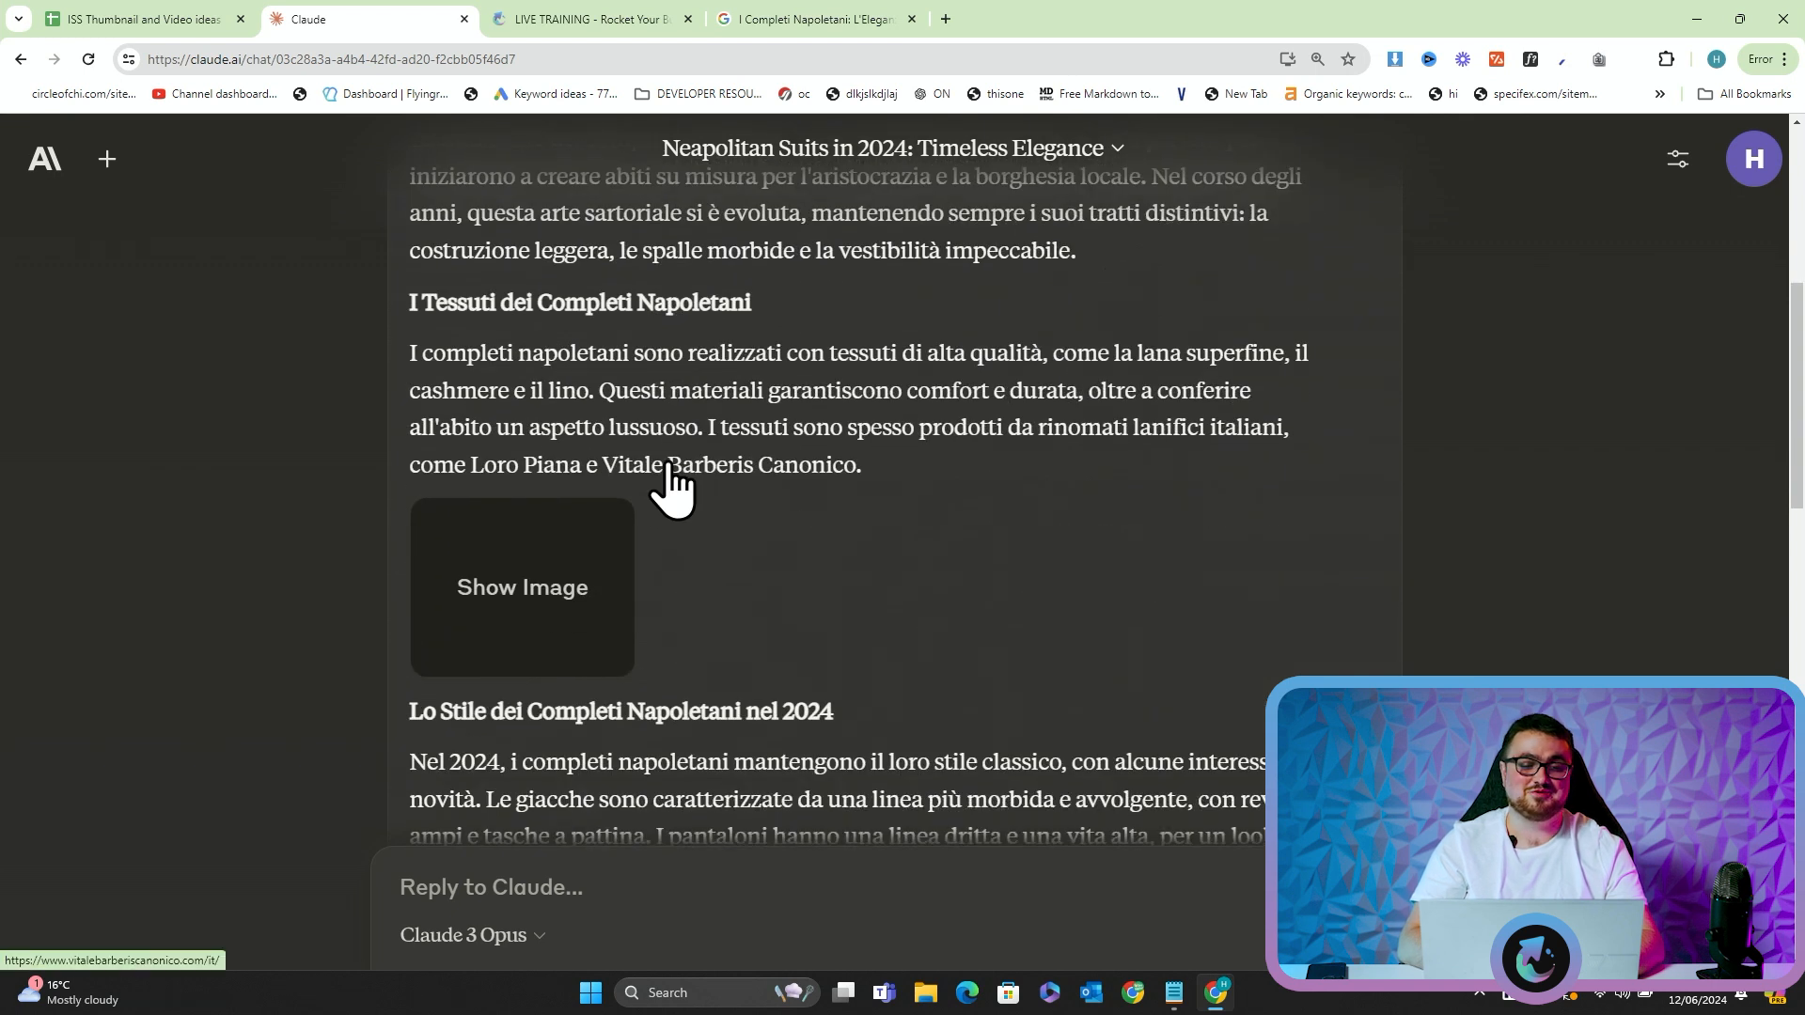
scroll(down, 3)
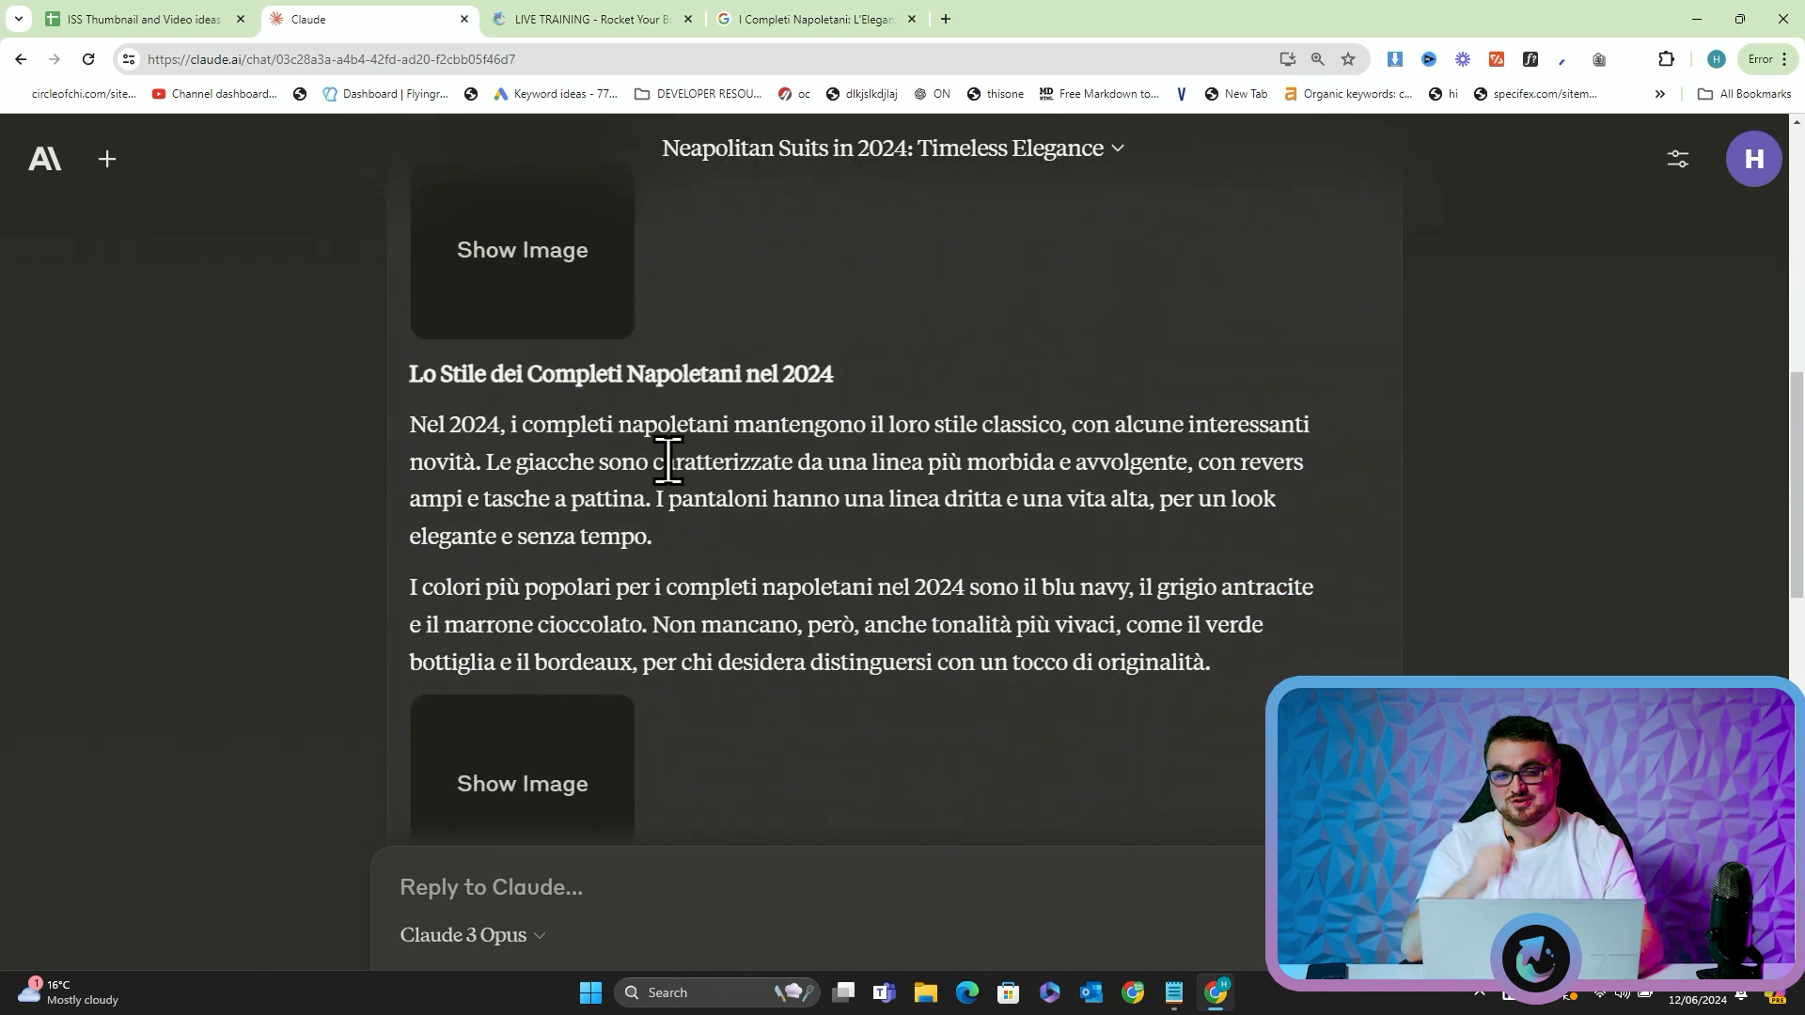
scroll(down, 3)
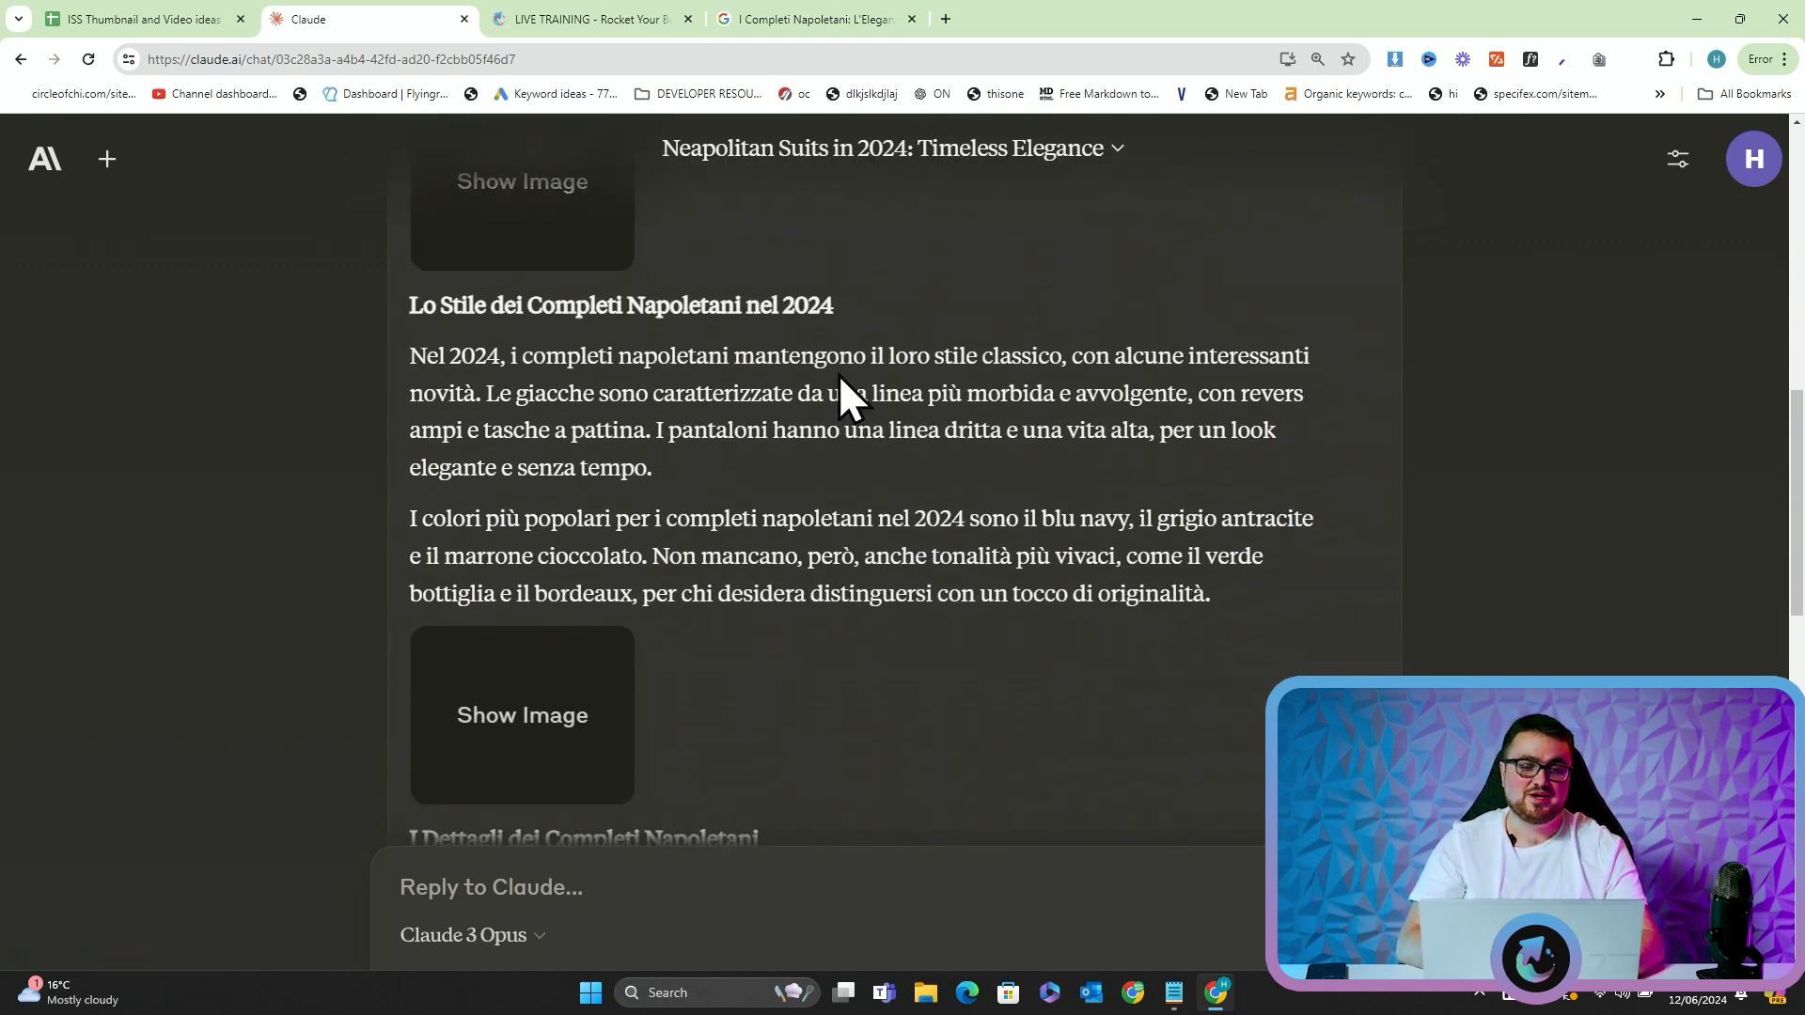
mouse_move(1103, 497)
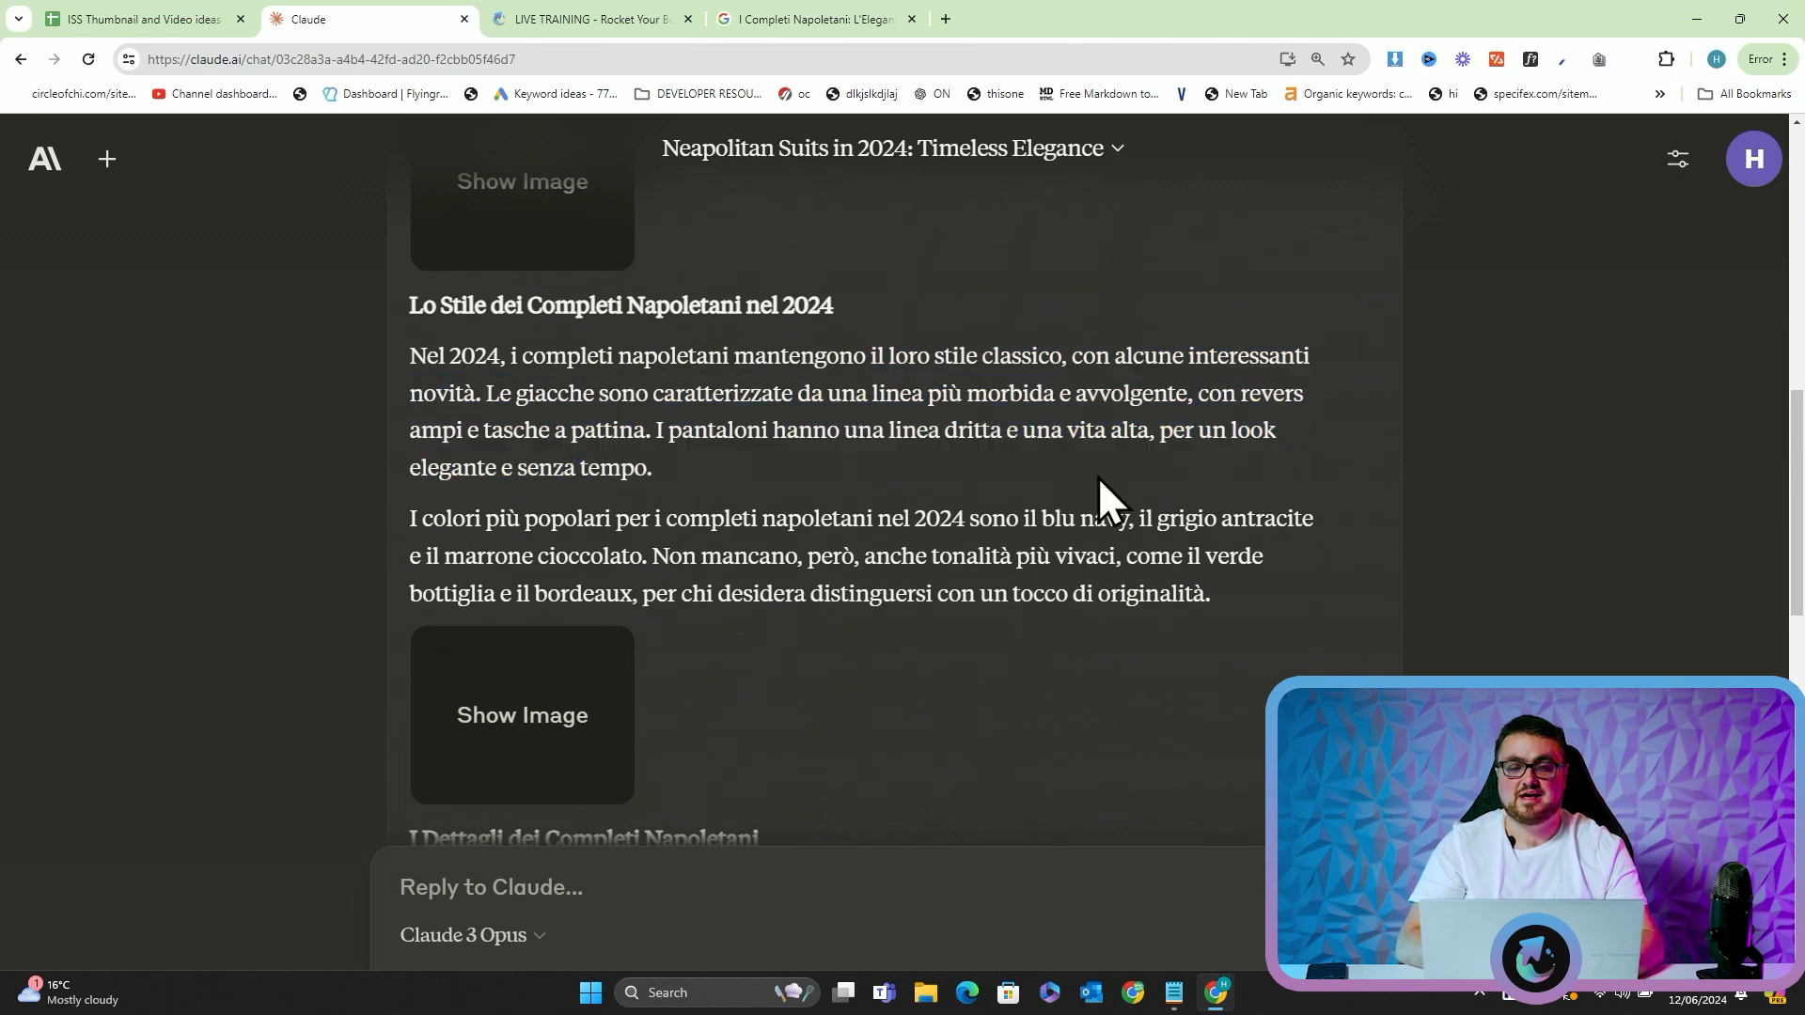
scroll(down, 3)
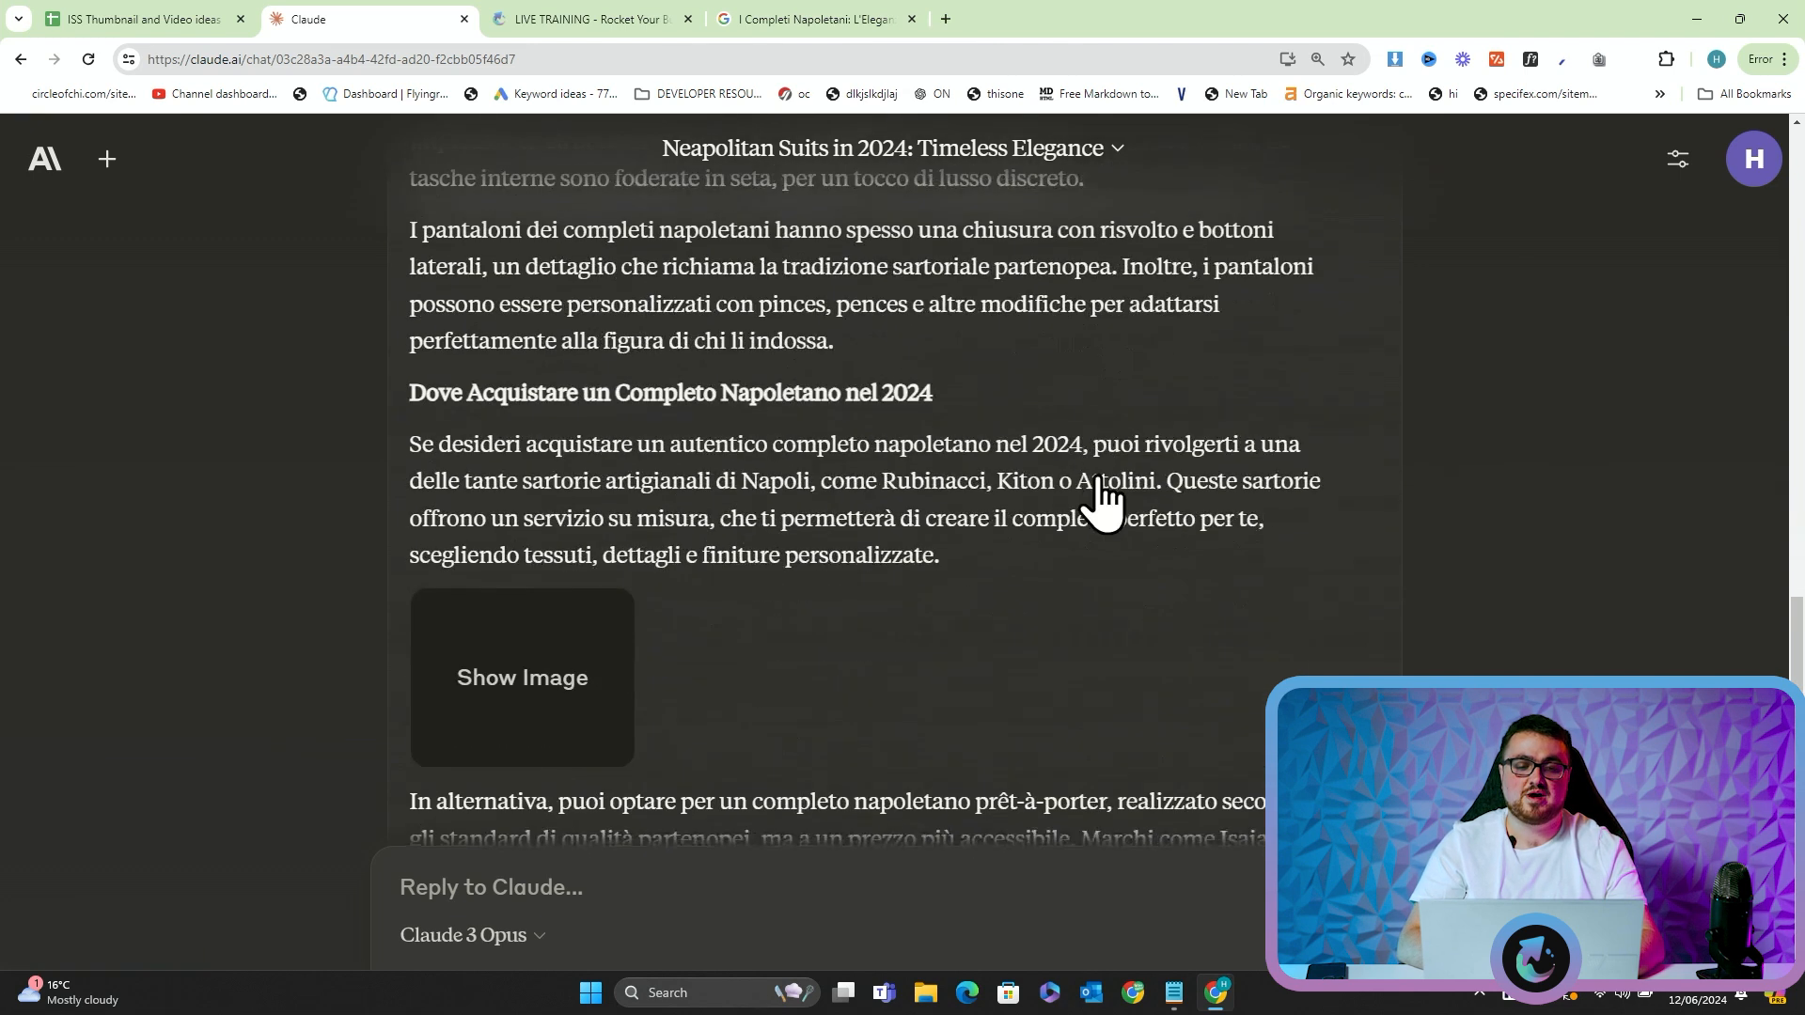
scroll(down, 3)
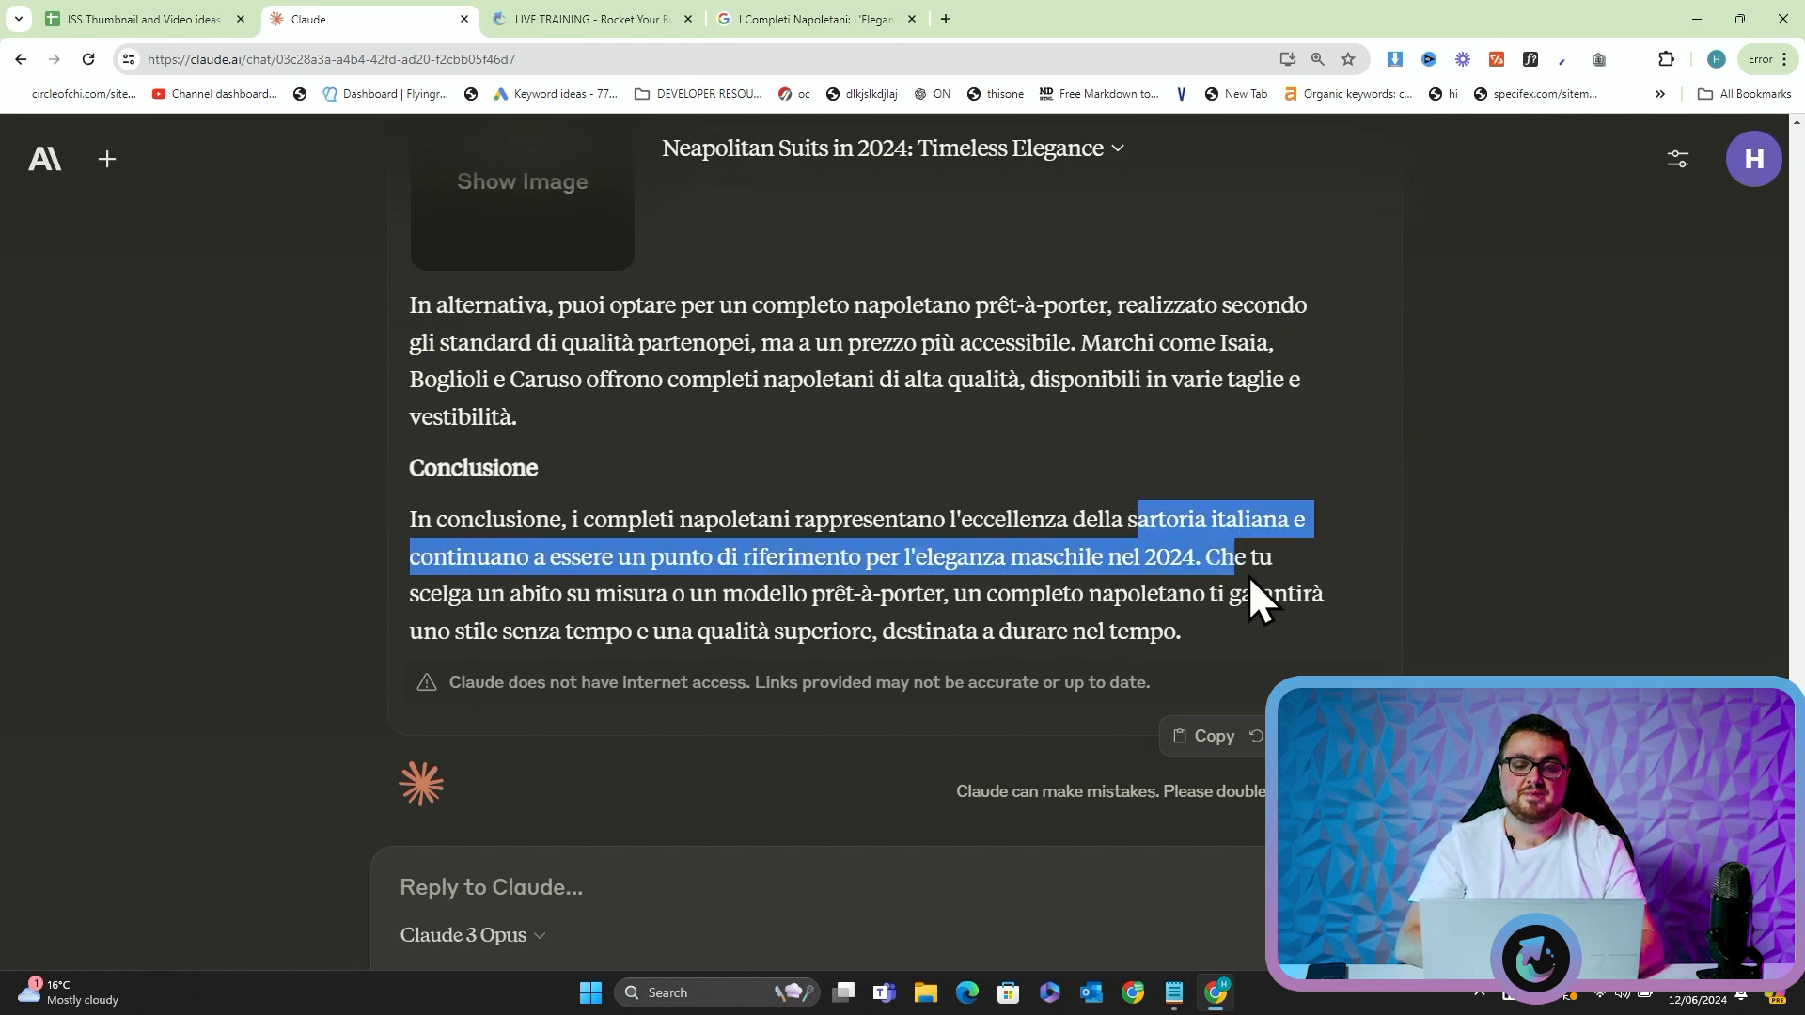
scroll(up, 3)
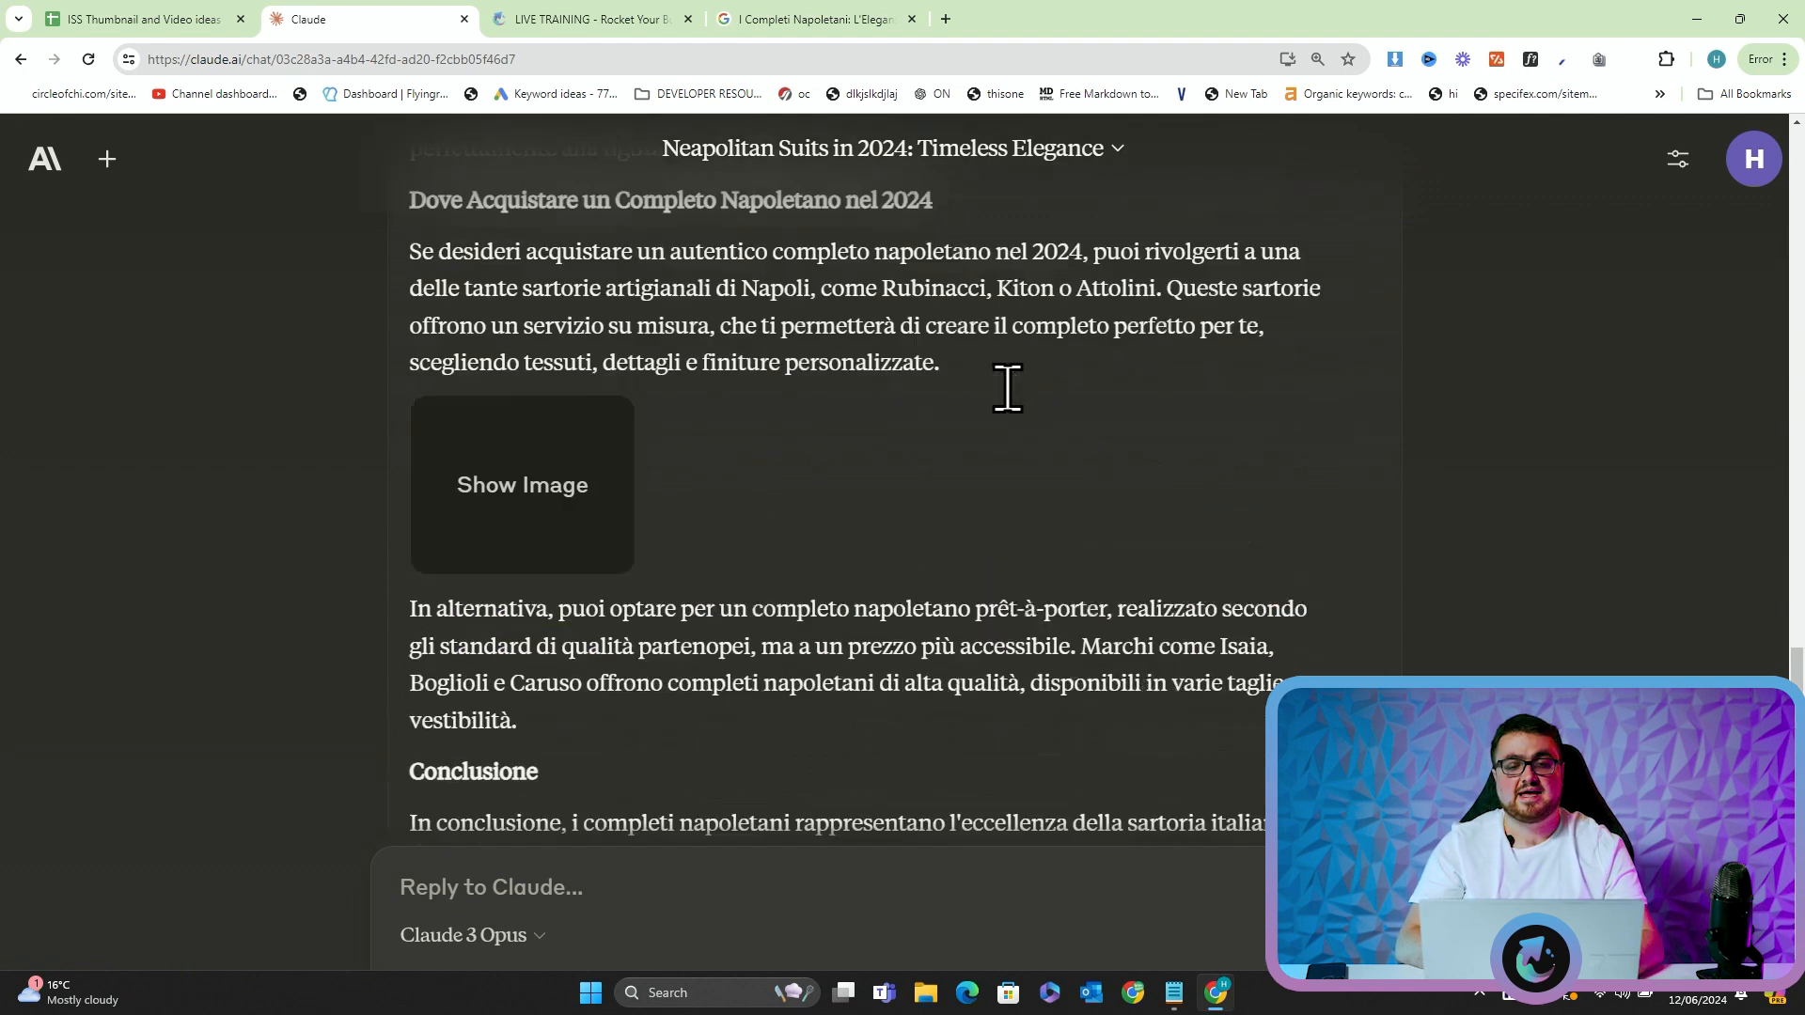
scroll(up, 3)
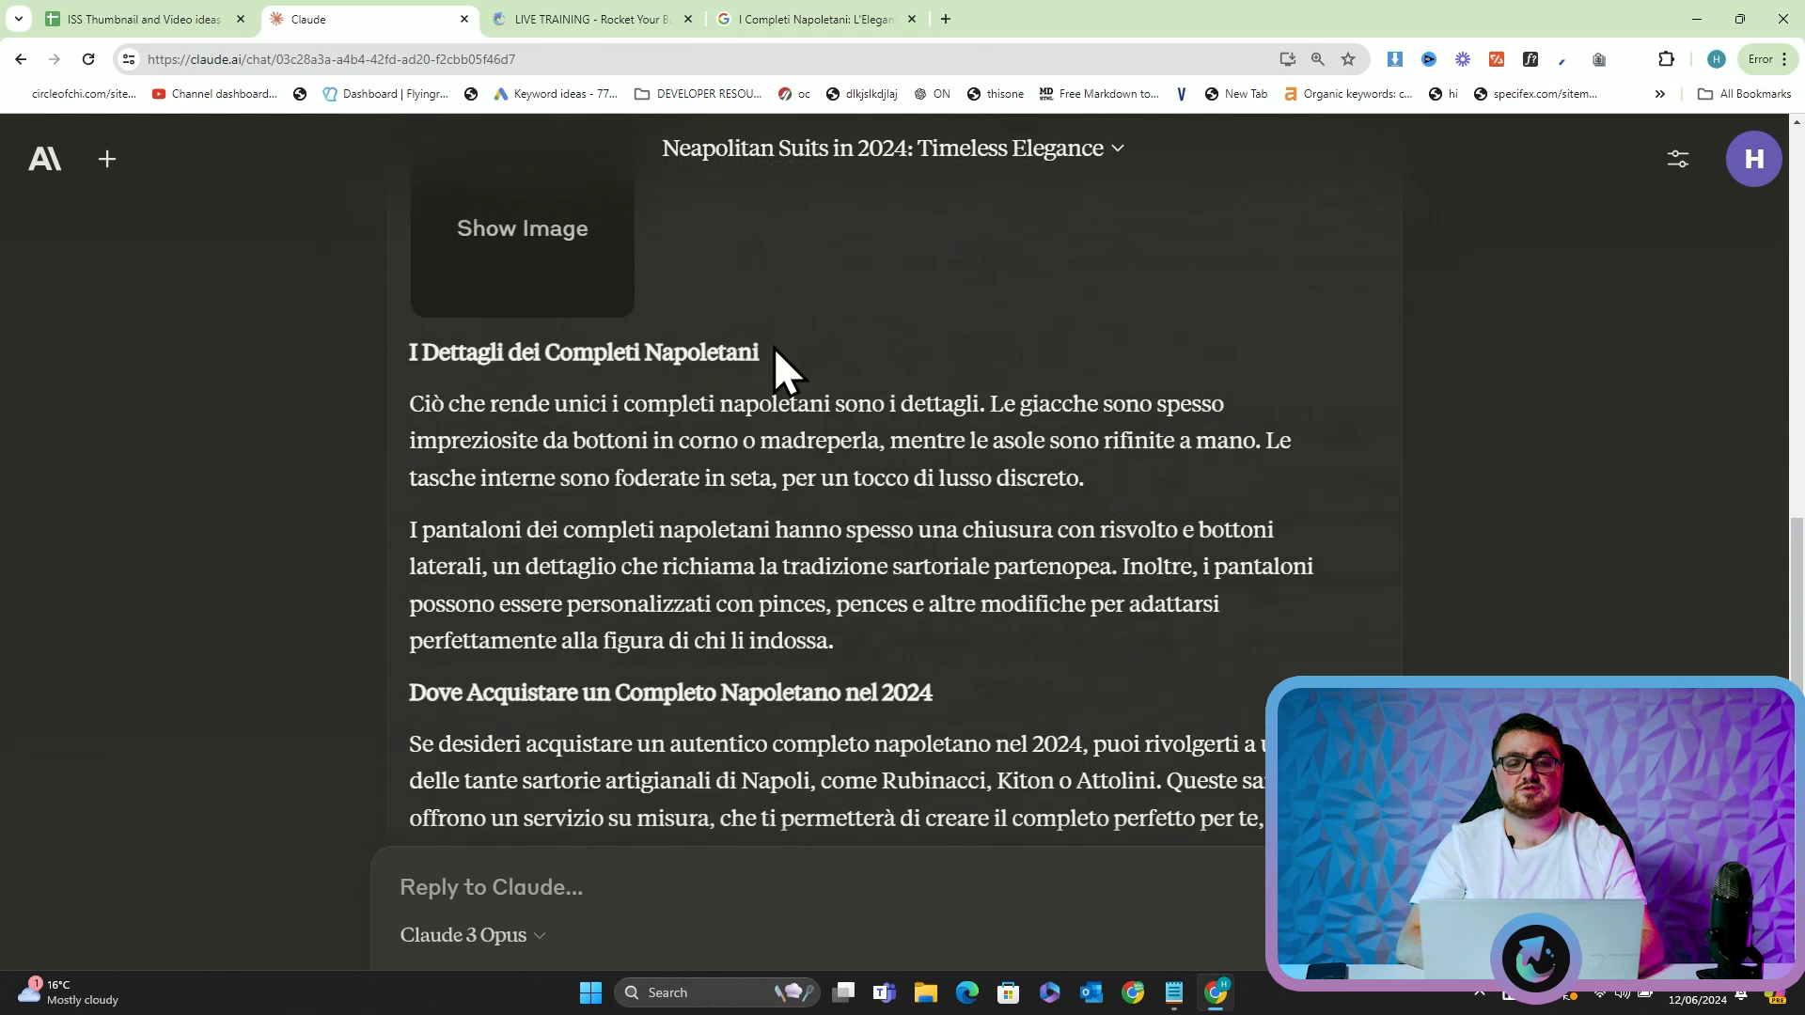
scroll(up, 3)
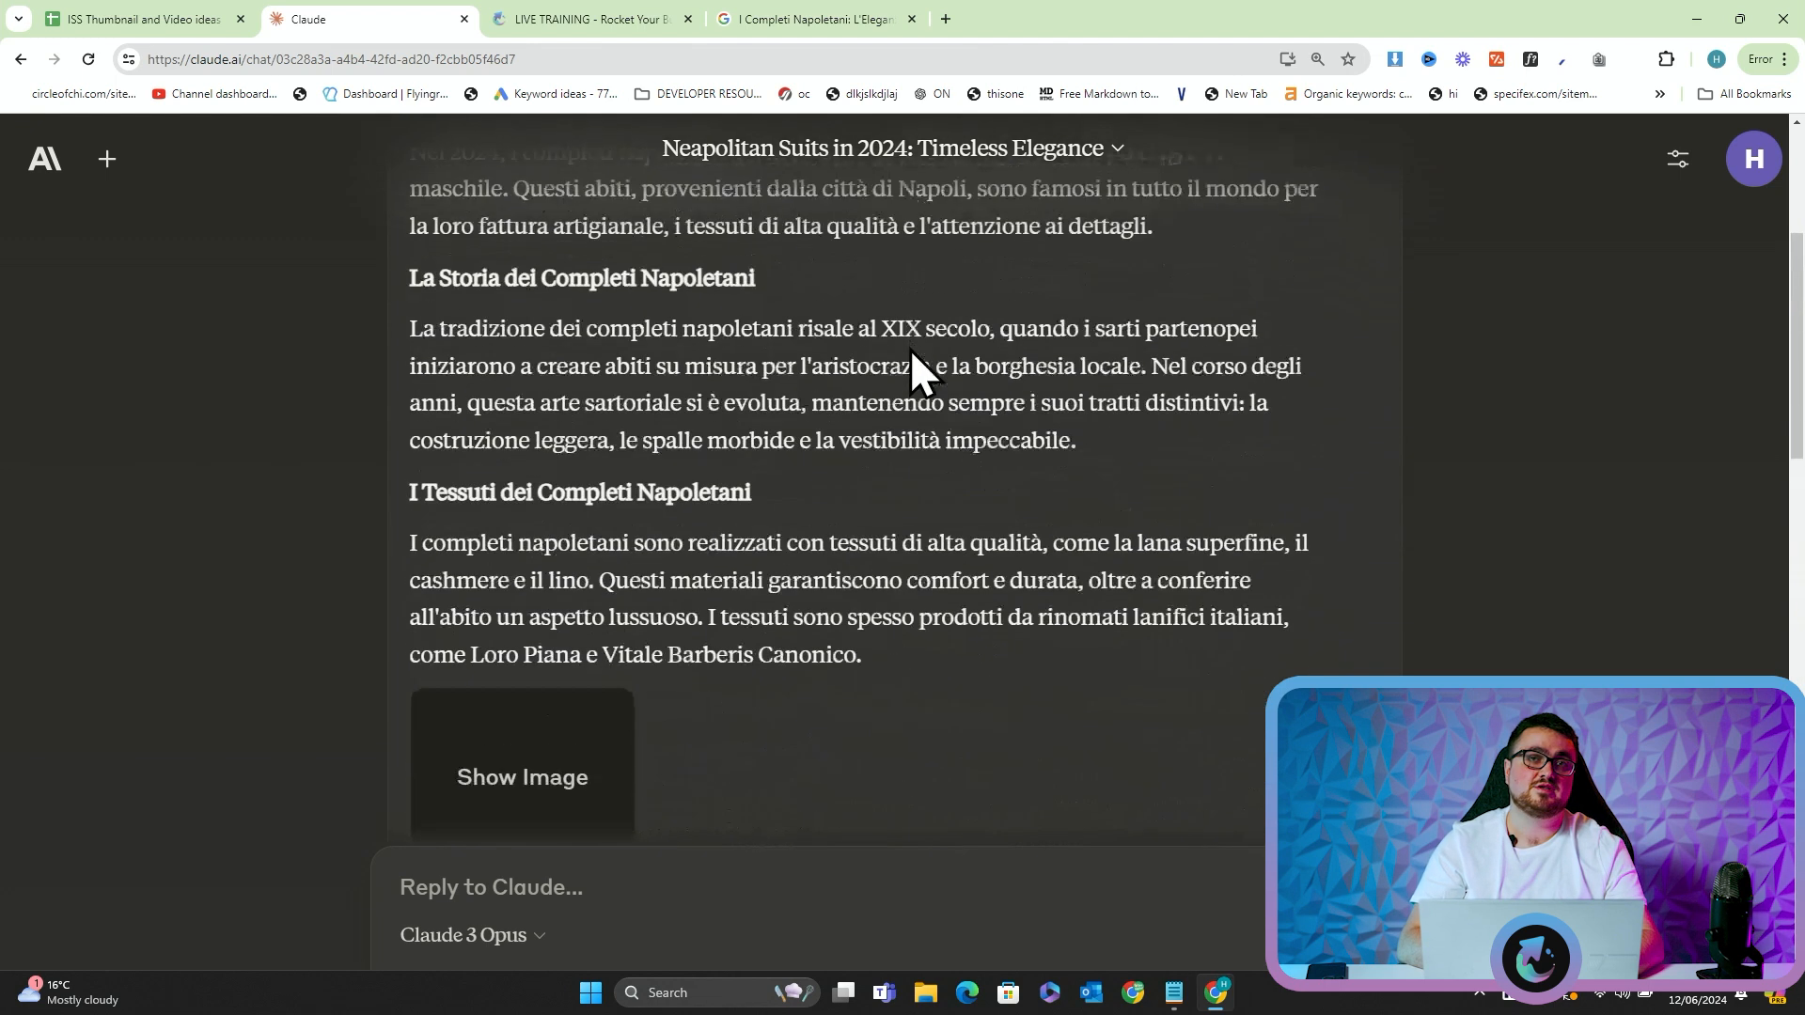
scroll(up, 3)
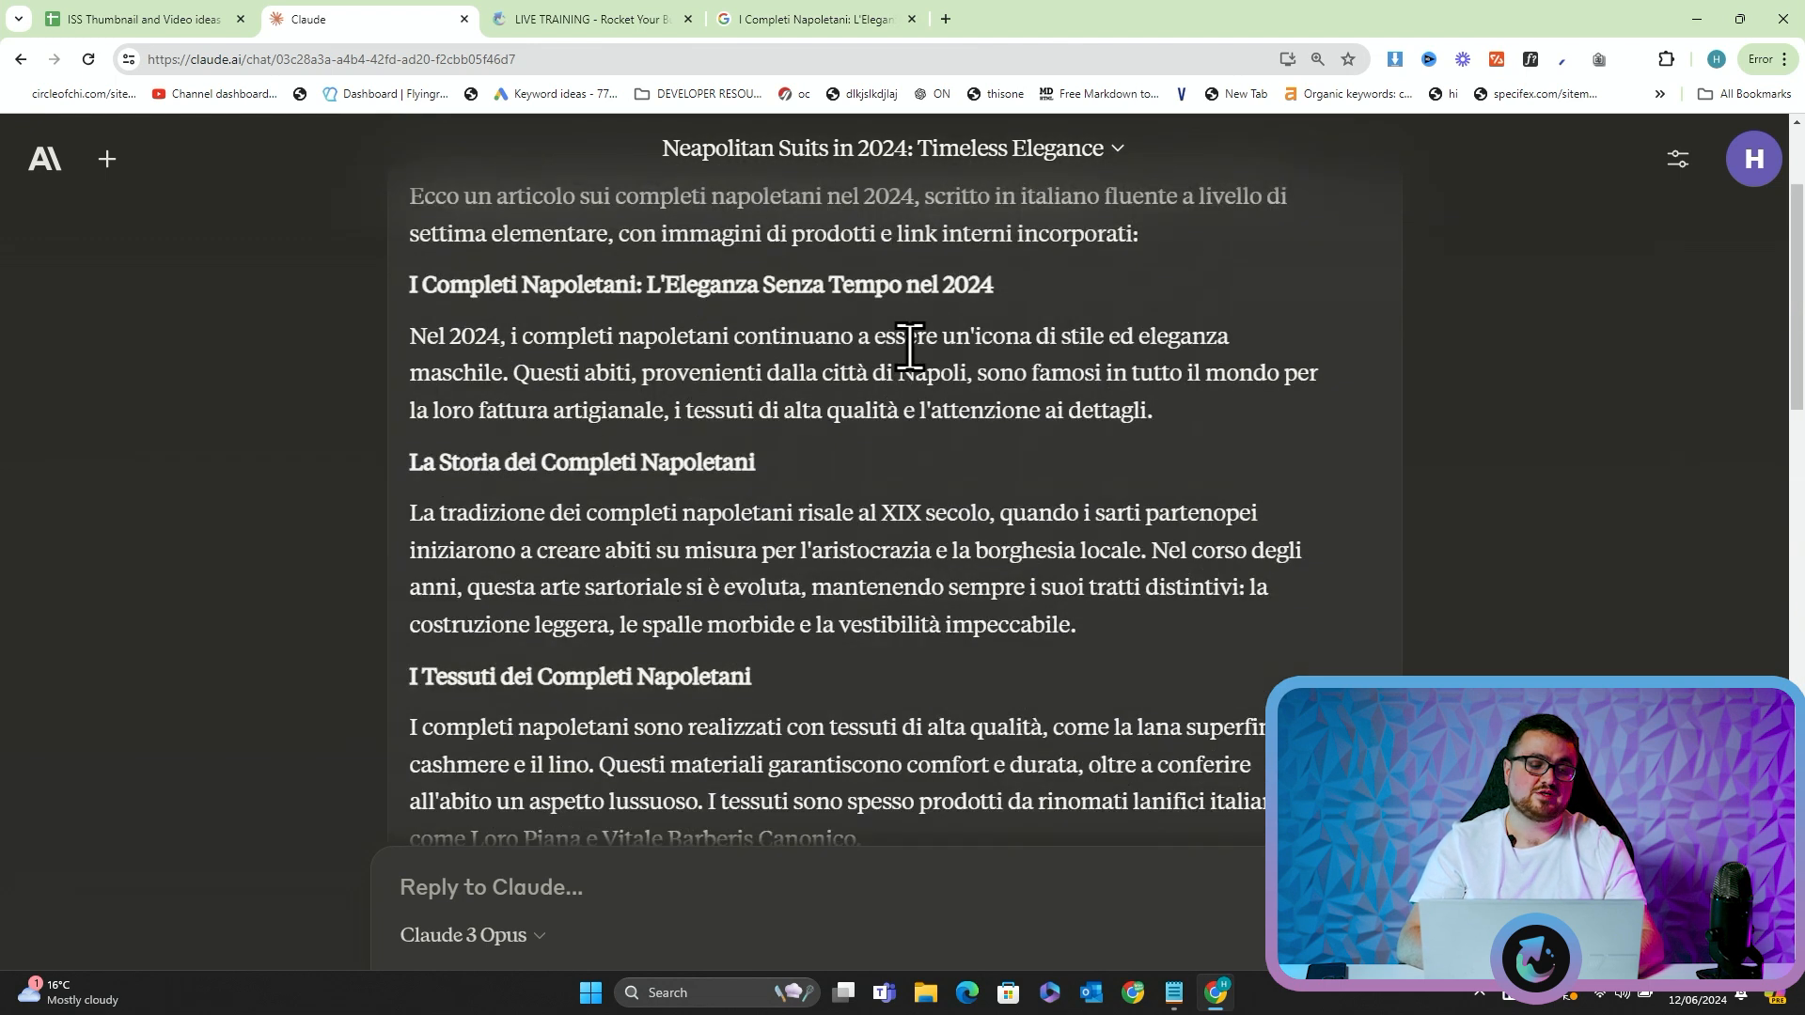
scroll(up, 3)
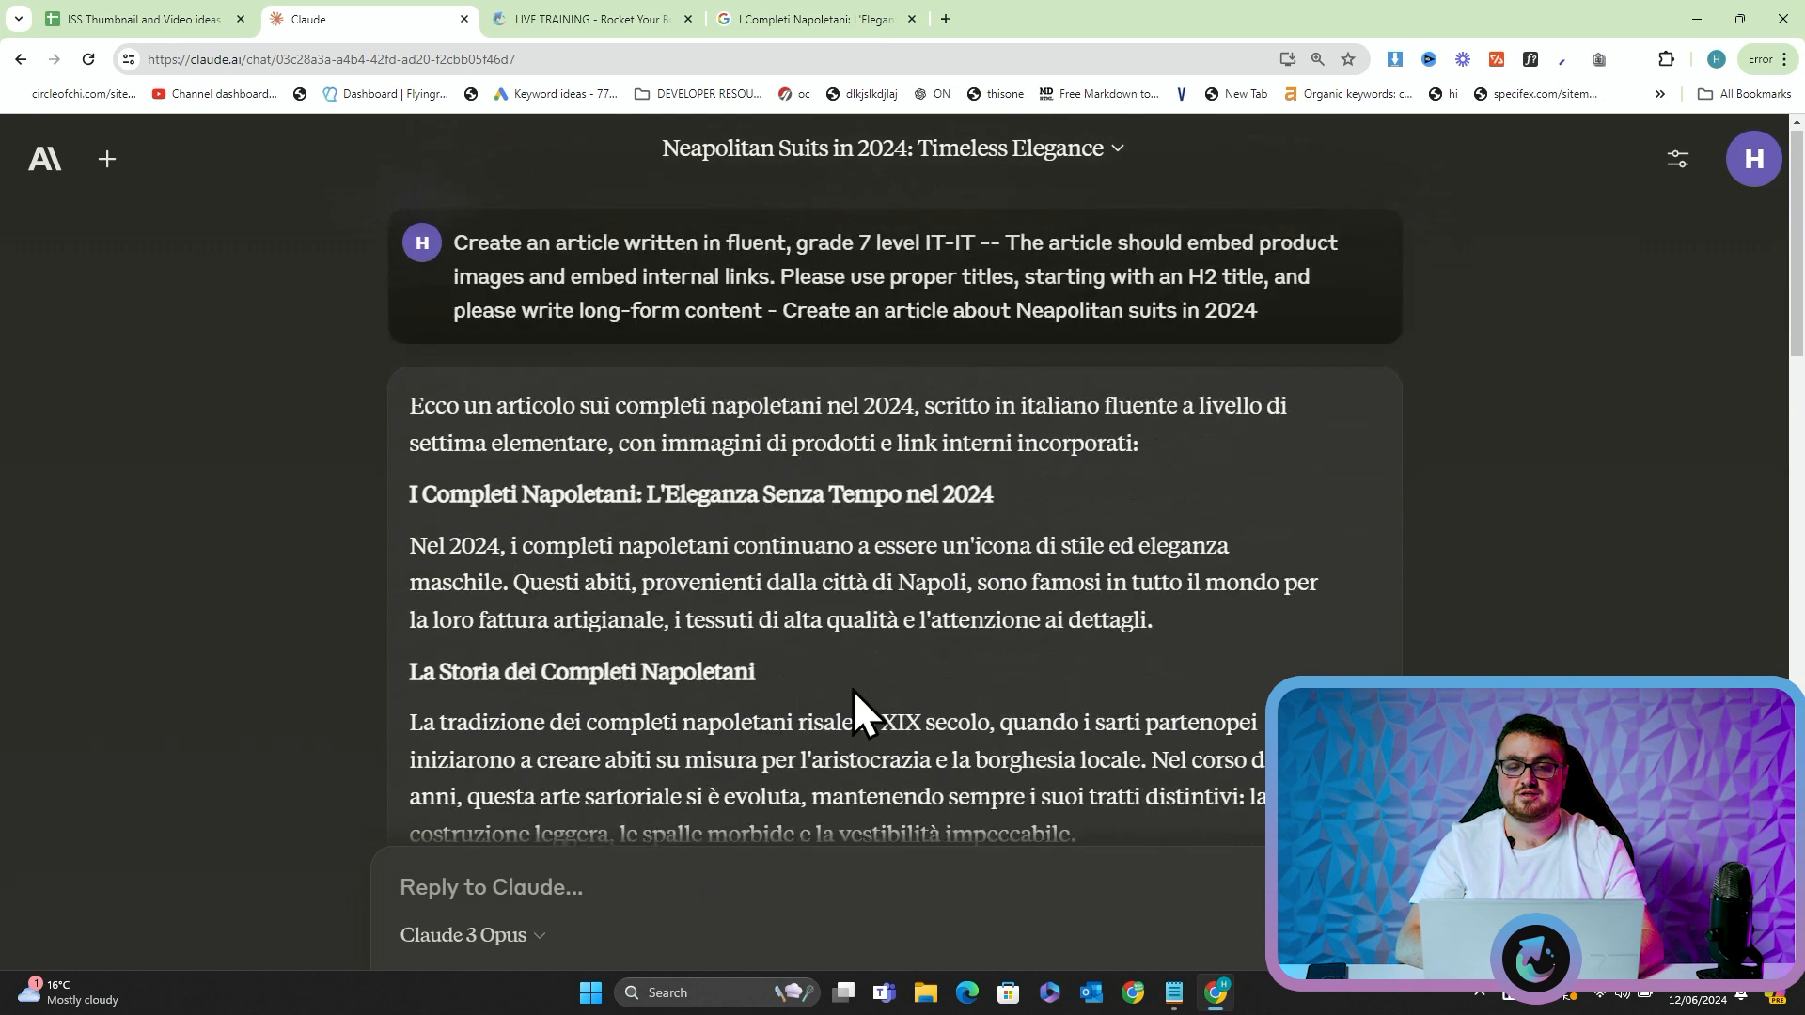
scroll(down, 3)
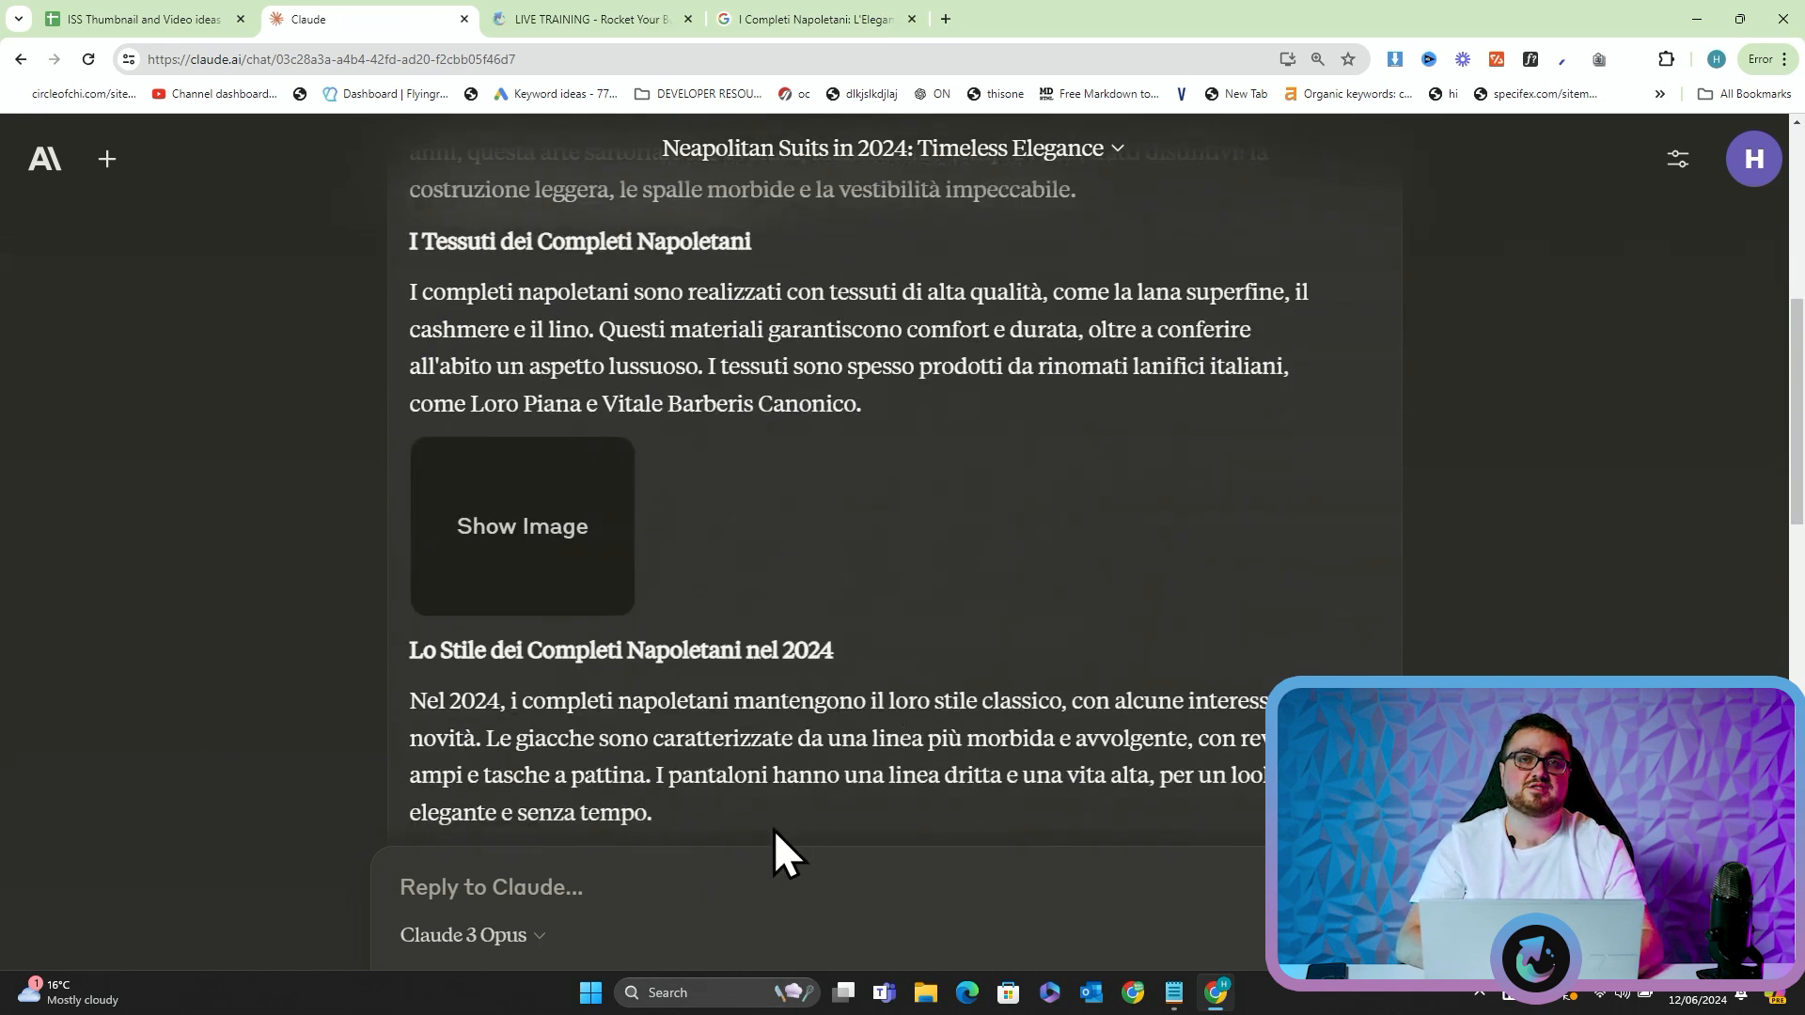
scroll(down, 3)
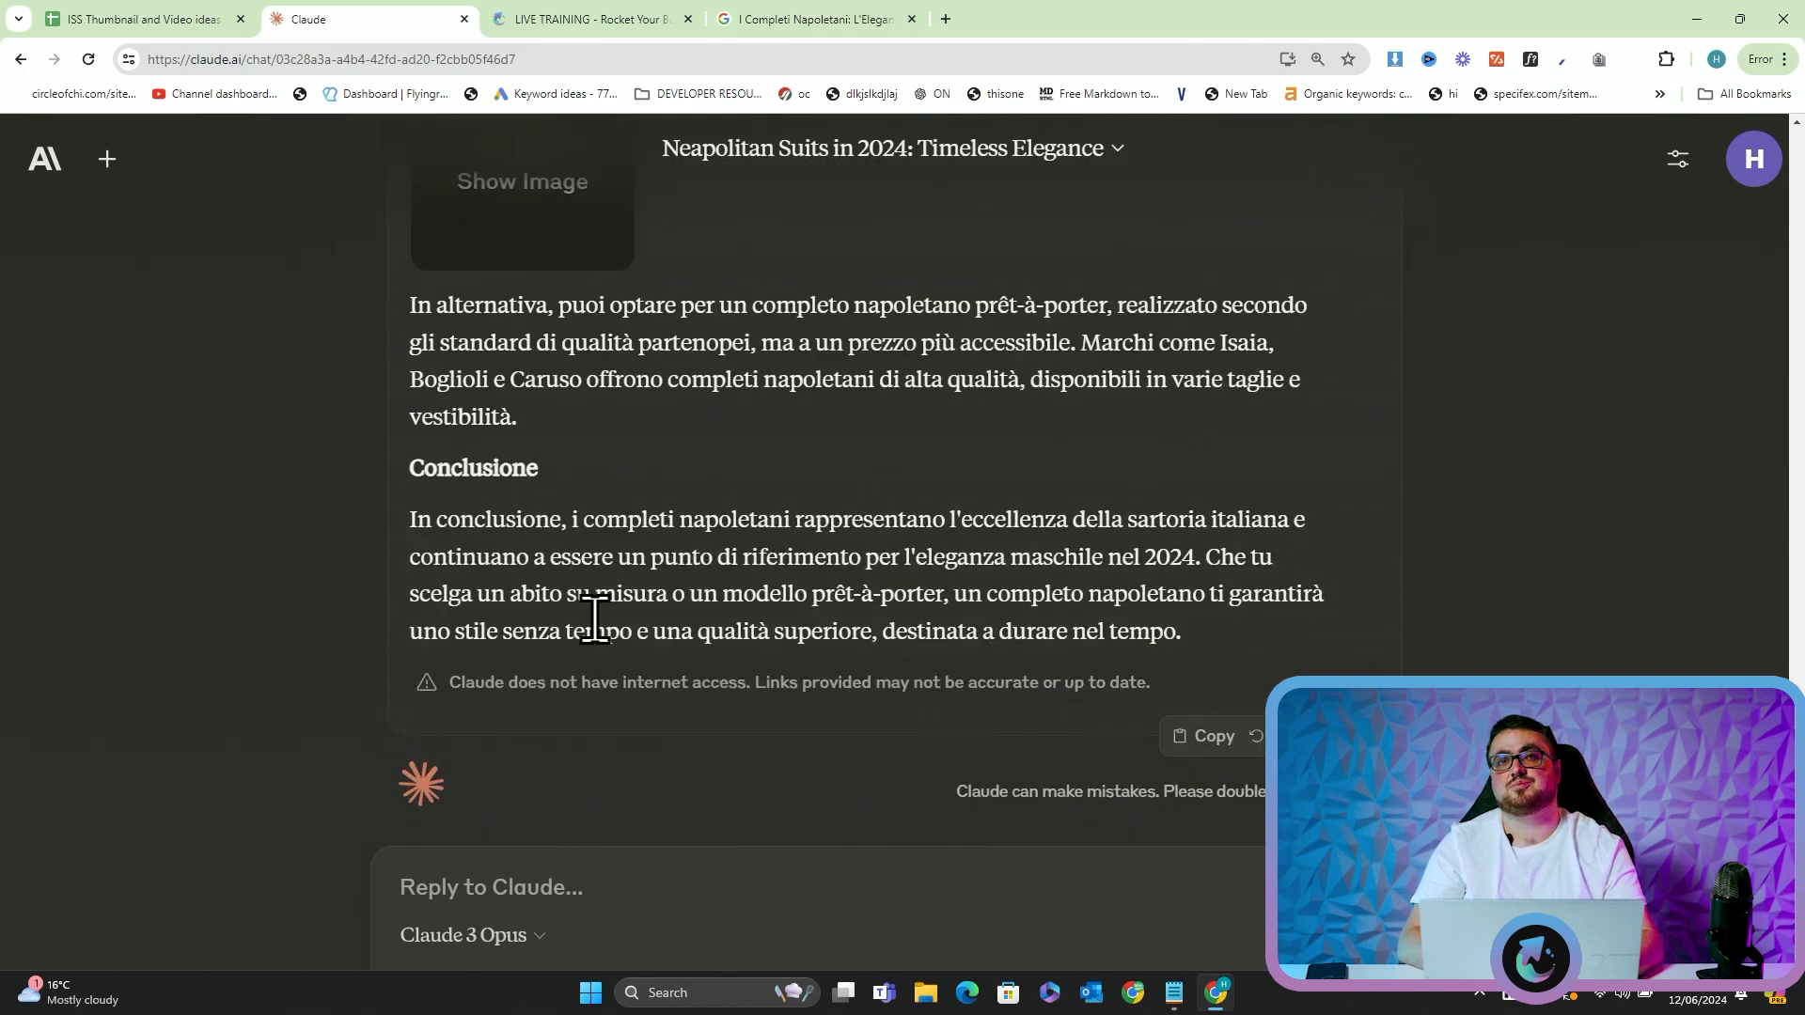
scroll(up, 3)
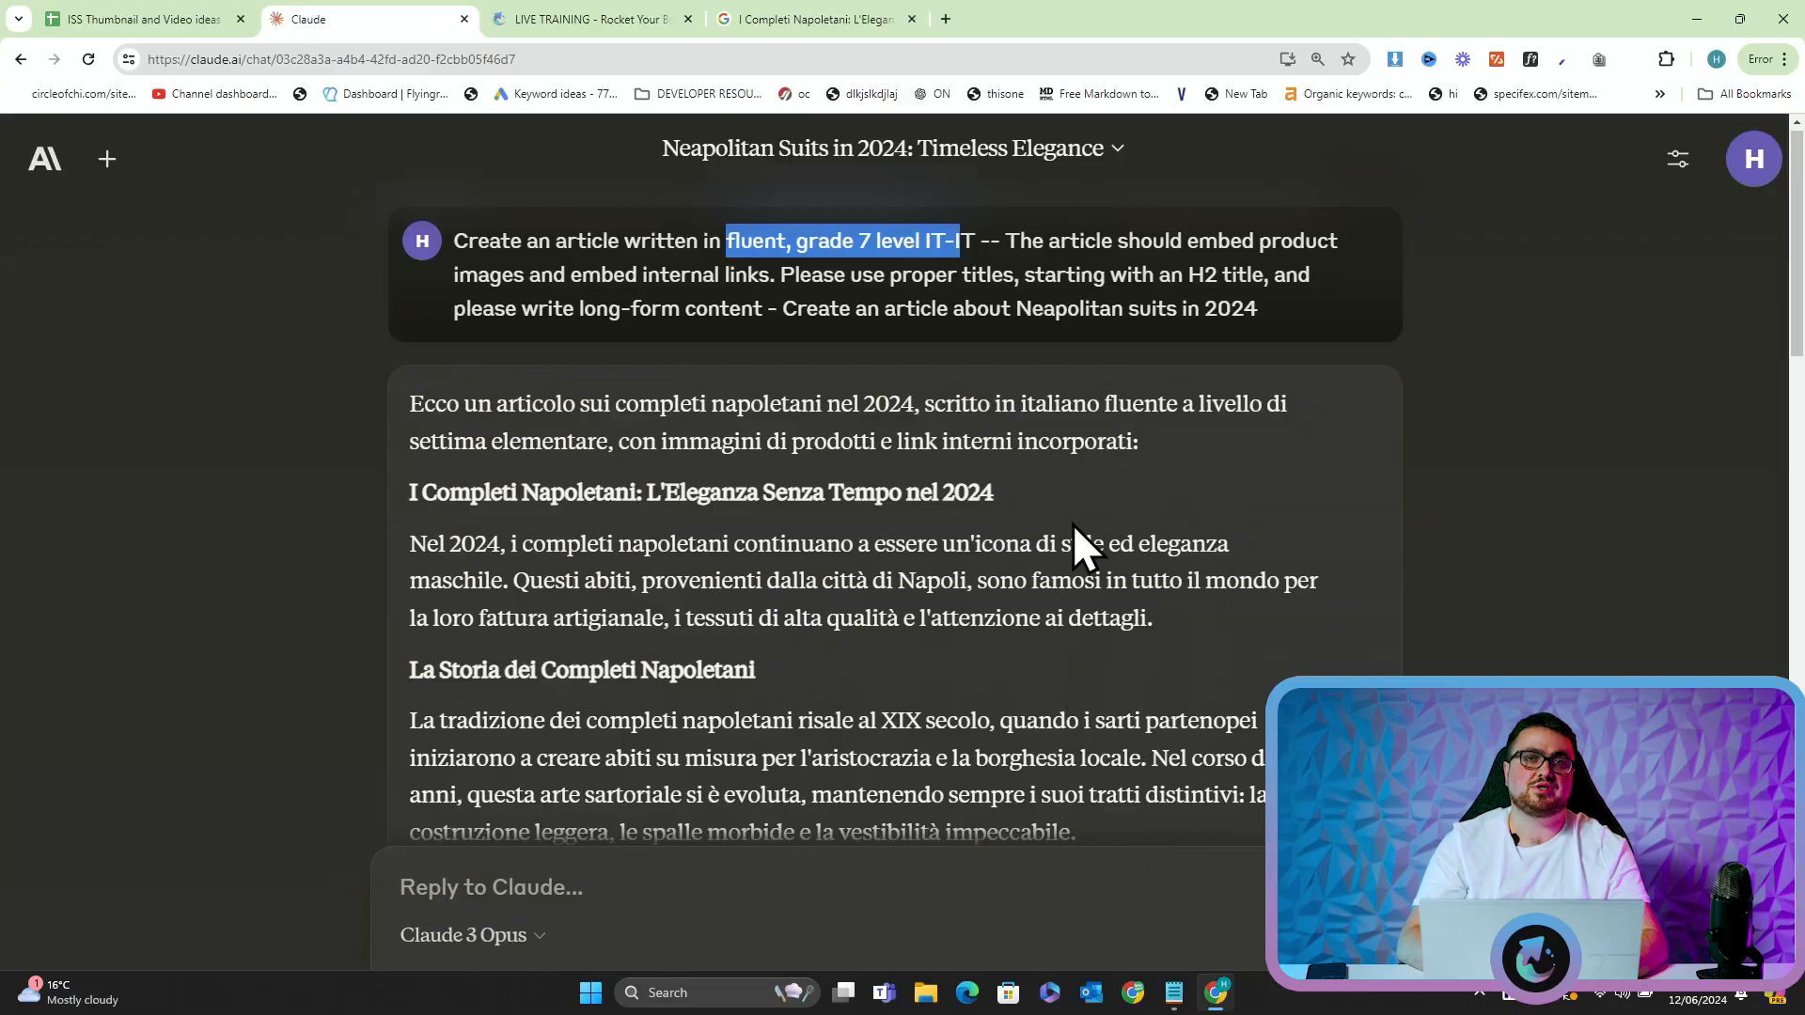
mouse_move(699, 732)
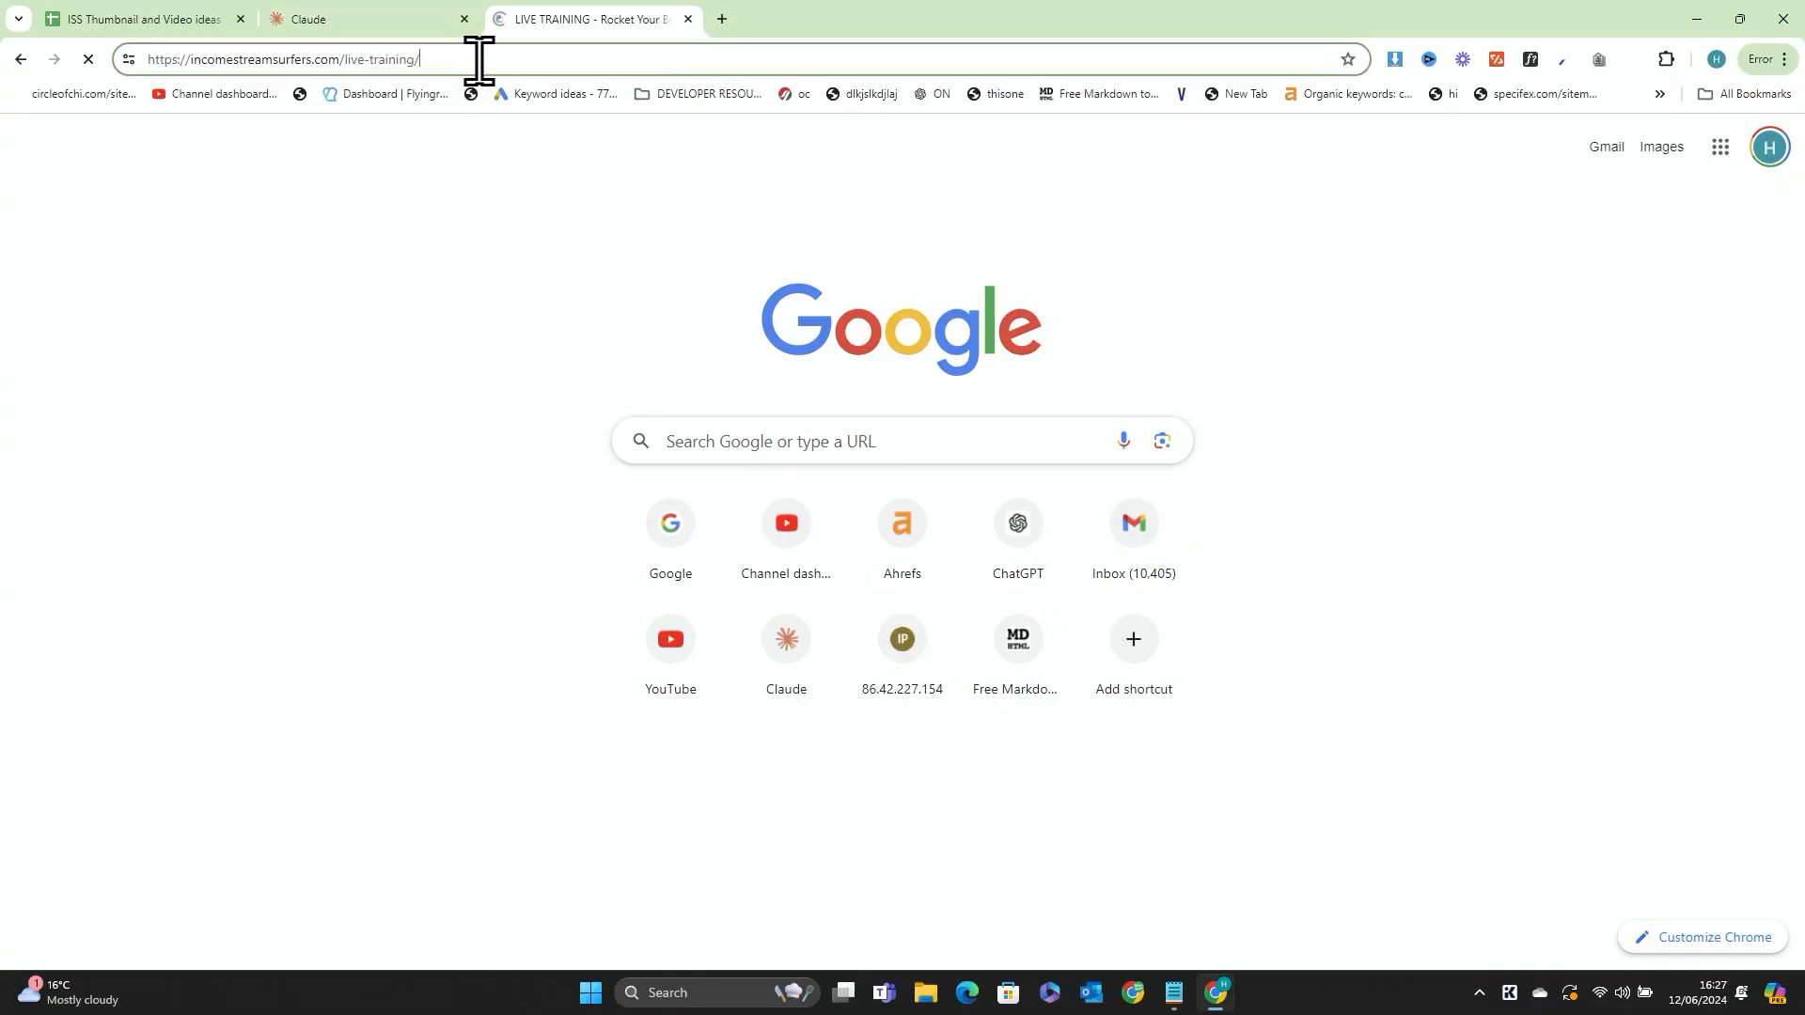
key(Return)
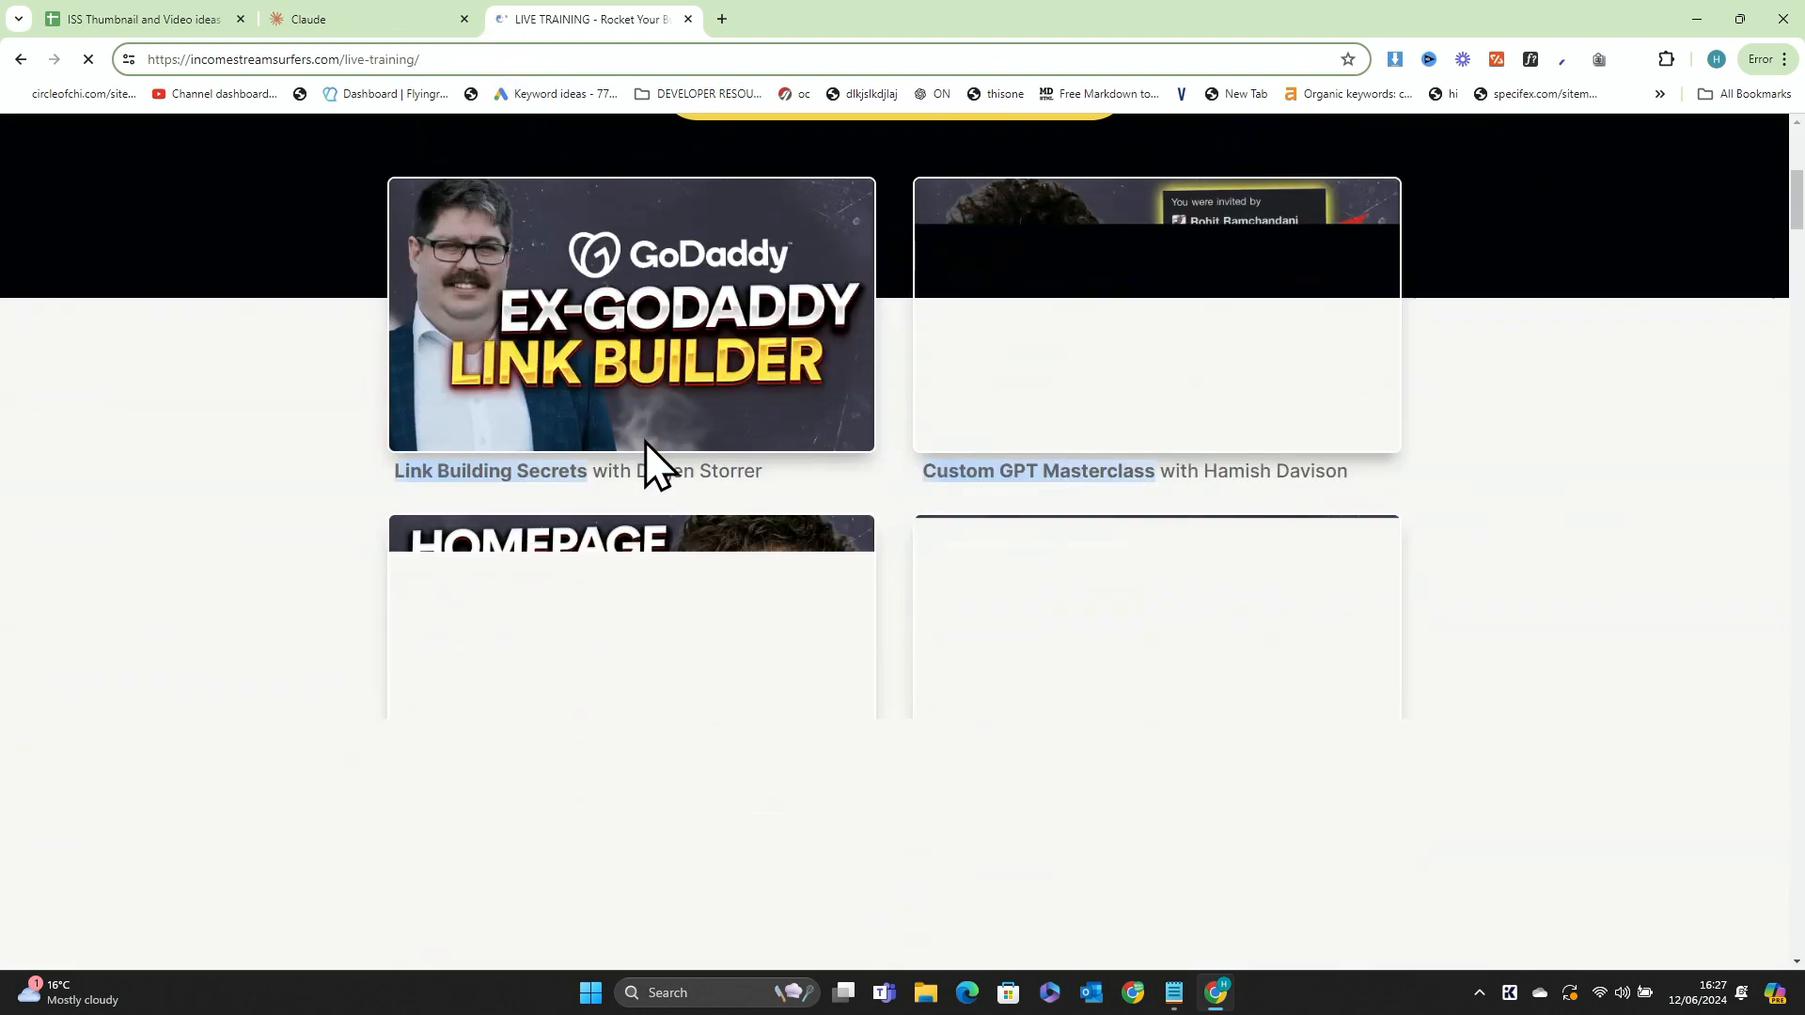
scroll(up, 3)
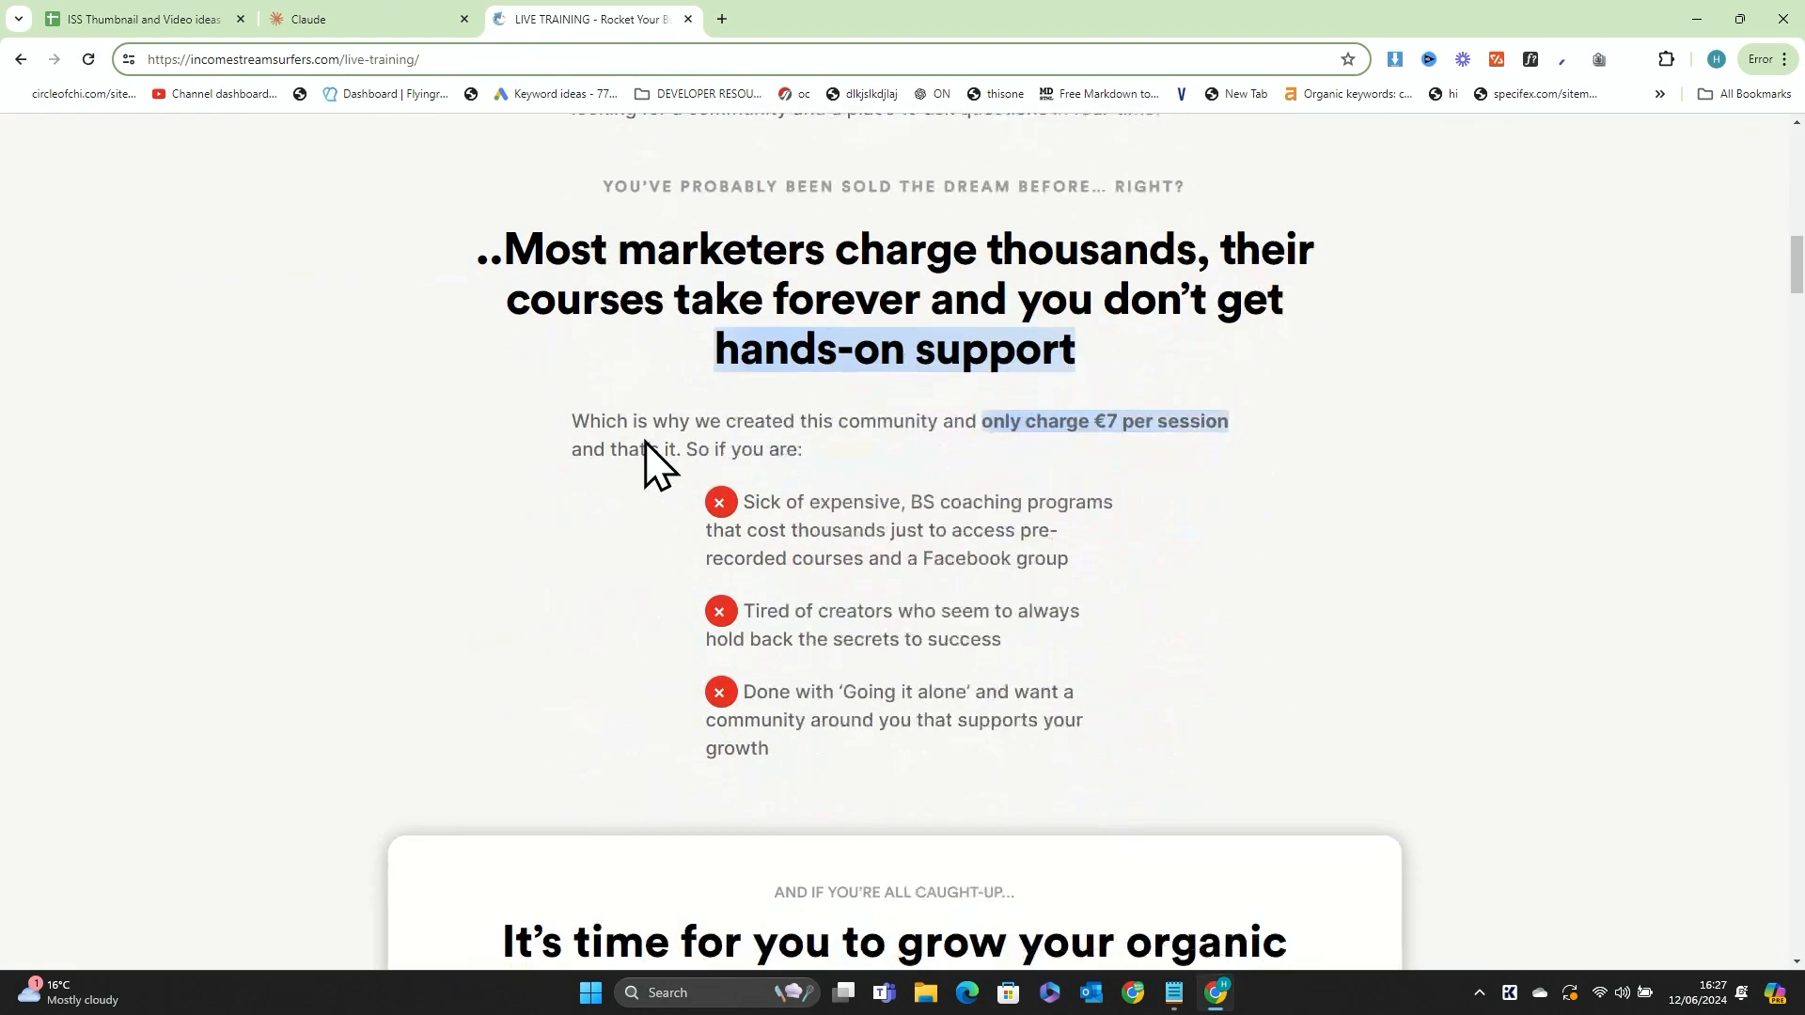
scroll(down, 3)
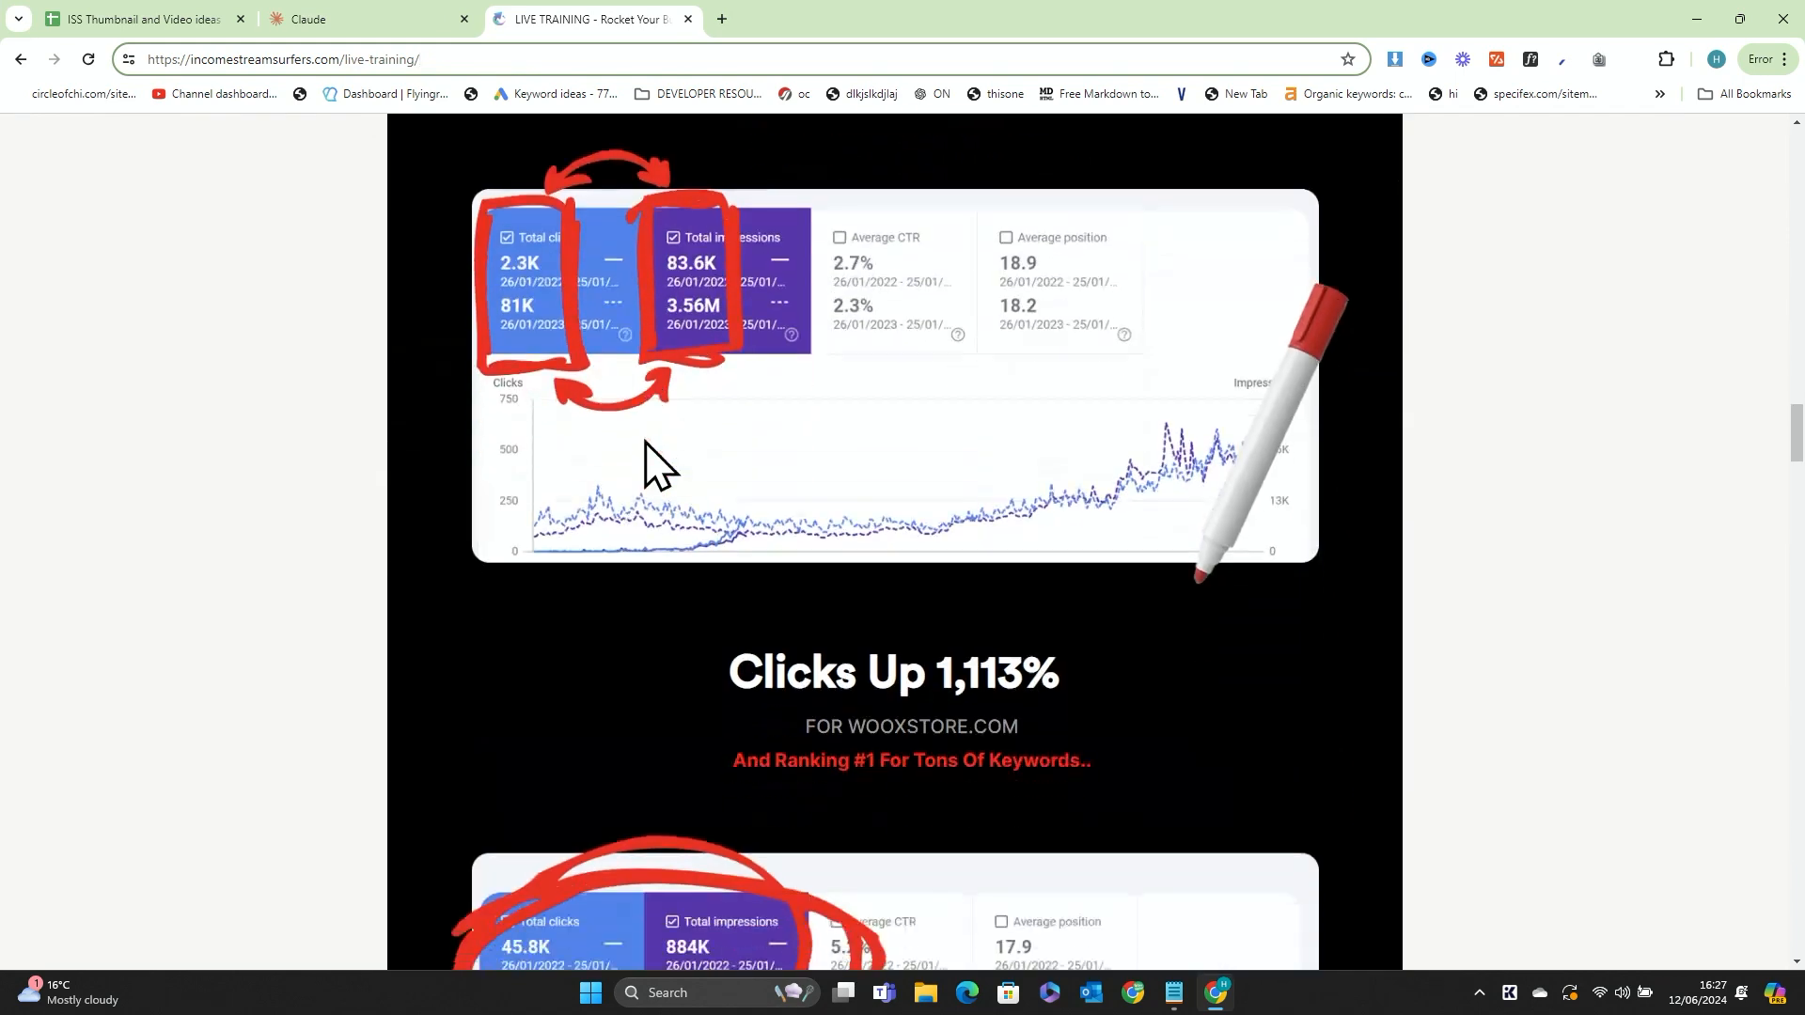
scroll(down, 3)
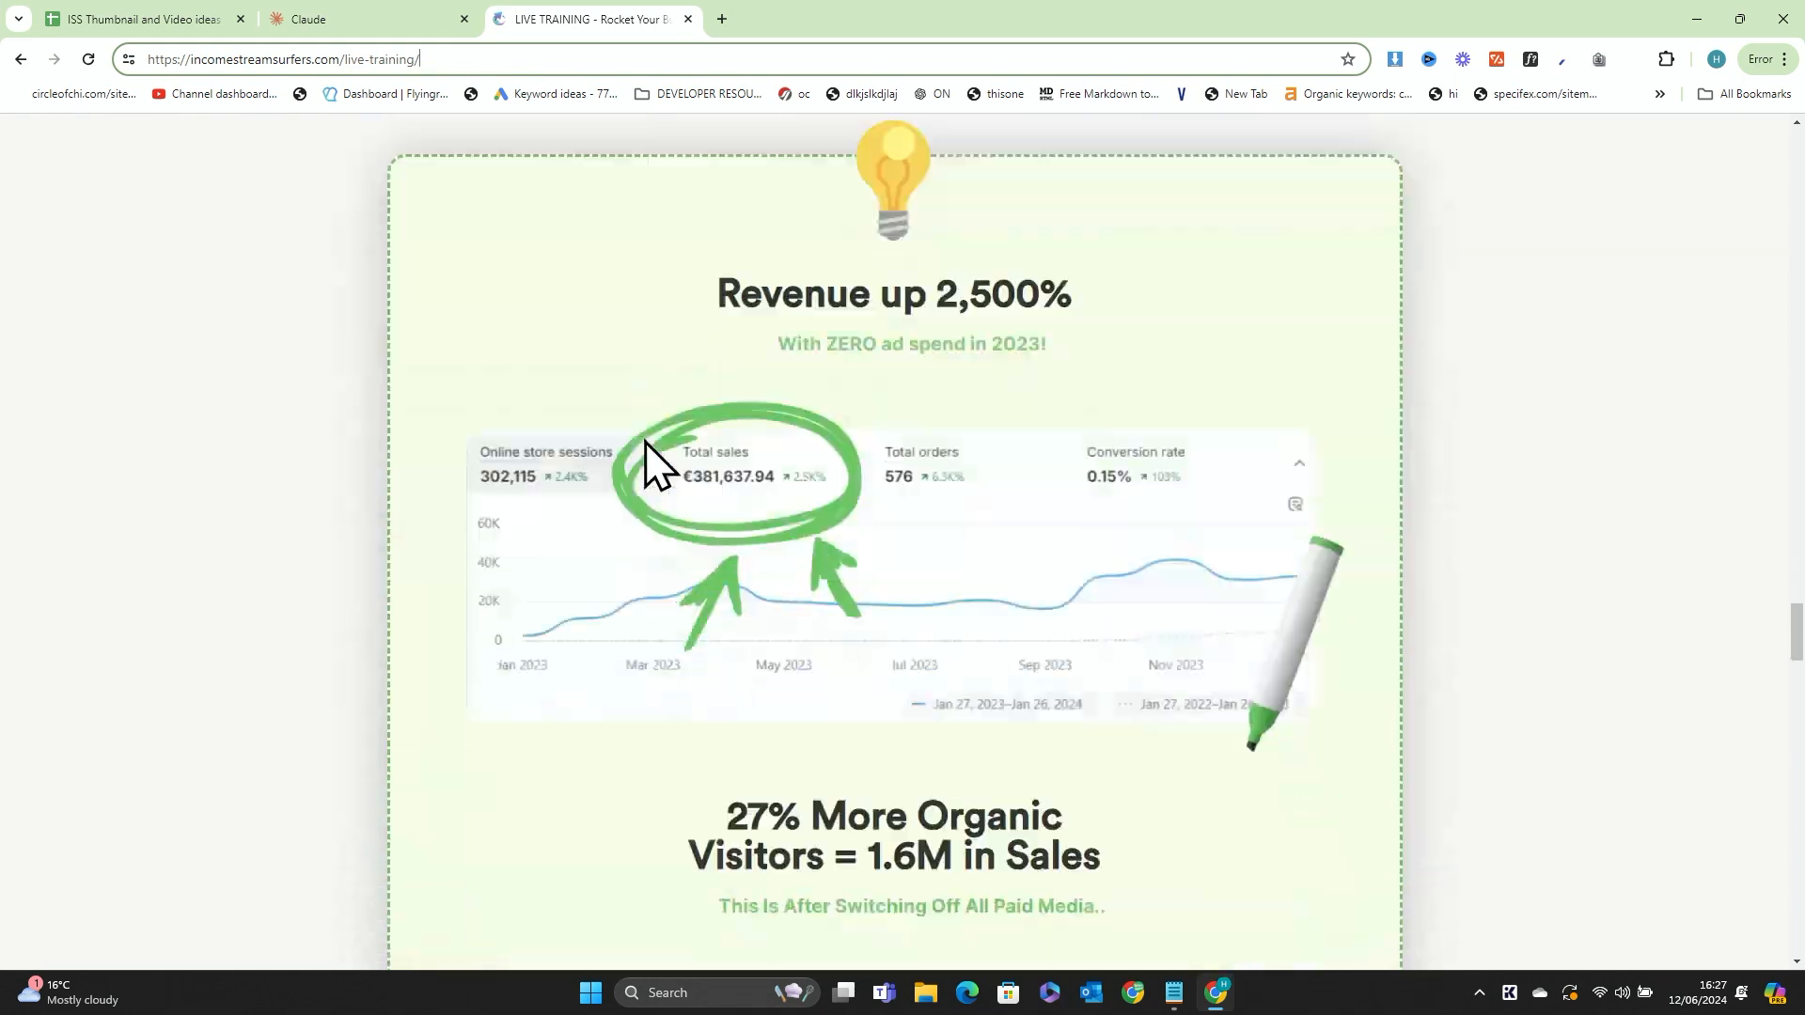
scroll(down, 3)
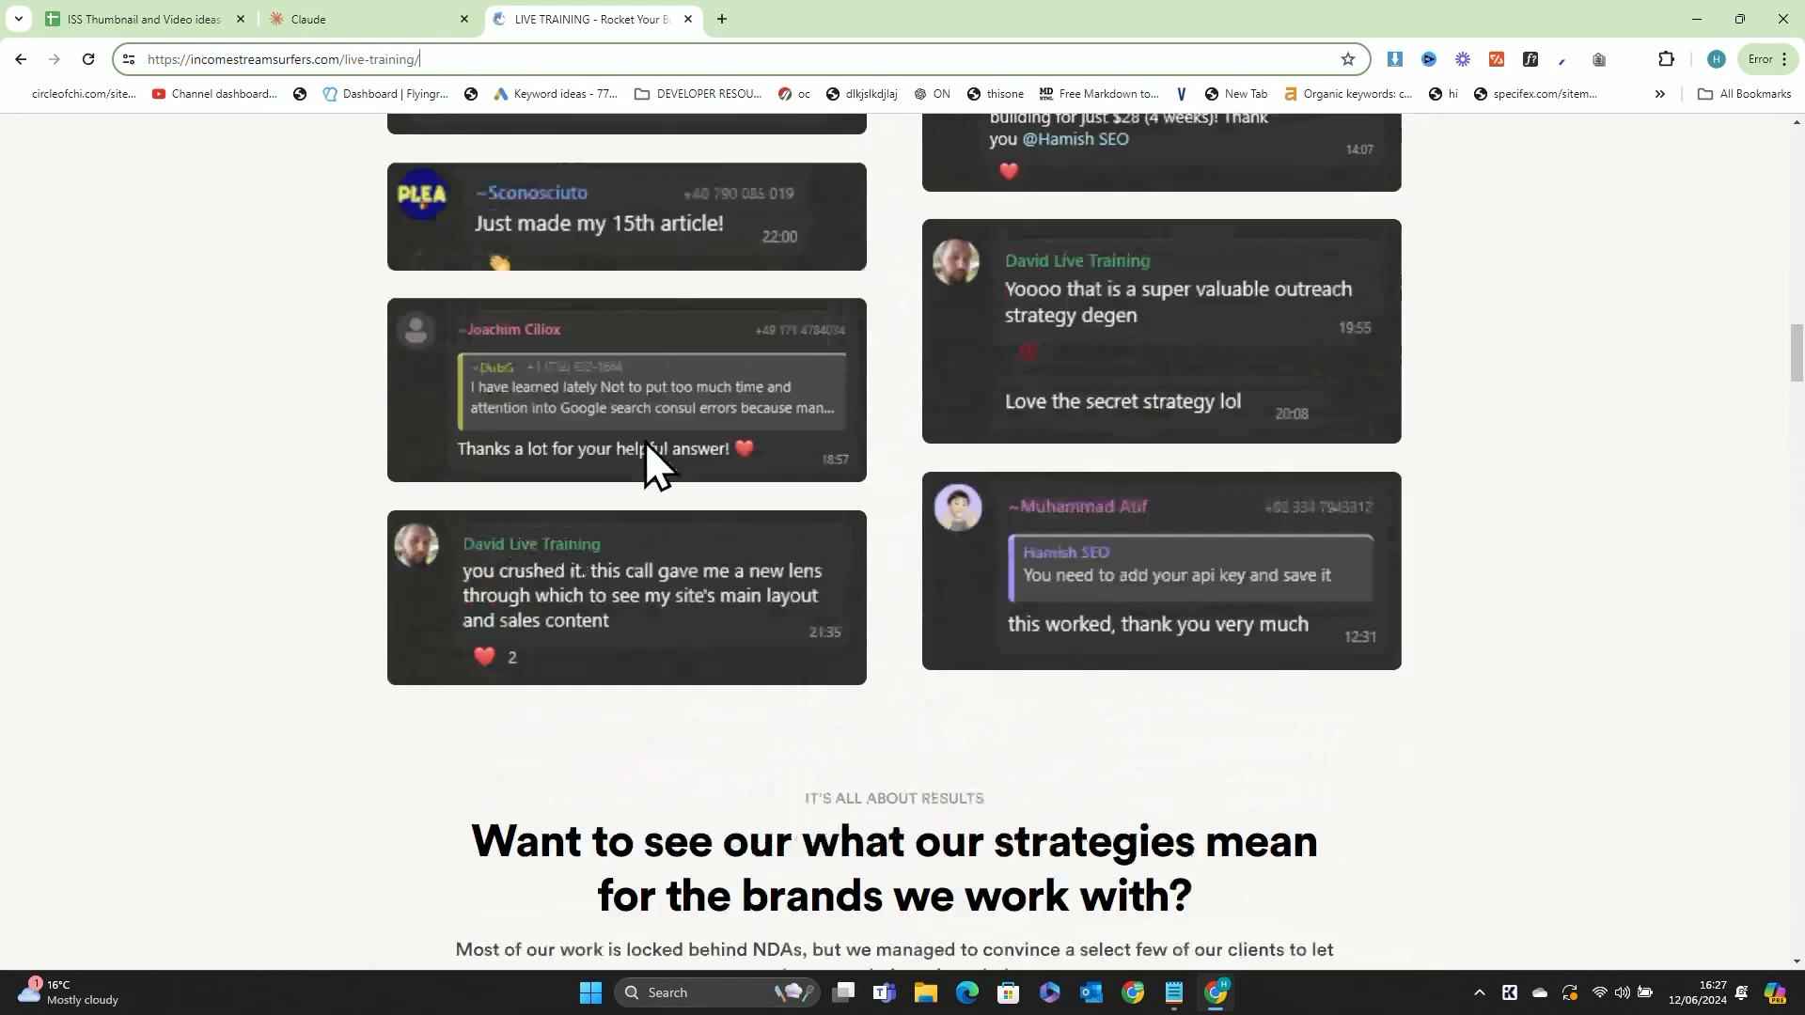